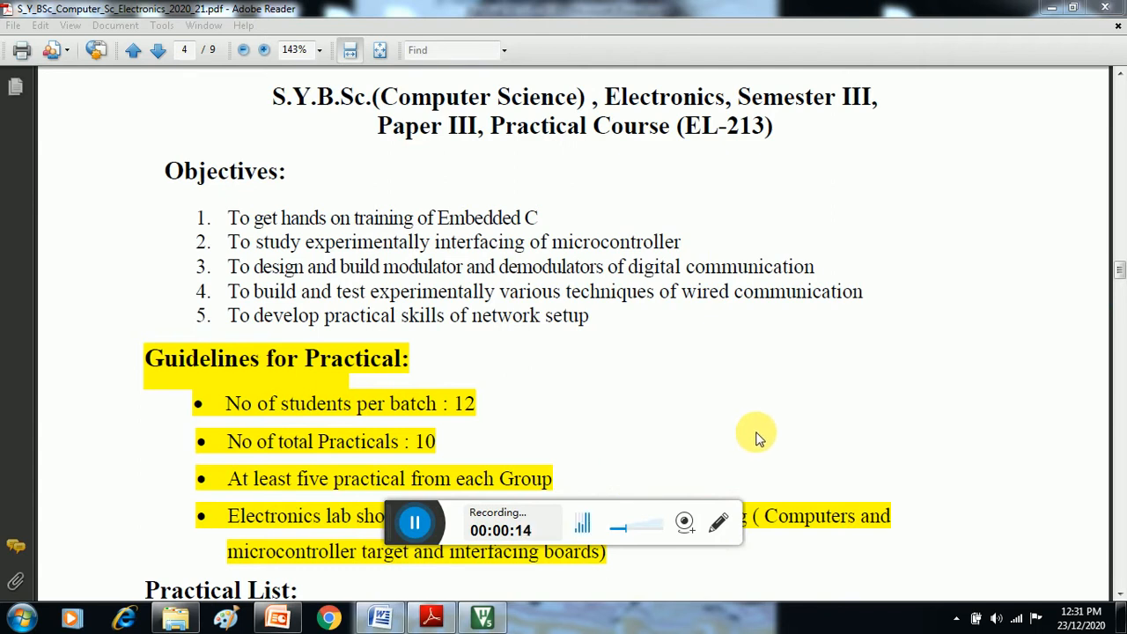
mouse_move(678, 372)
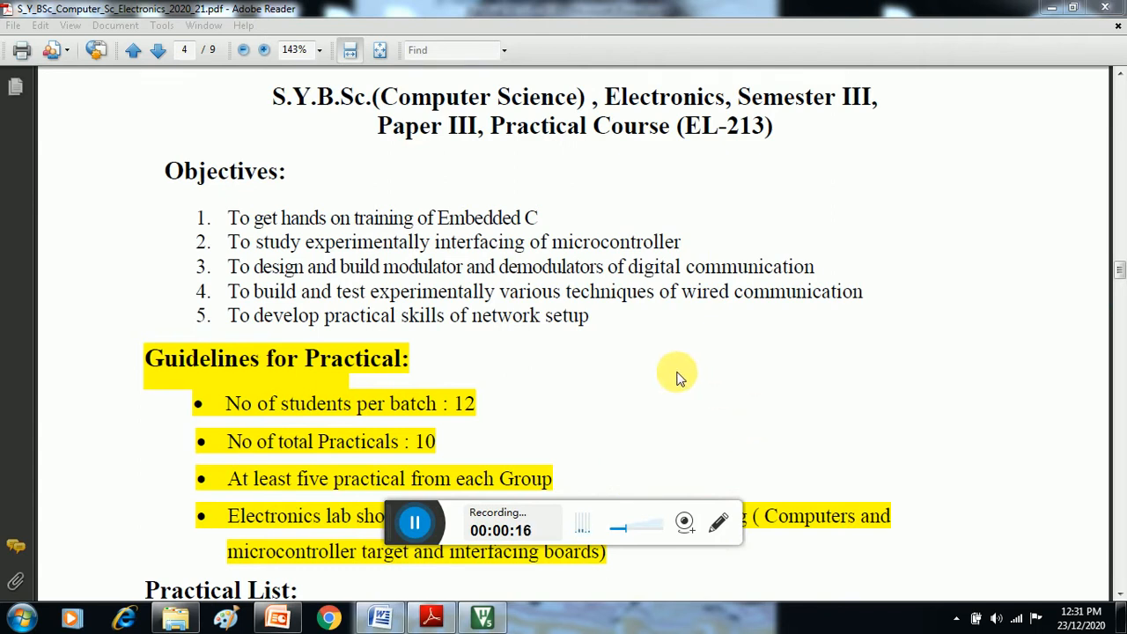
Step: Scroll the syllabus PDF from Objectives down to the Group A practical list with the traffic light controller experiment
scroll("down", 3)
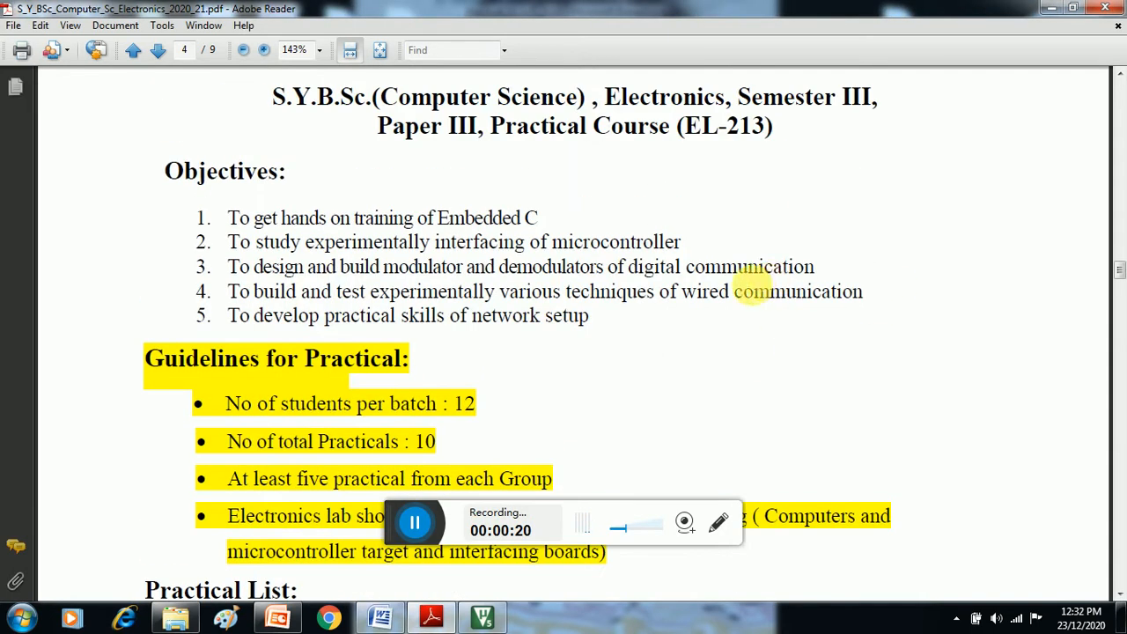
scroll("down", 3)
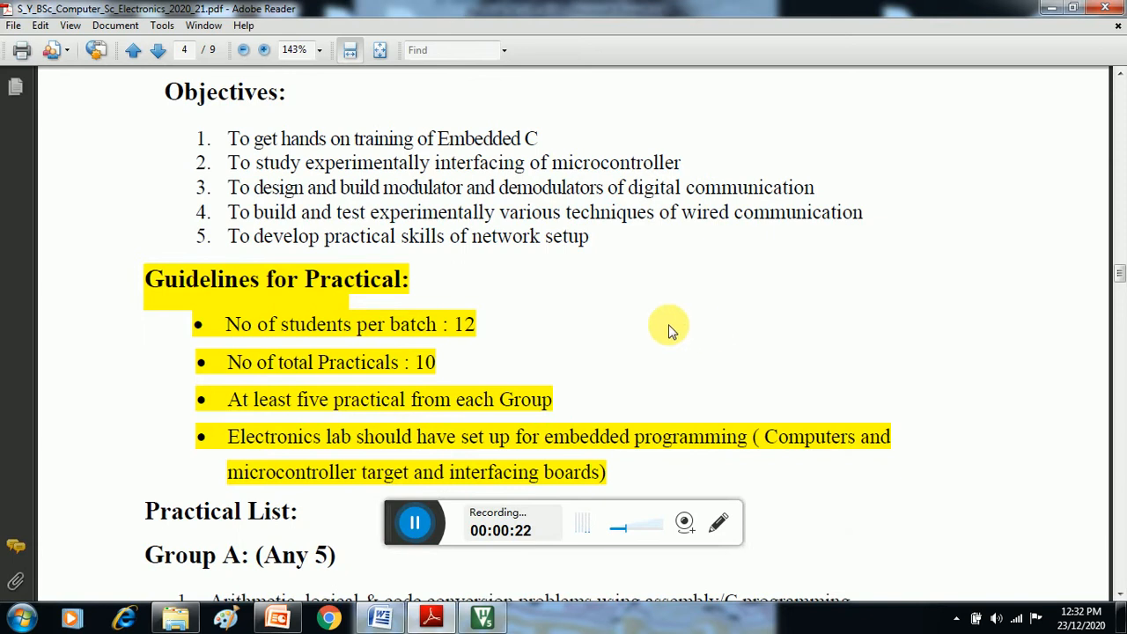
scroll("down", 3)
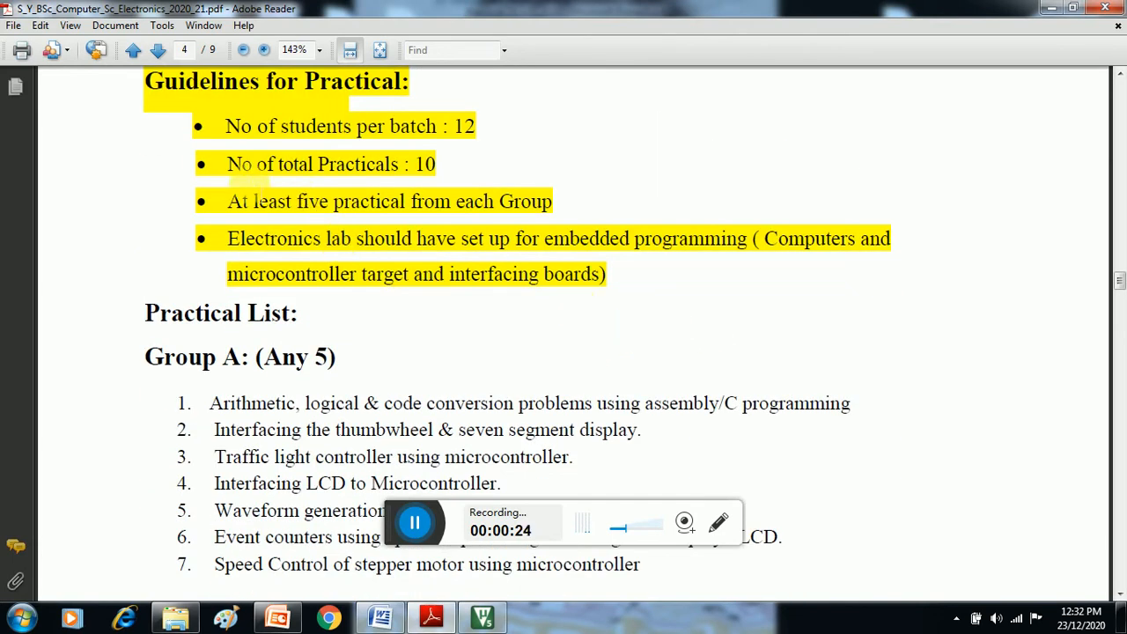
scroll("down", 3)
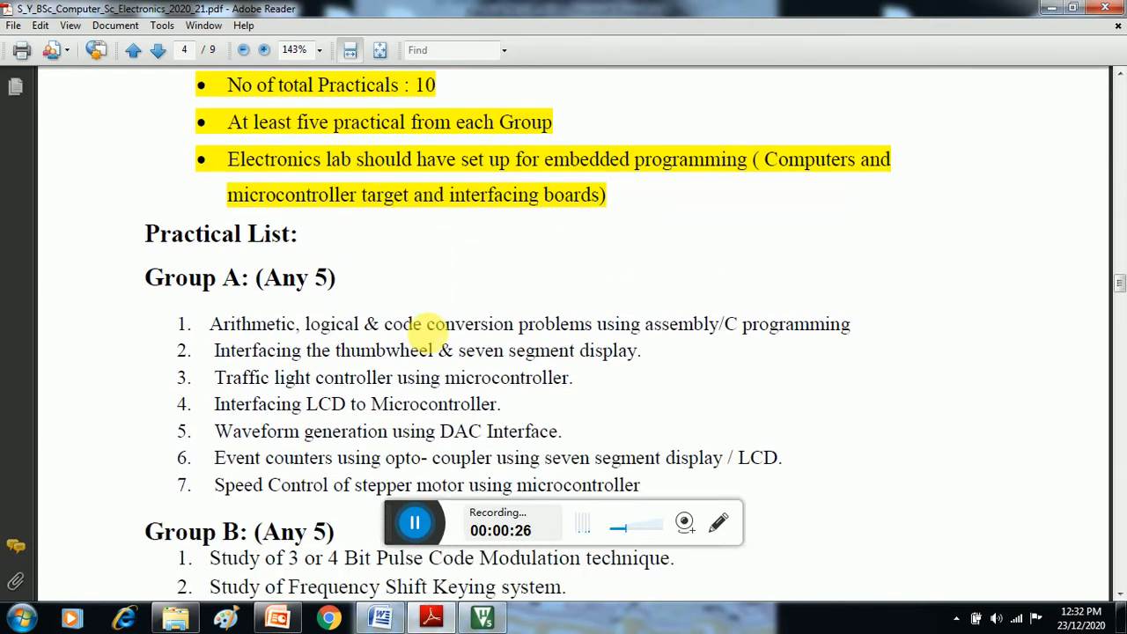
scroll("down", 3)
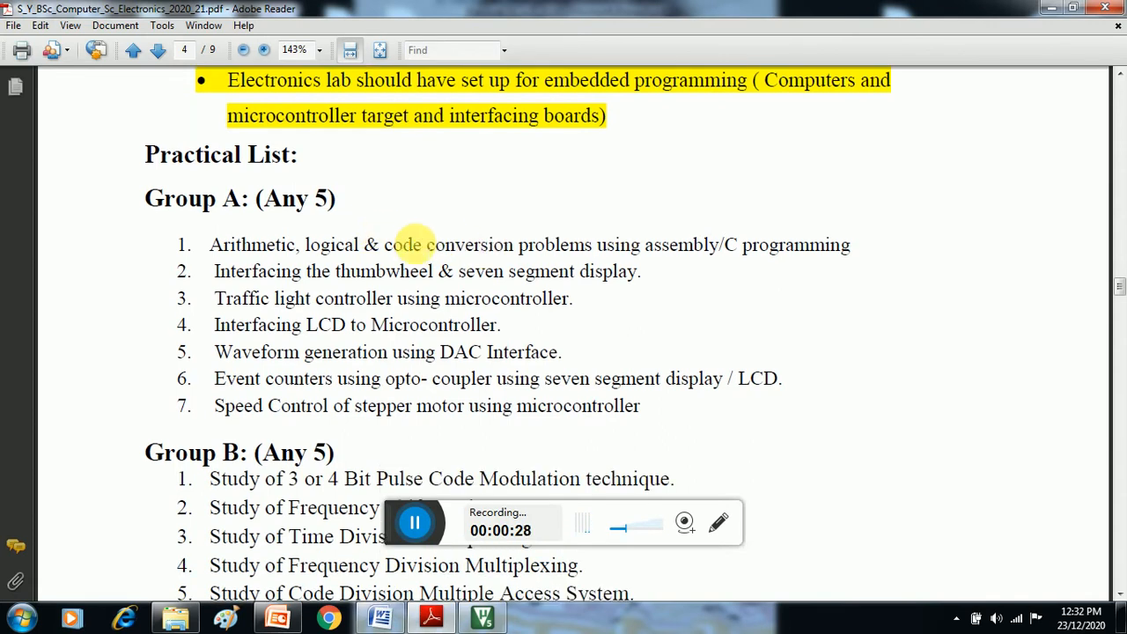
scroll("down", 3)
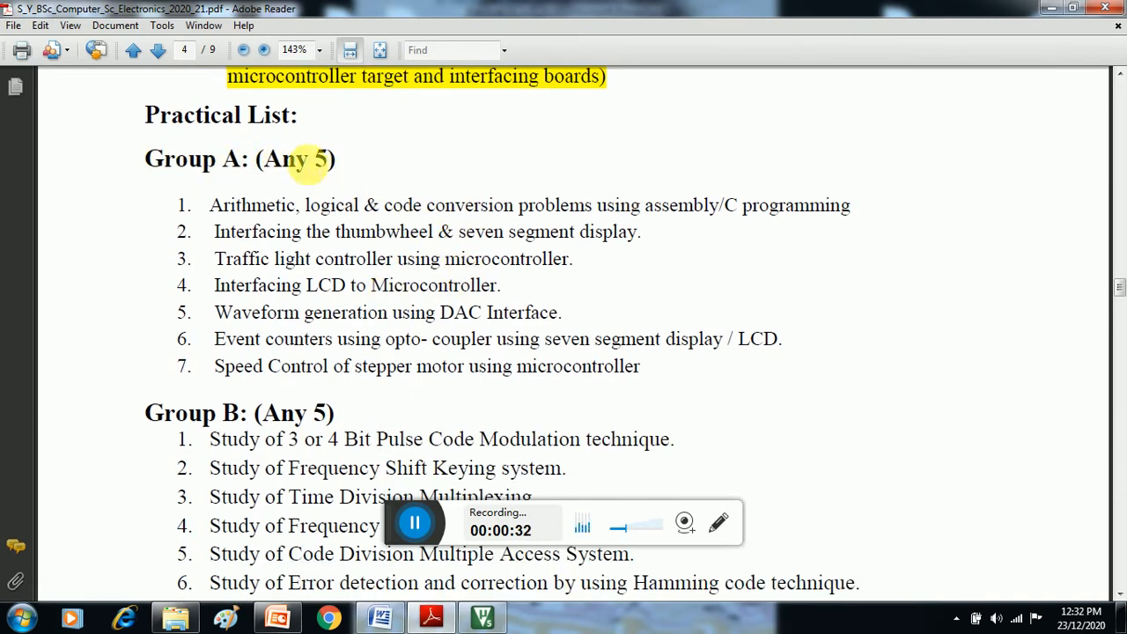
scroll("down", 3)
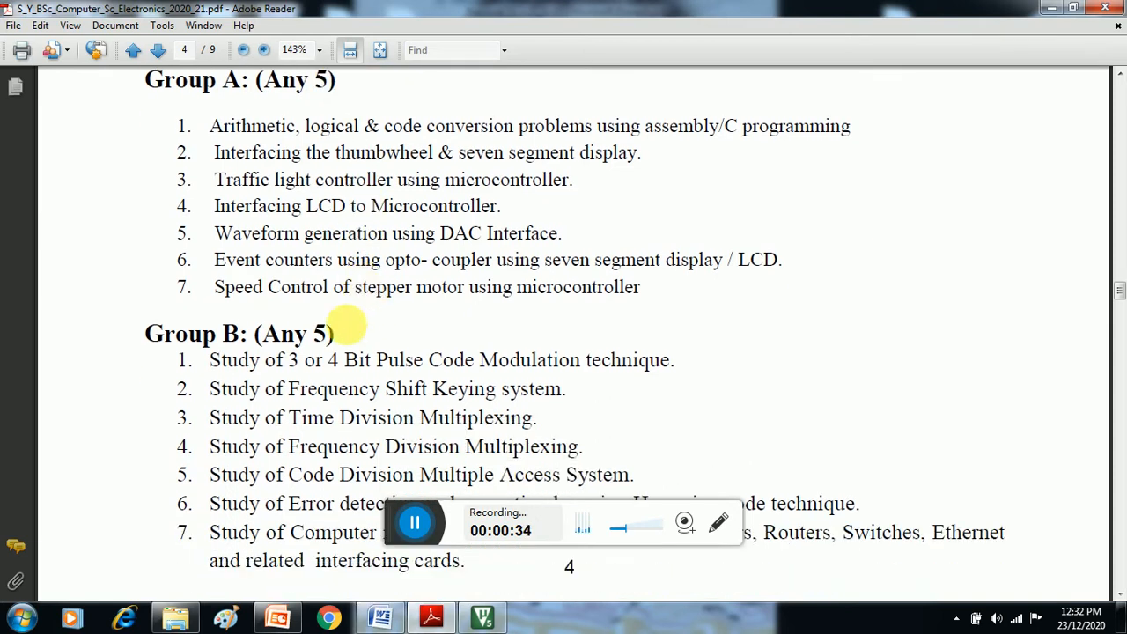
mouse_move(401, 340)
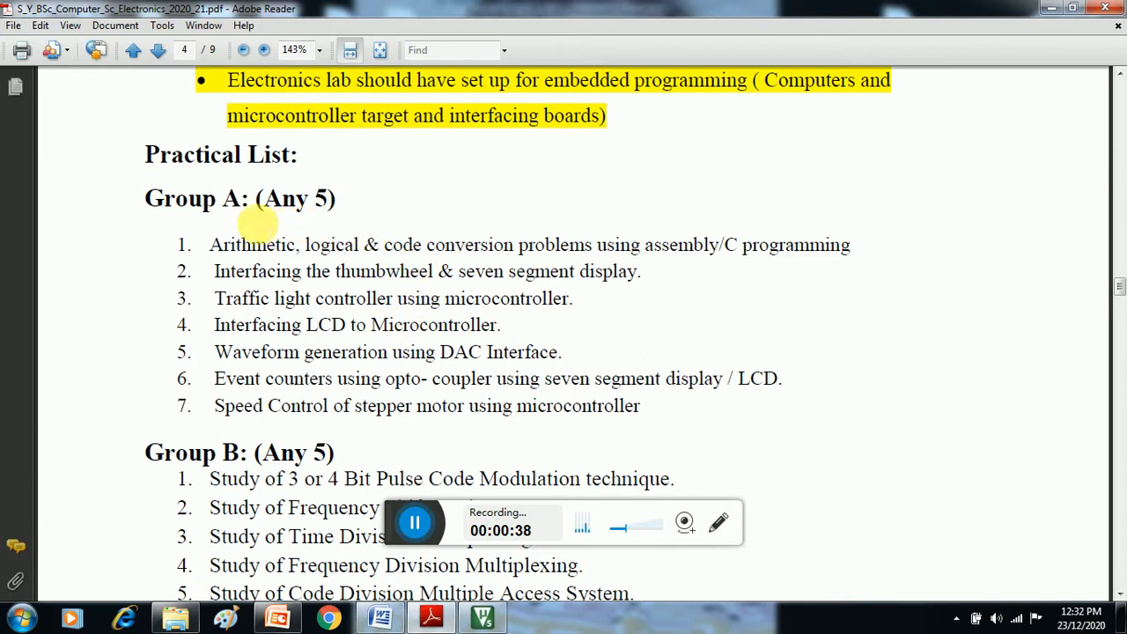
mouse_move(186, 407)
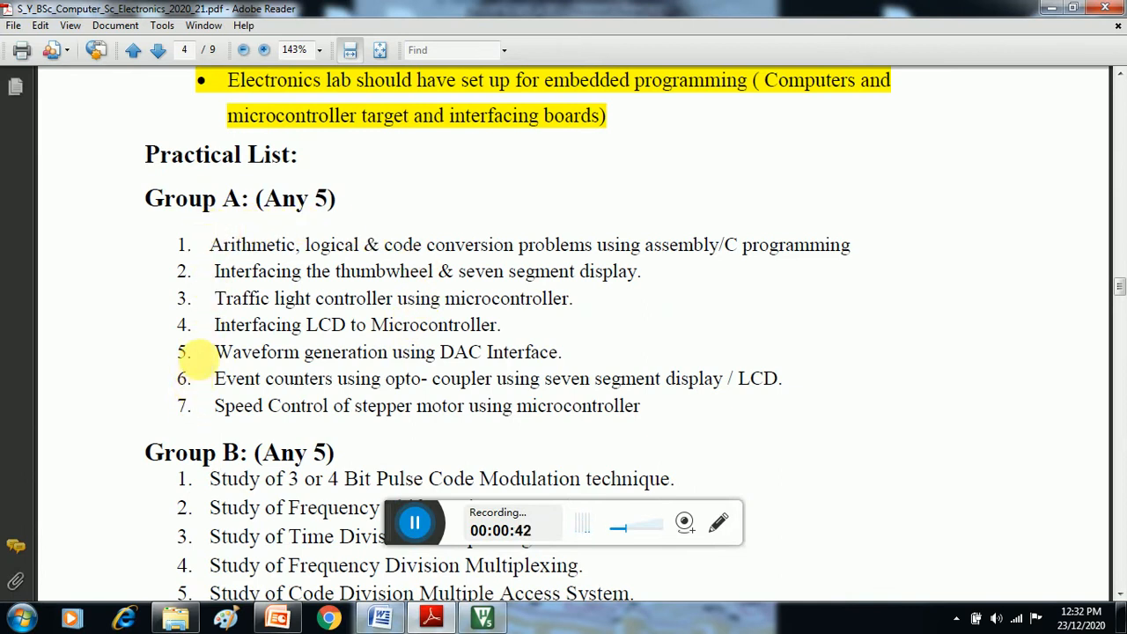
mouse_move(193, 245)
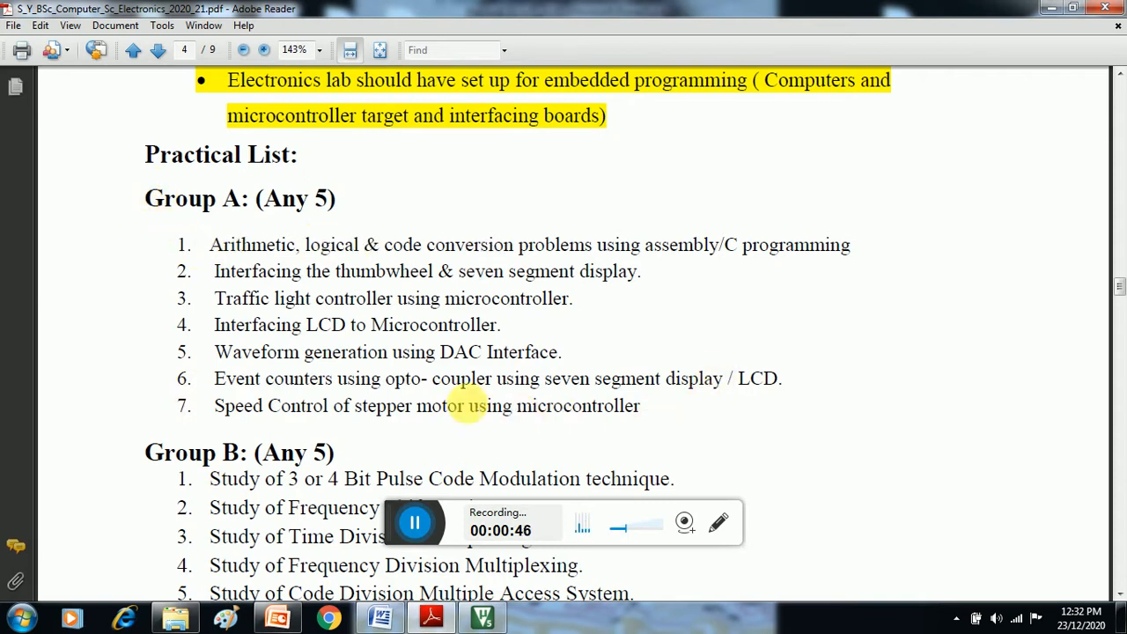
mouse_move(847, 338)
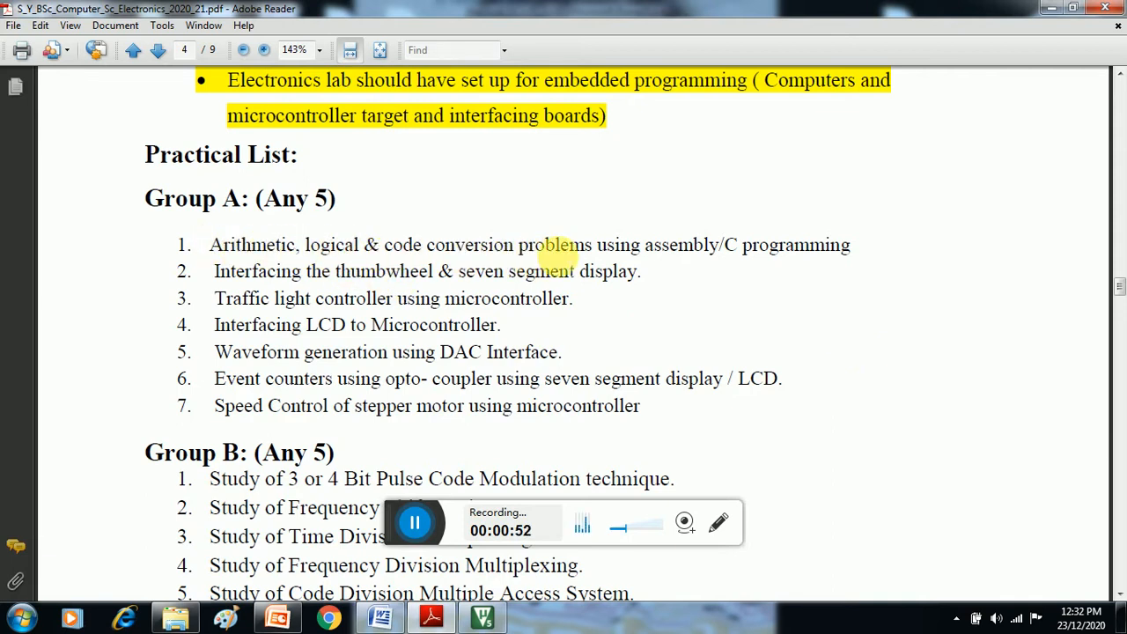
mouse_move(743, 261)
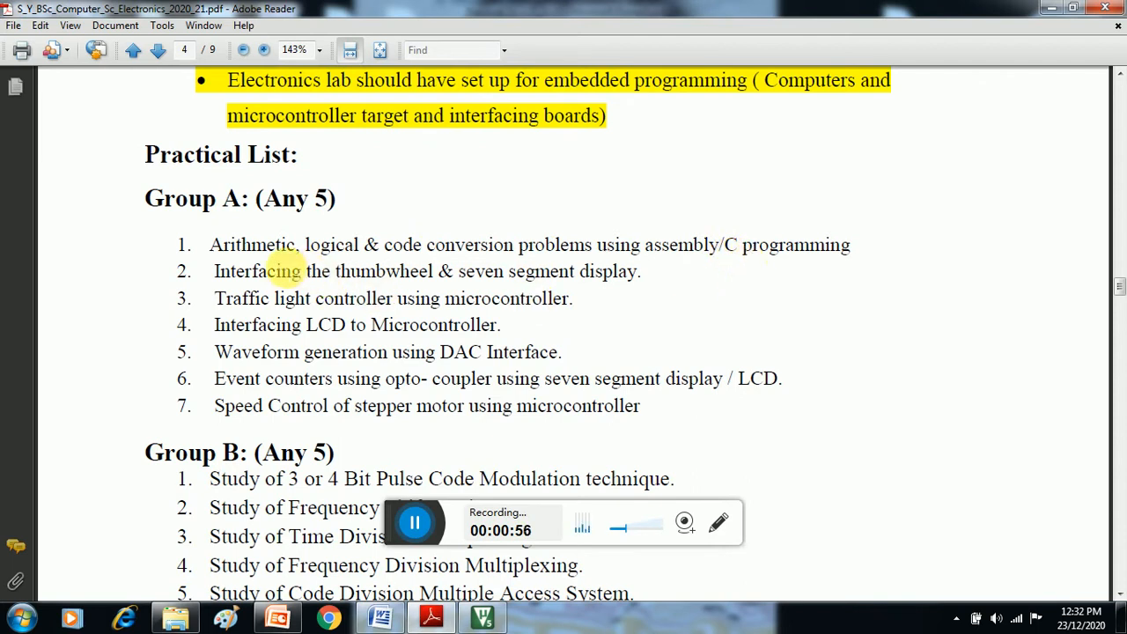
mouse_move(599, 281)
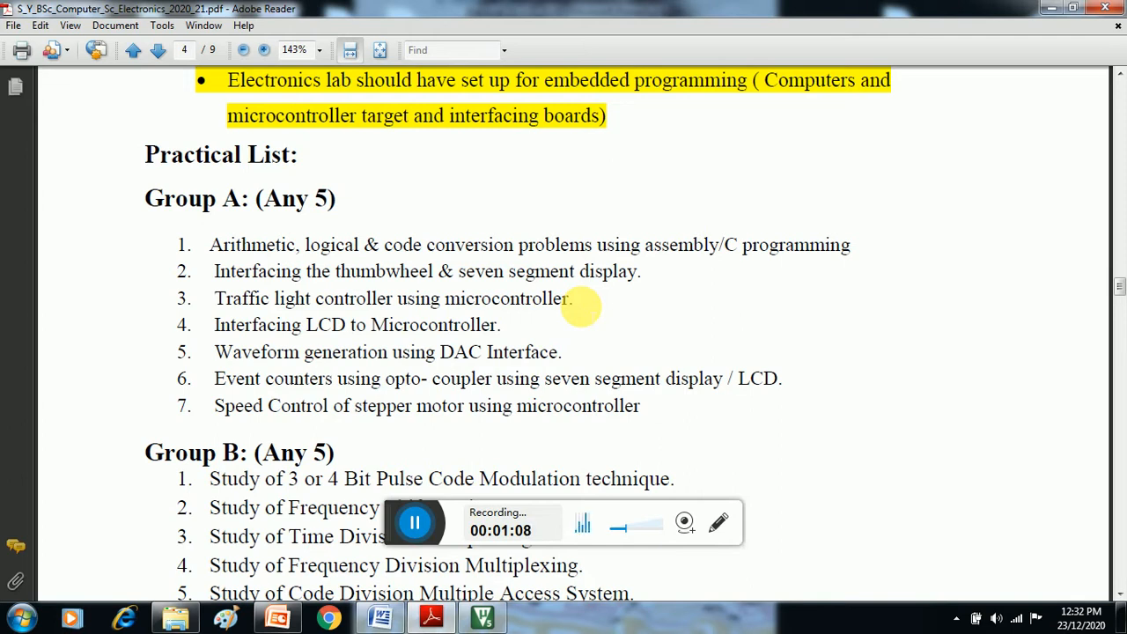
mouse_move(465, 352)
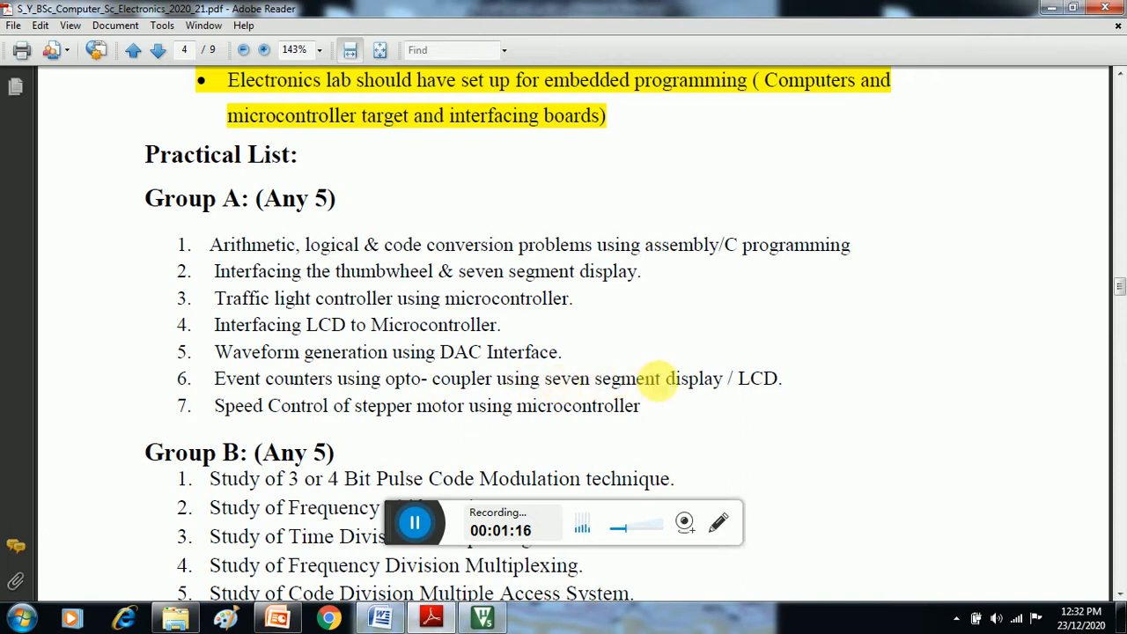
mouse_move(781, 393)
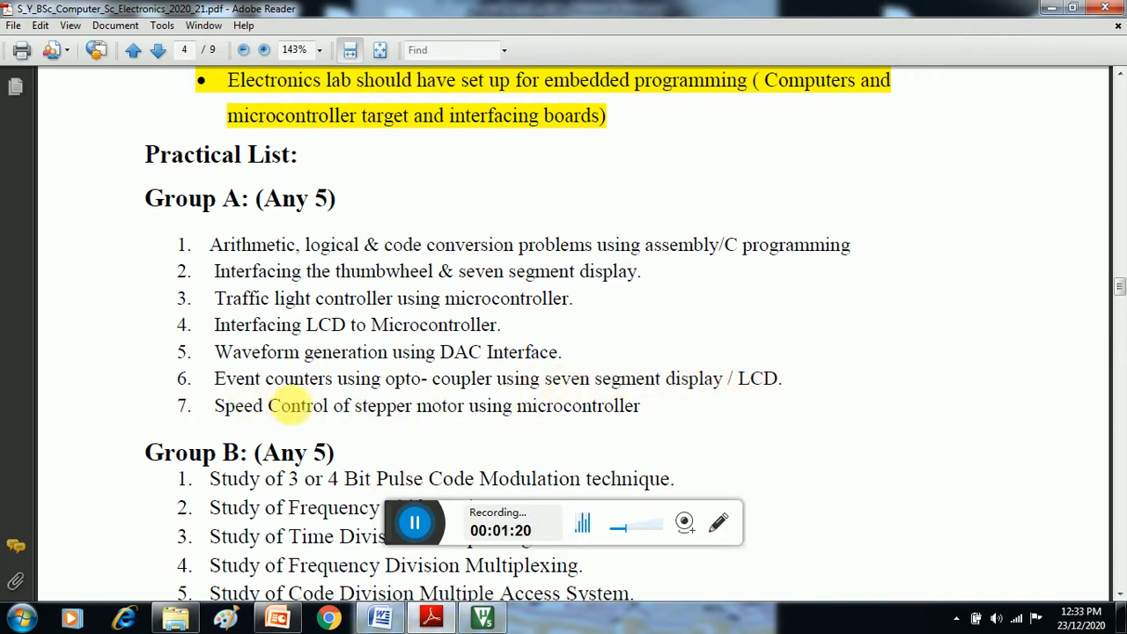
mouse_move(697, 415)
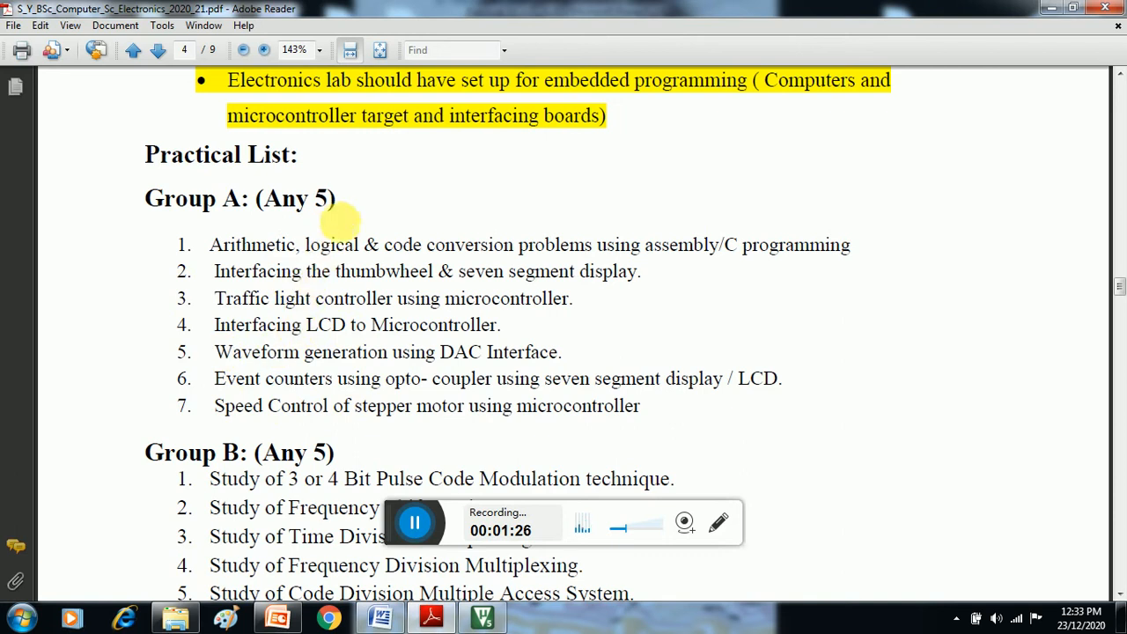
scroll("down", 3)
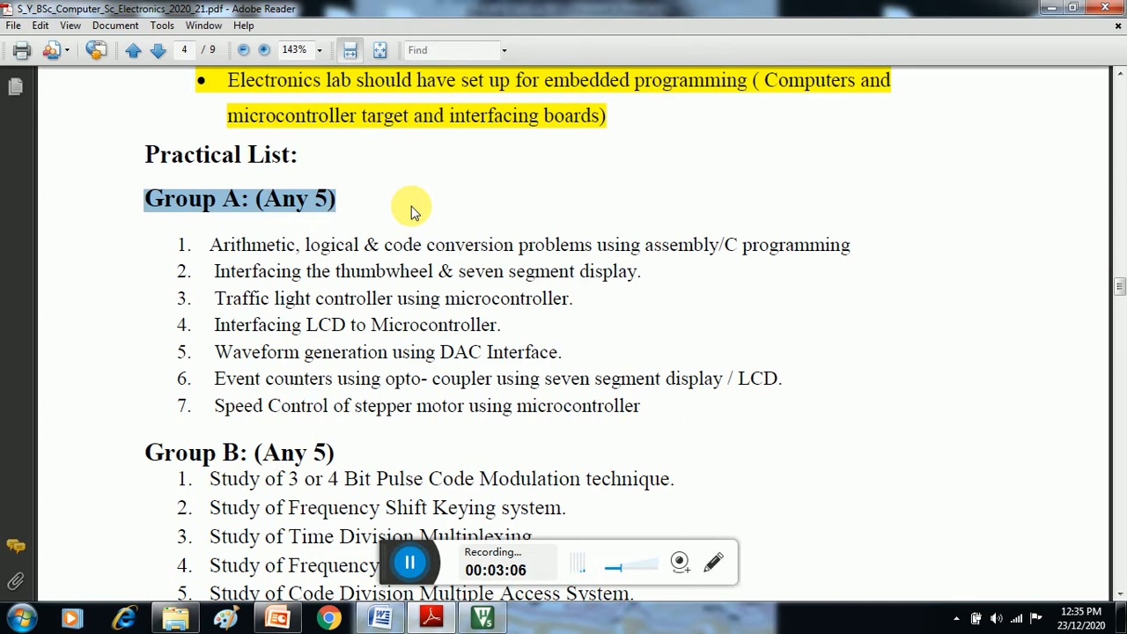
mouse_move(502, 581)
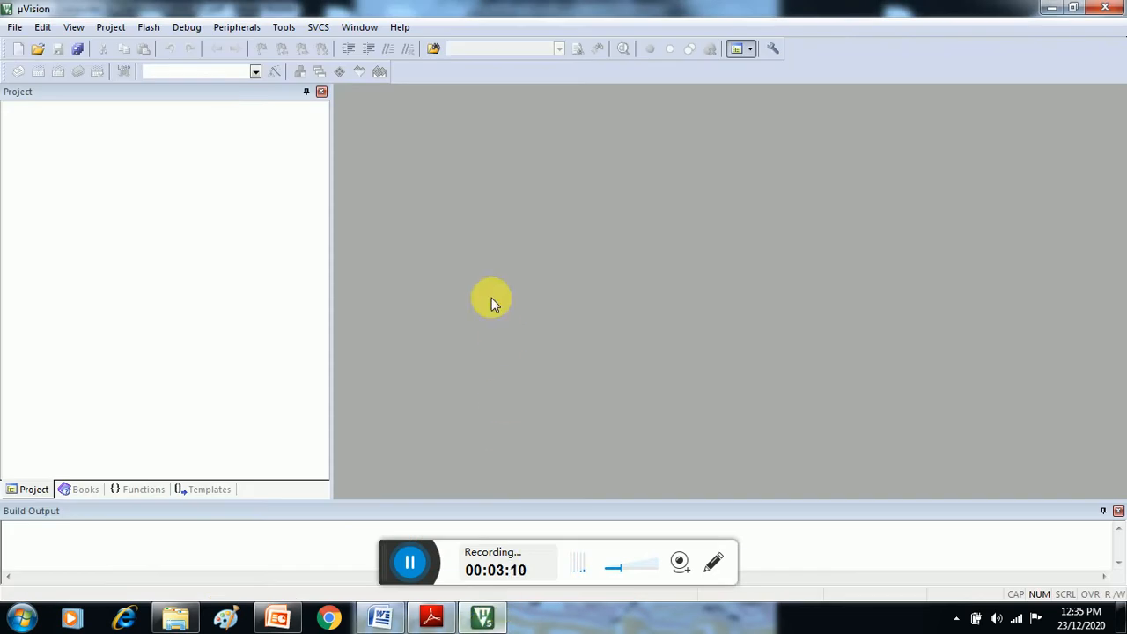
mouse_move(405, 194)
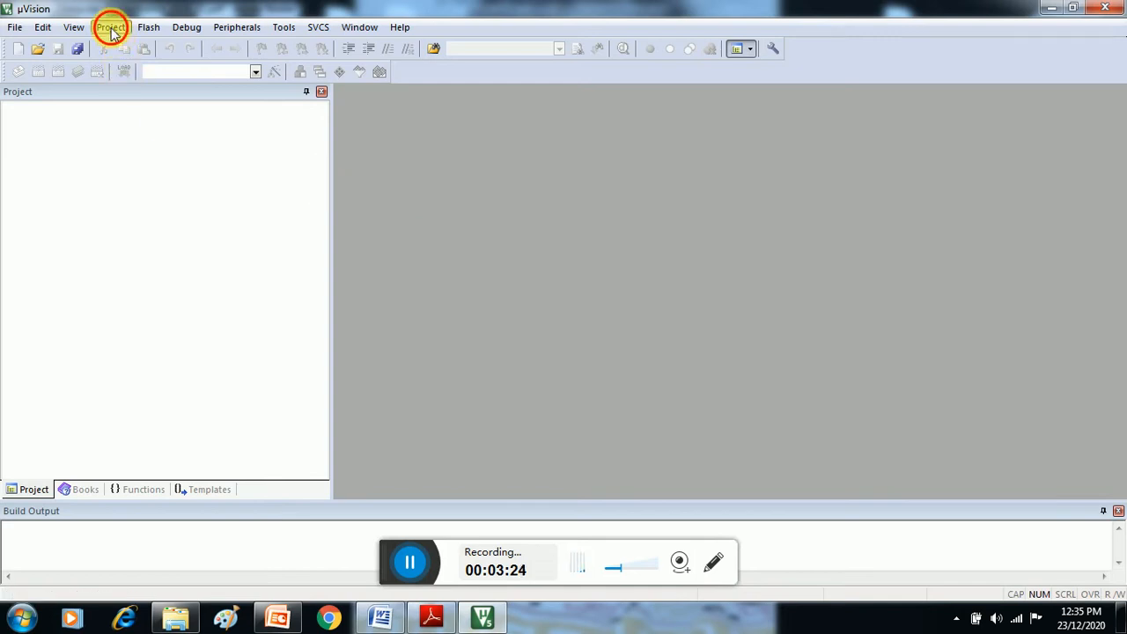
Step: Start a new µVision project via Project > New µVision Project, bringing up the Create New Project dialog
left_click(111, 27)
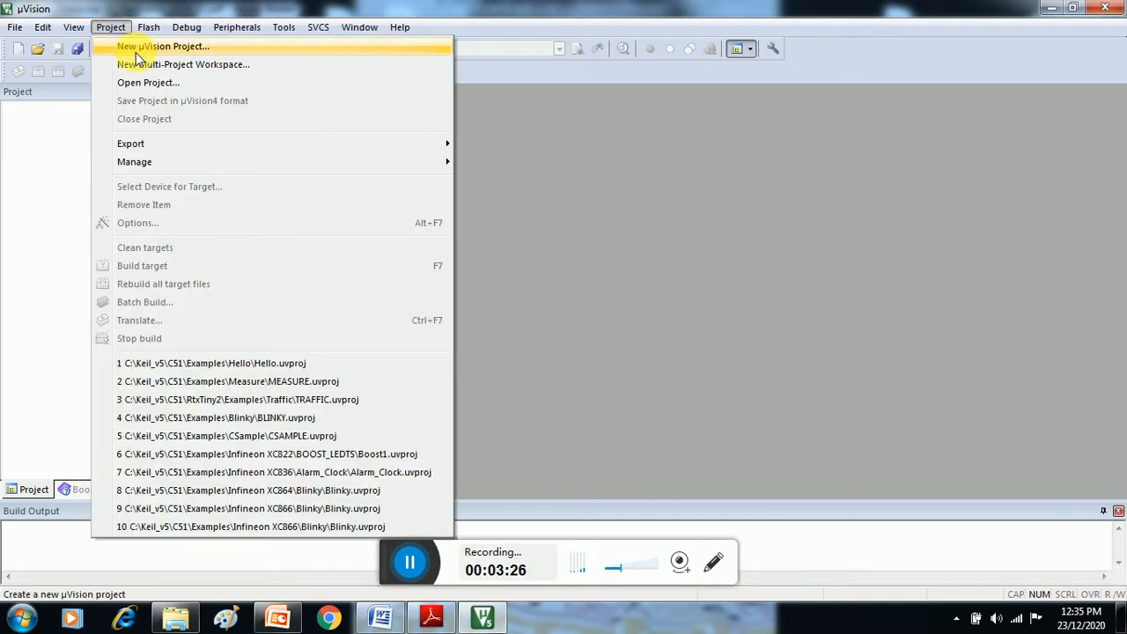
left_click(162, 45)
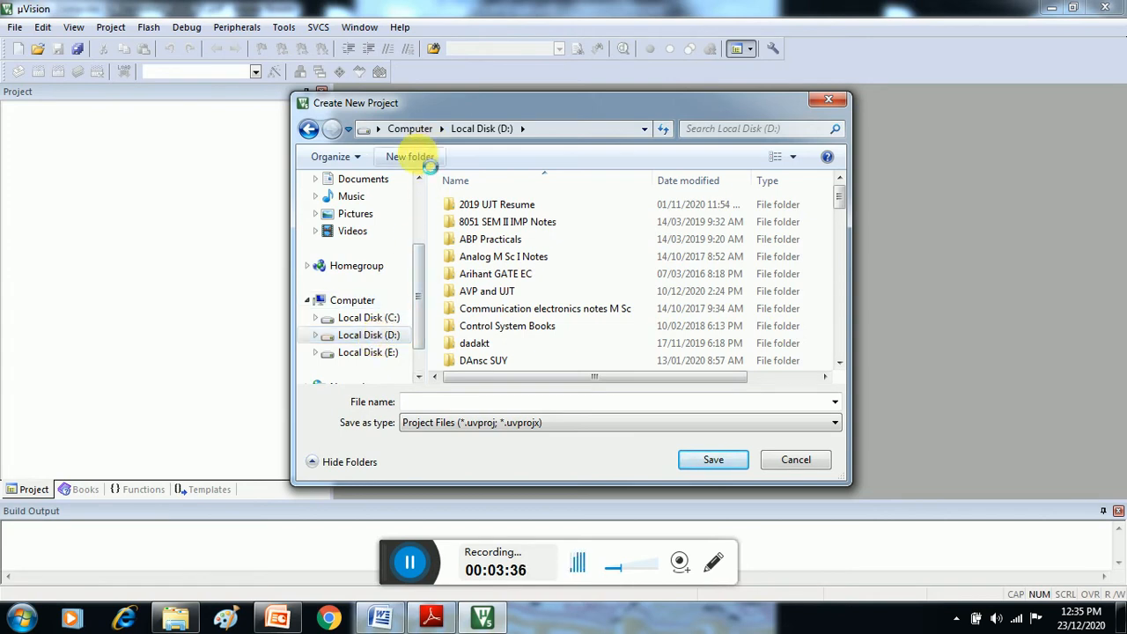
Step: Create a new folder on drive D for the practicals project
left_click(409, 157)
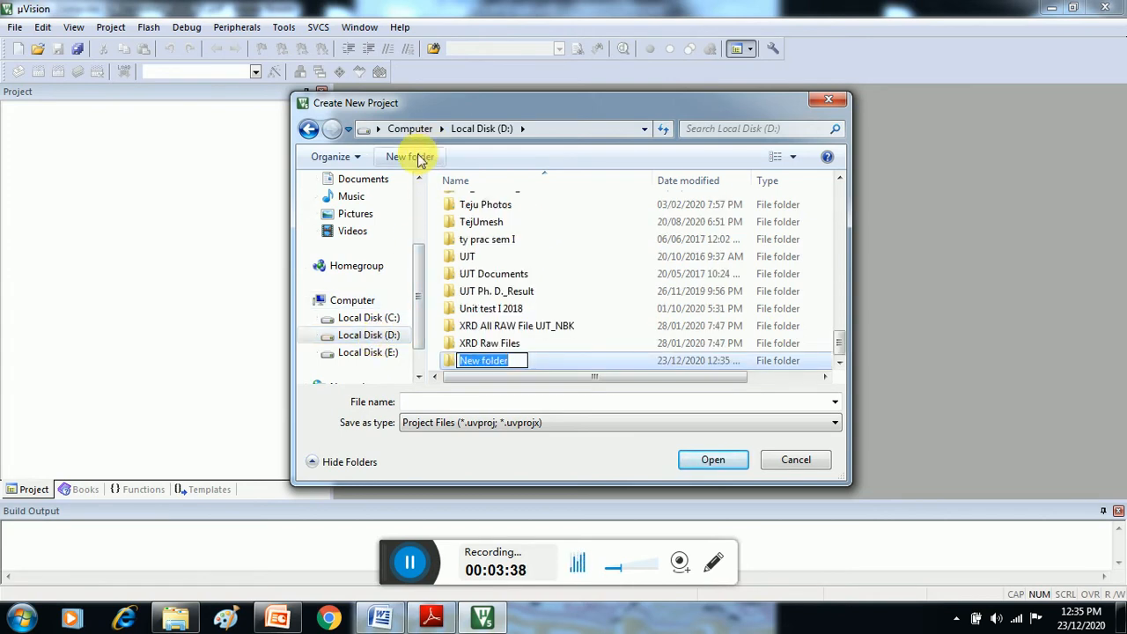
type("SY_Practic")
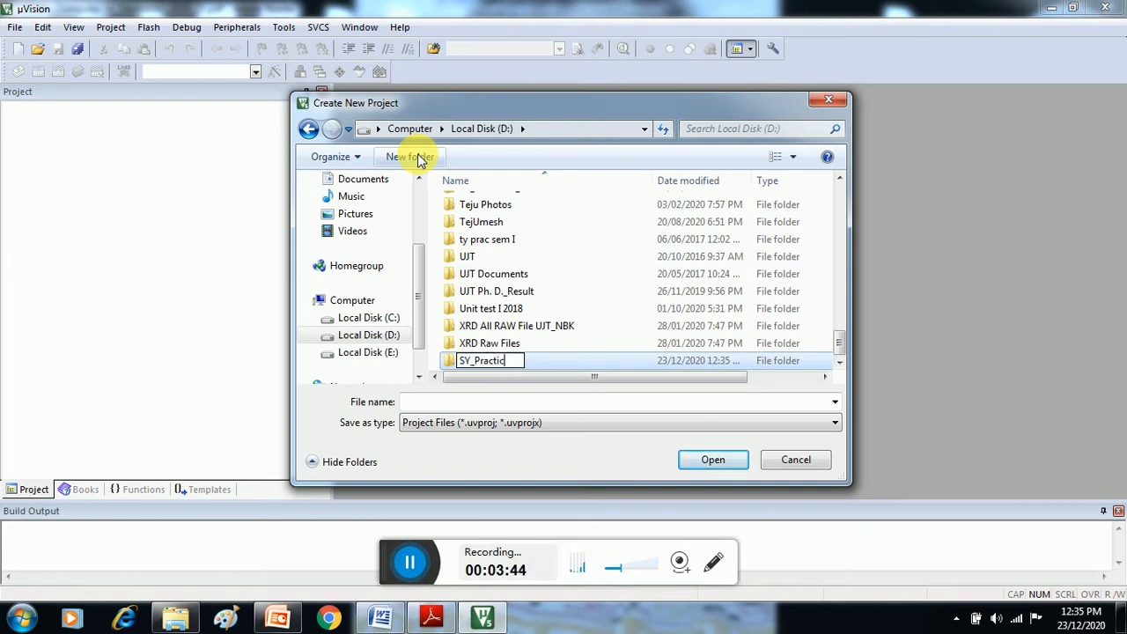
type("als_")
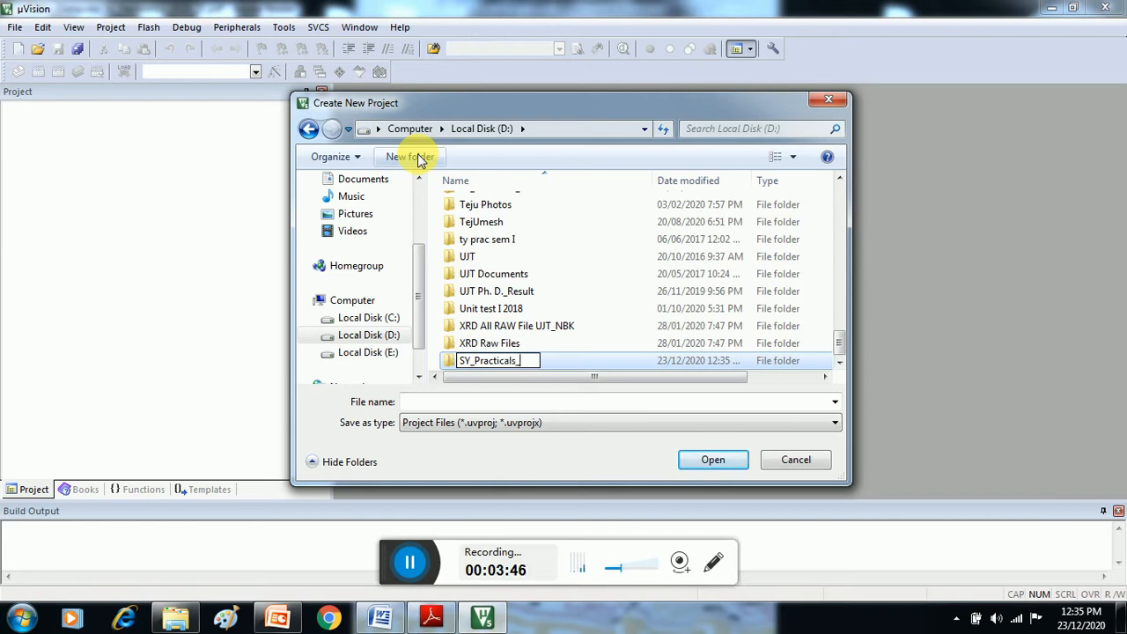
type("20")
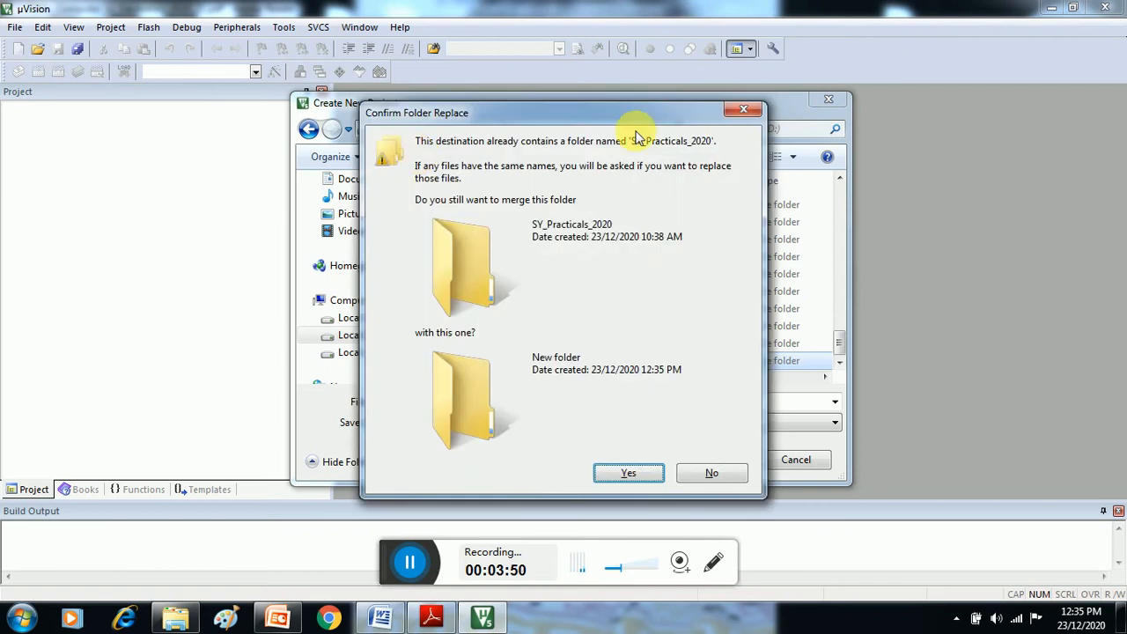
left_click(627, 472)
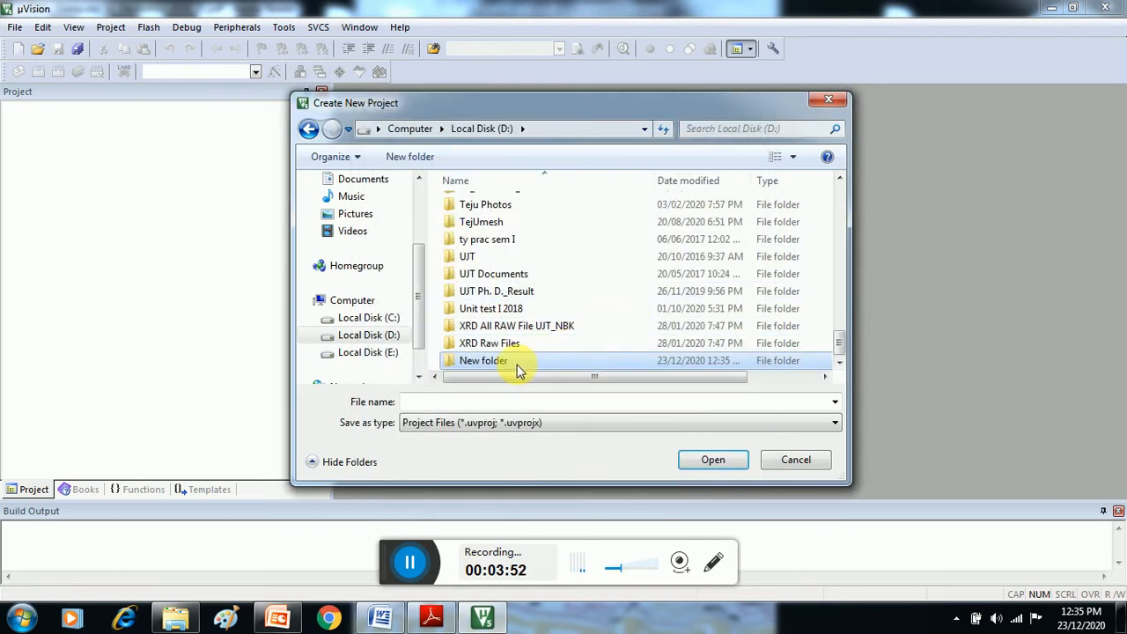
Step: Rename the new folder SV_Practicals and enter it as the project location
right_click(482, 359)
type("Sy")
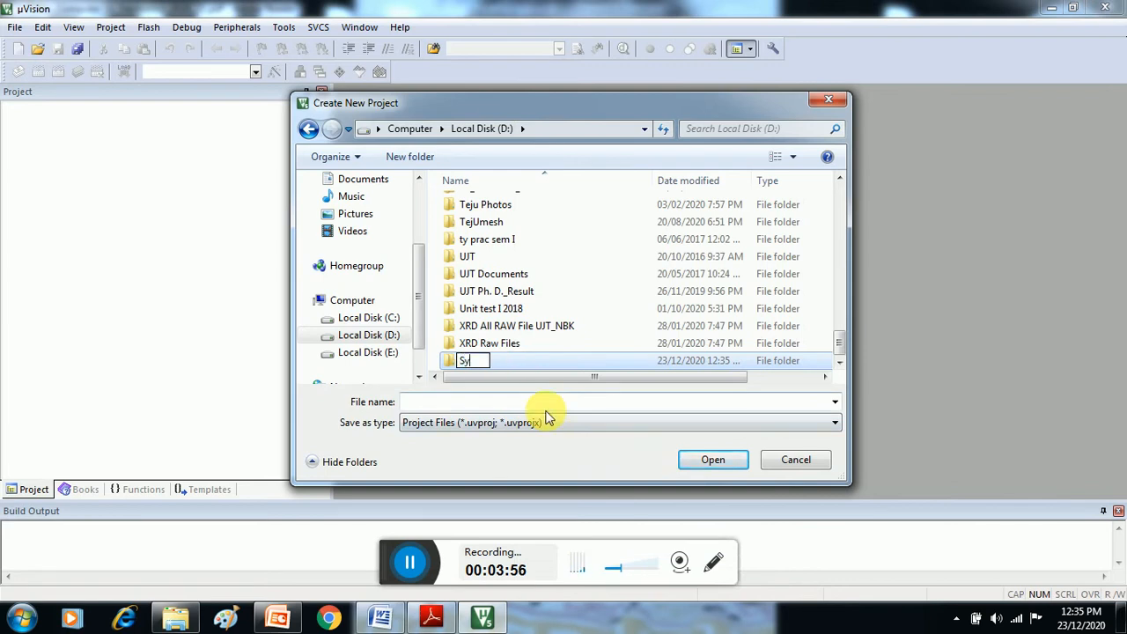
type("Y_Practi")
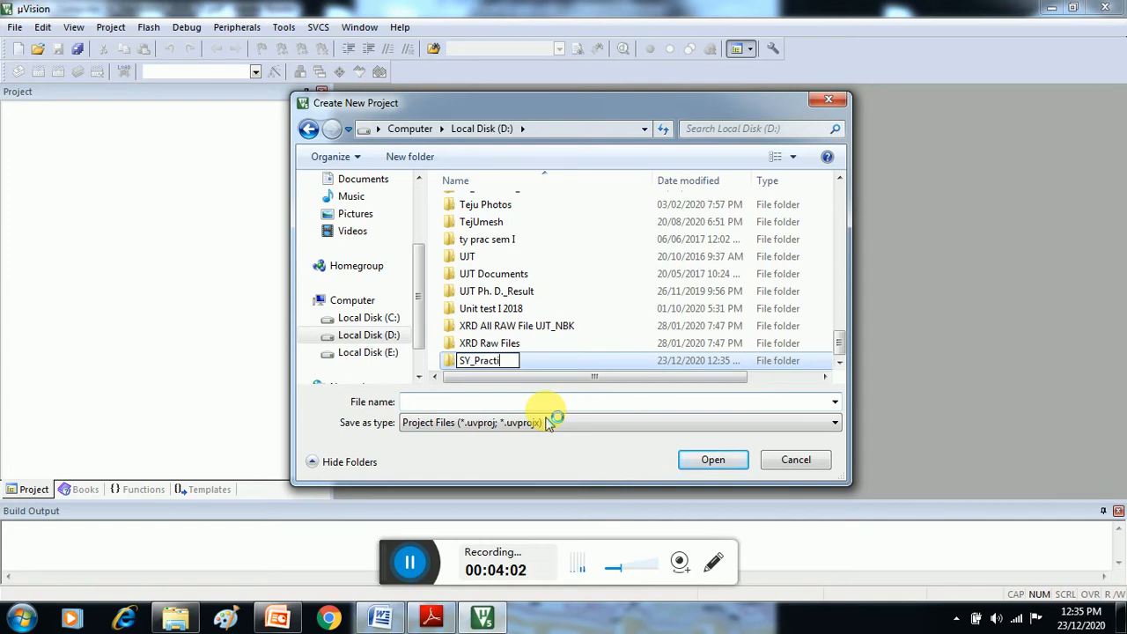
type("cals")
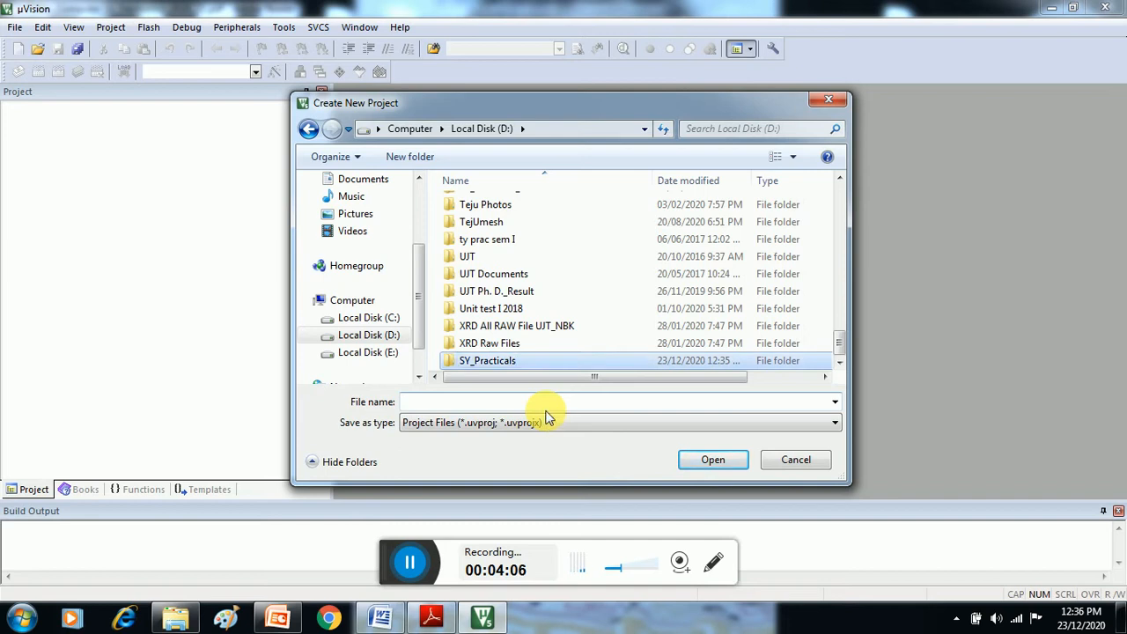
double_click(486, 359)
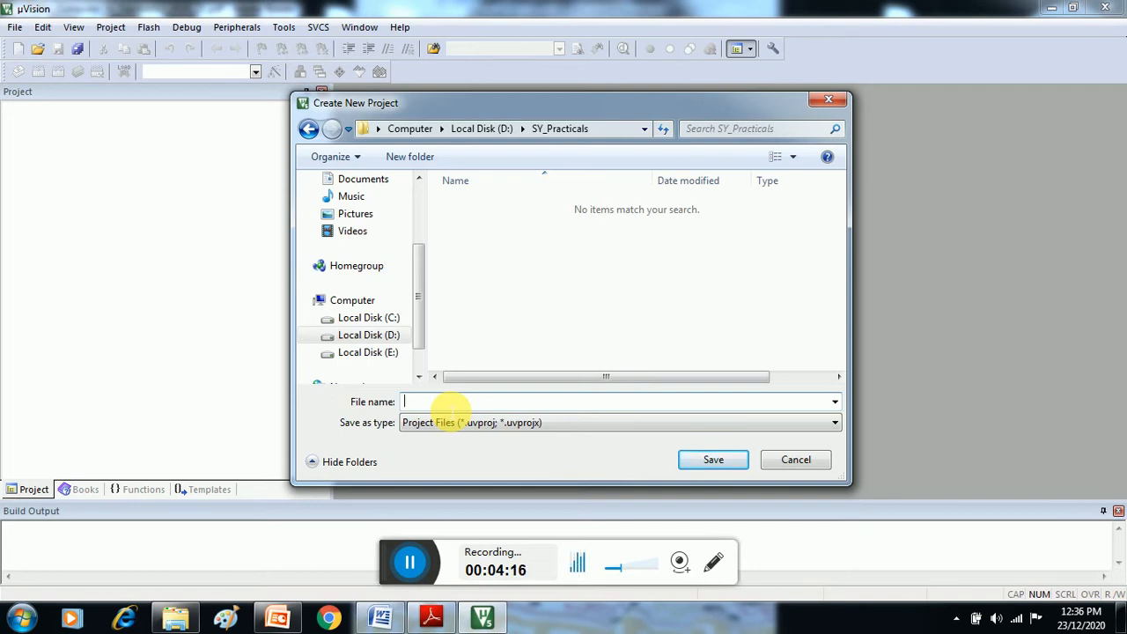
mouse_move(373, 541)
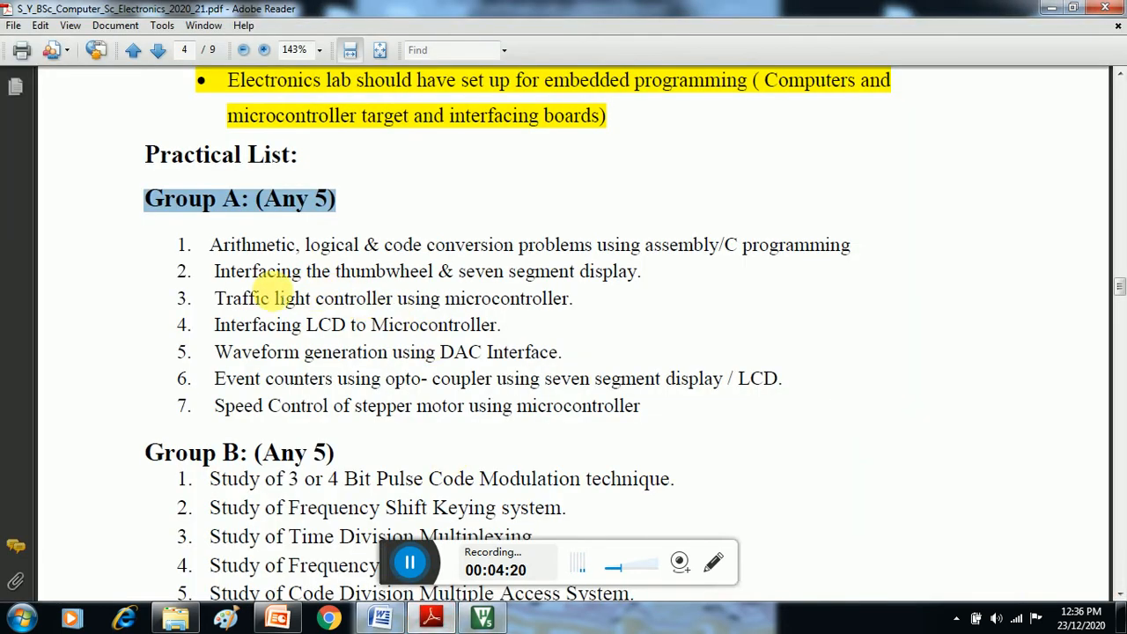
Step: Select and copy the title 'Traffic light controller using microcontroller' from the syllabus list
left_click_drag(215, 297, 571, 297)
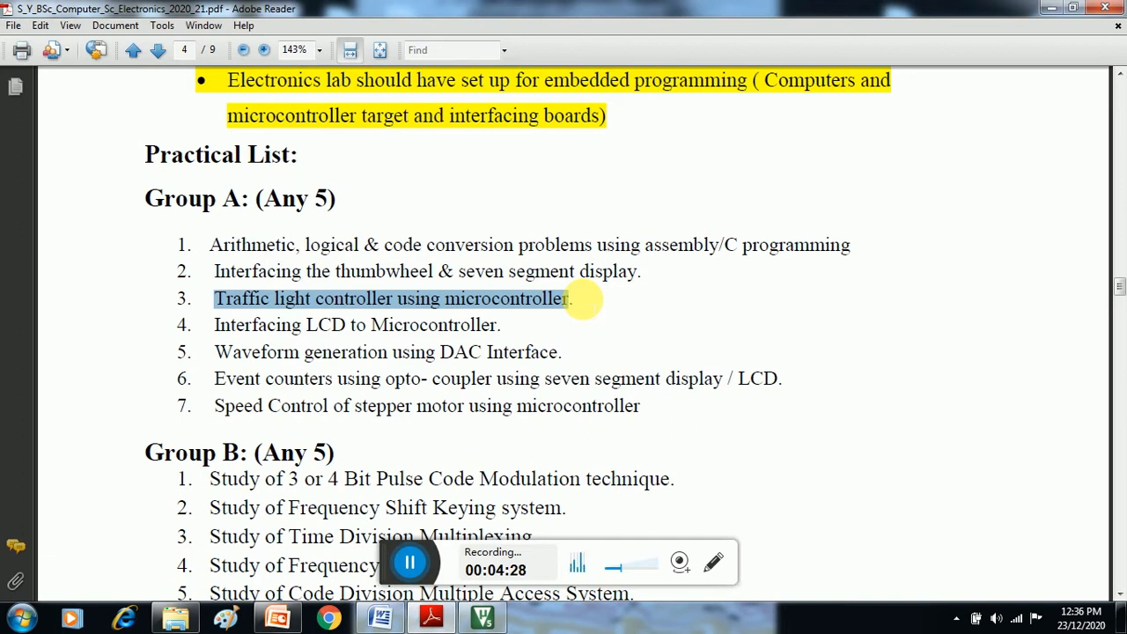
right_click(572, 300)
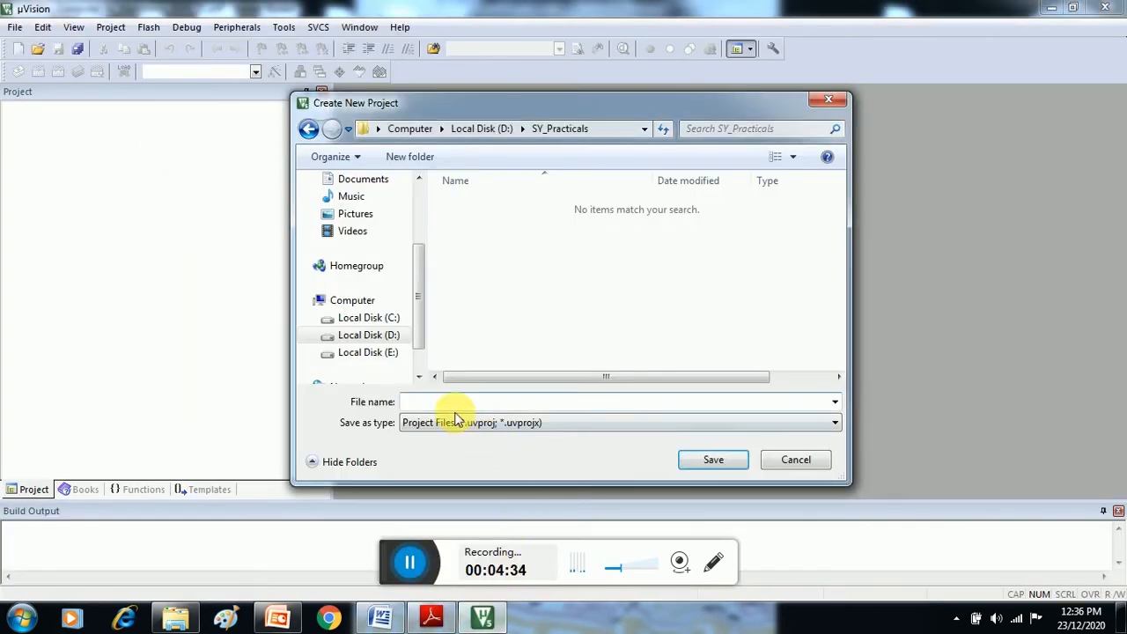
Step: Enter 'Traffic light controller using microcontroller' as the project file name
type("Traffic light controller using microcontroller")
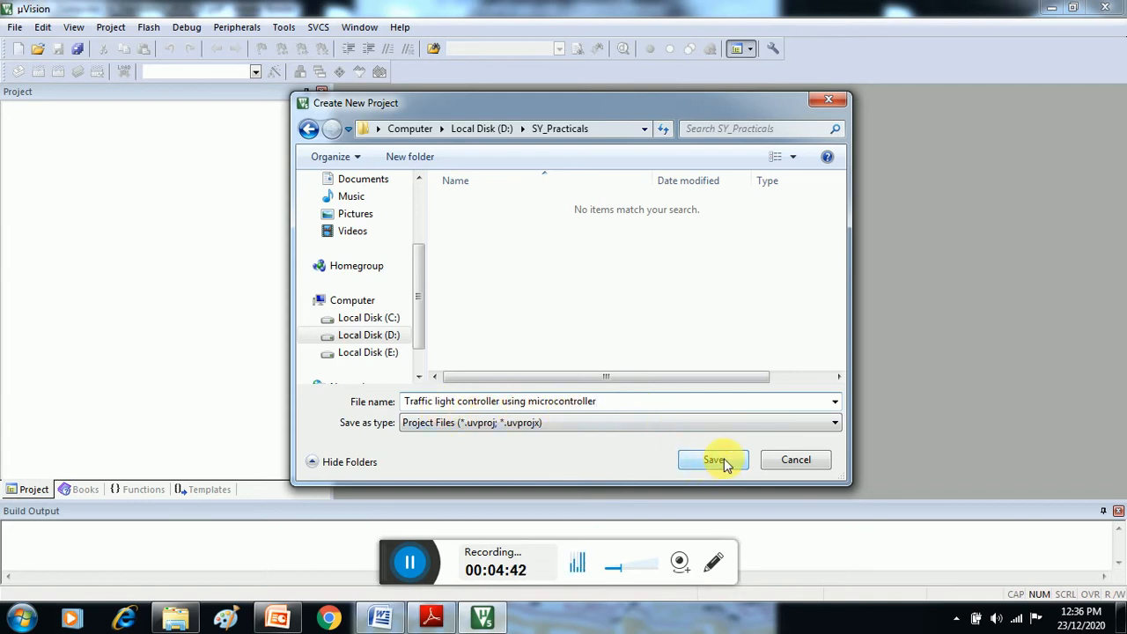
Step: Save the project in SV_Practicals and expand the Atmel device list
left_click(713, 459)
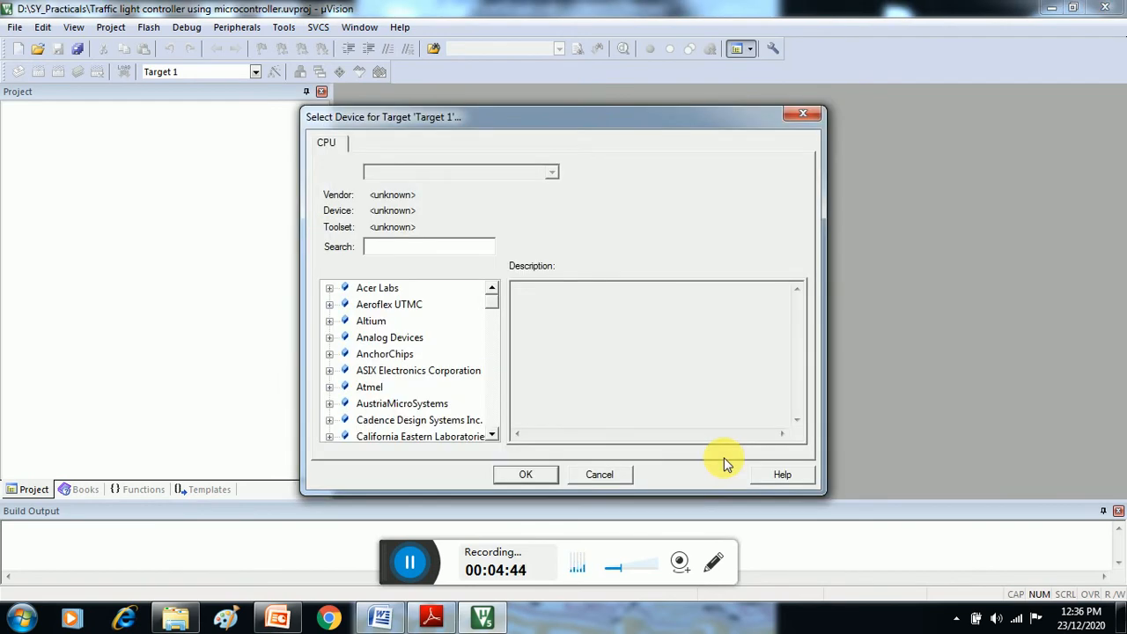
mouse_move(391, 409)
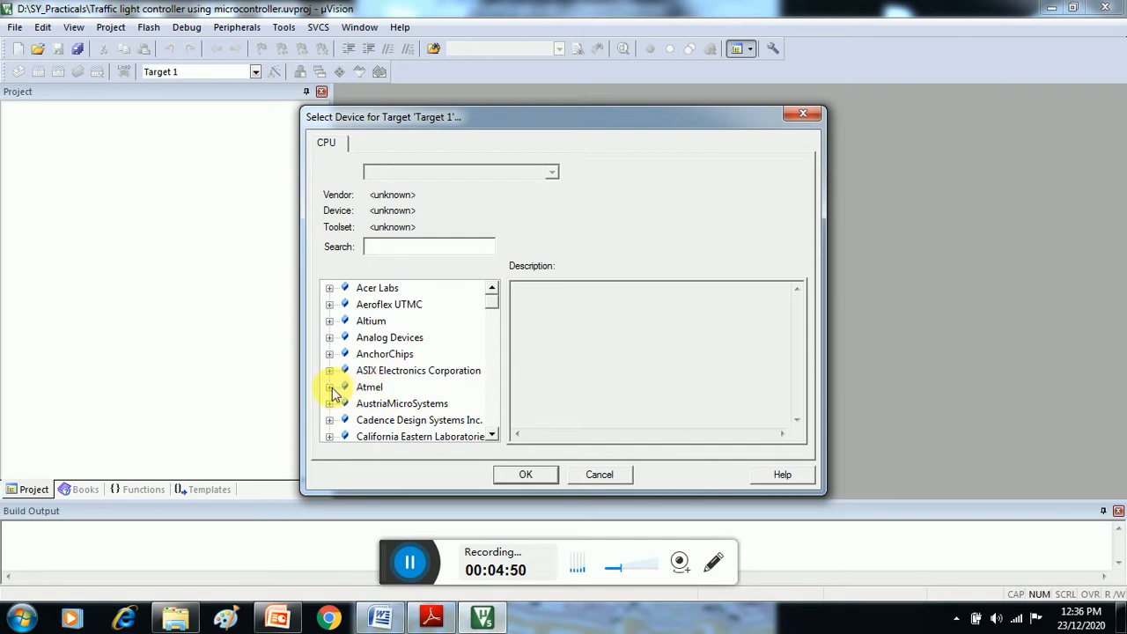
left_click(329, 387)
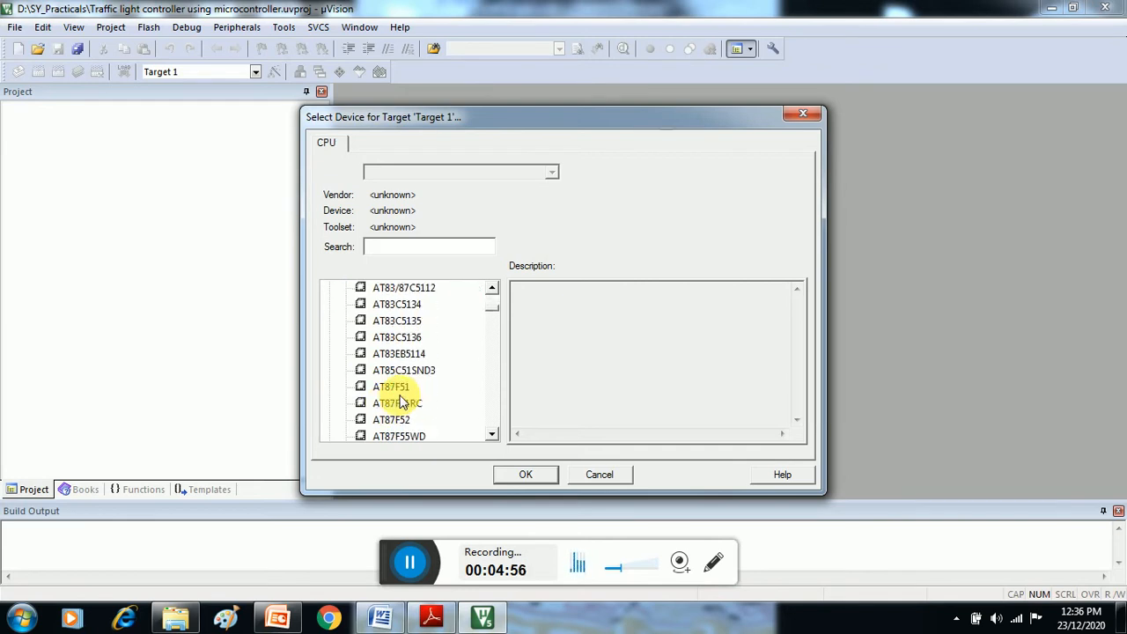
scroll("down", 3)
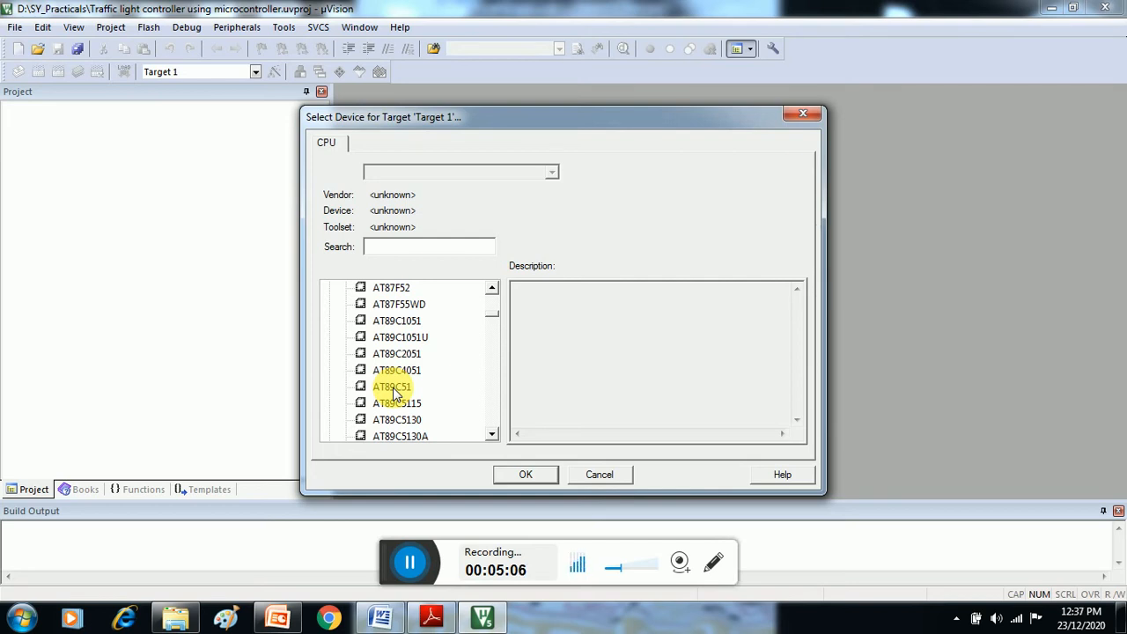
Step: Choose the Atmel AT89C51 as the target device and confirm it
left_click(391, 387)
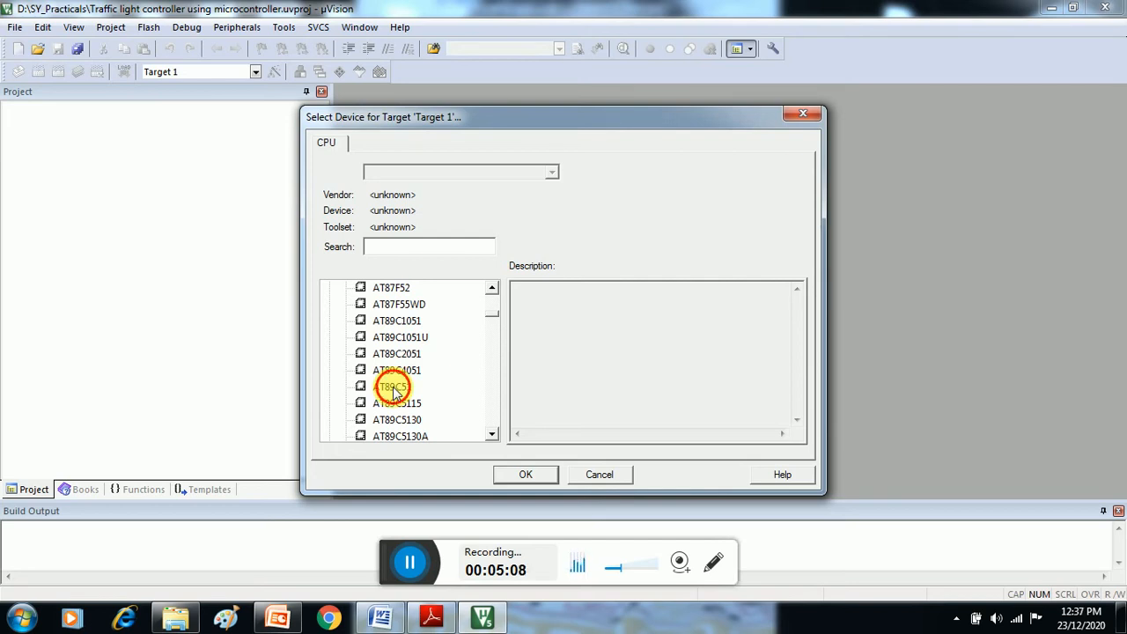
left_click(391, 388)
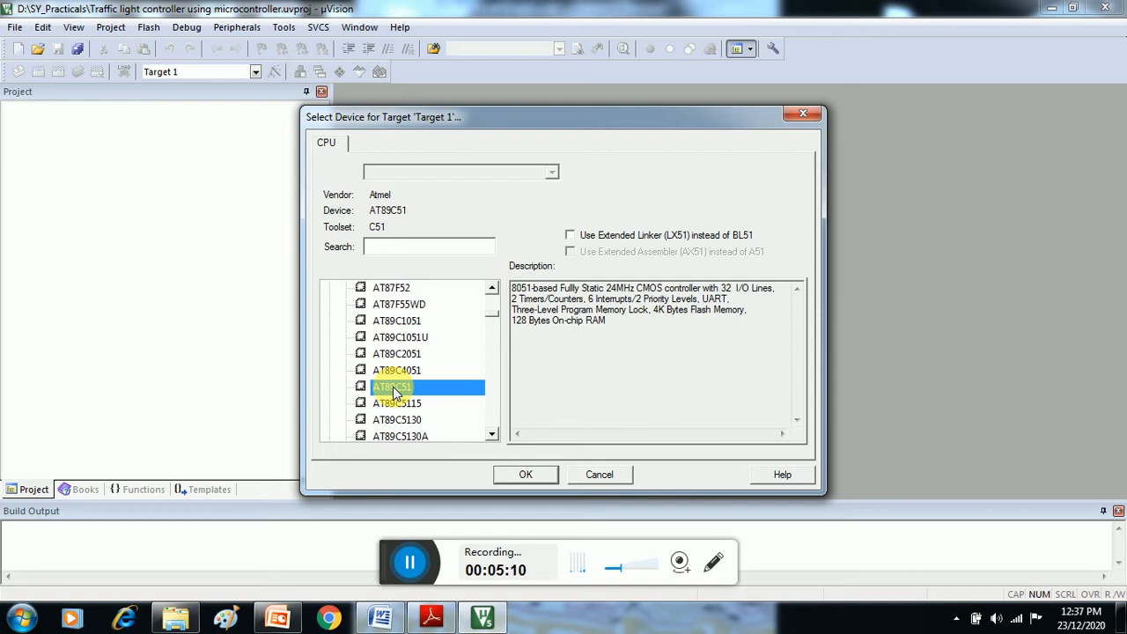
left_click(525, 475)
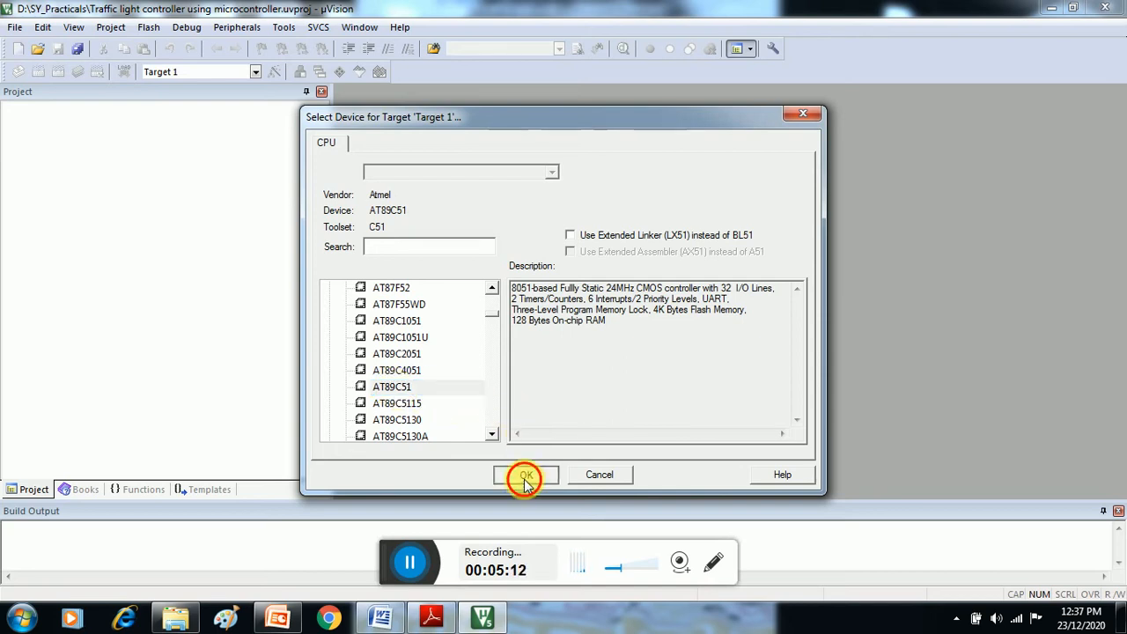
left_click(525, 476)
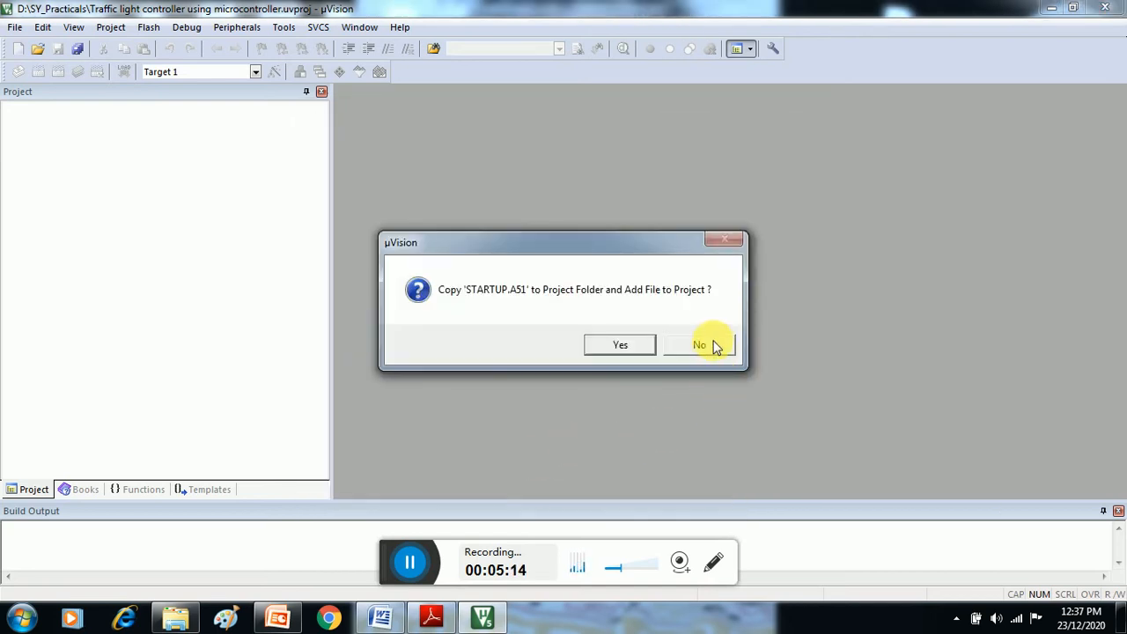
Step: Decline copying STARTUP.A51 so the project holds only Target 1
left_click(700, 343)
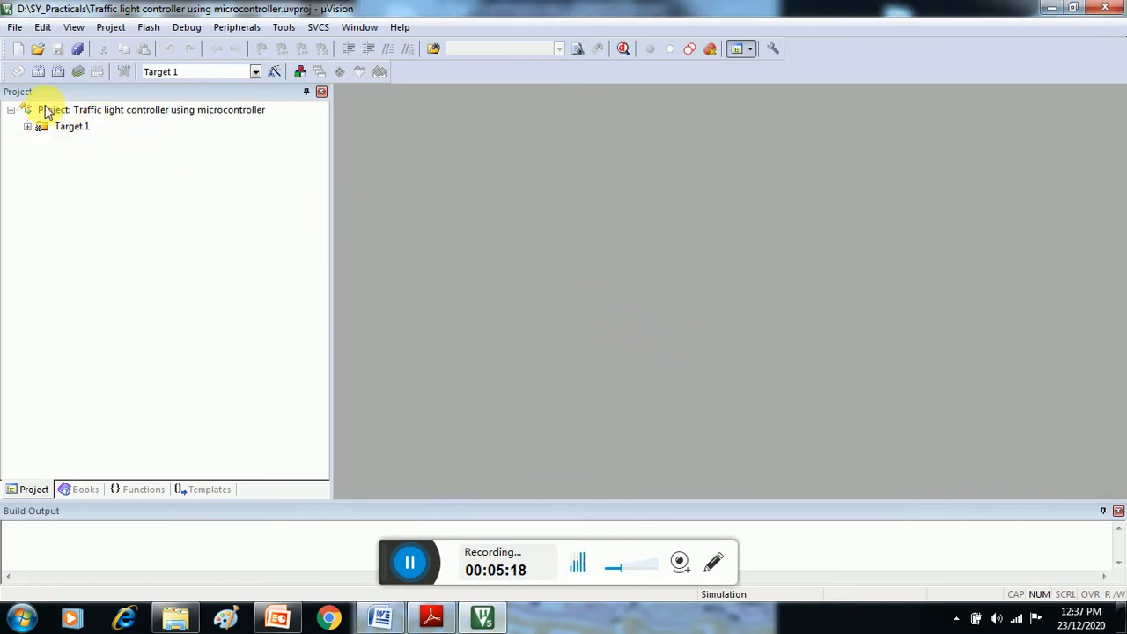
mouse_move(85, 157)
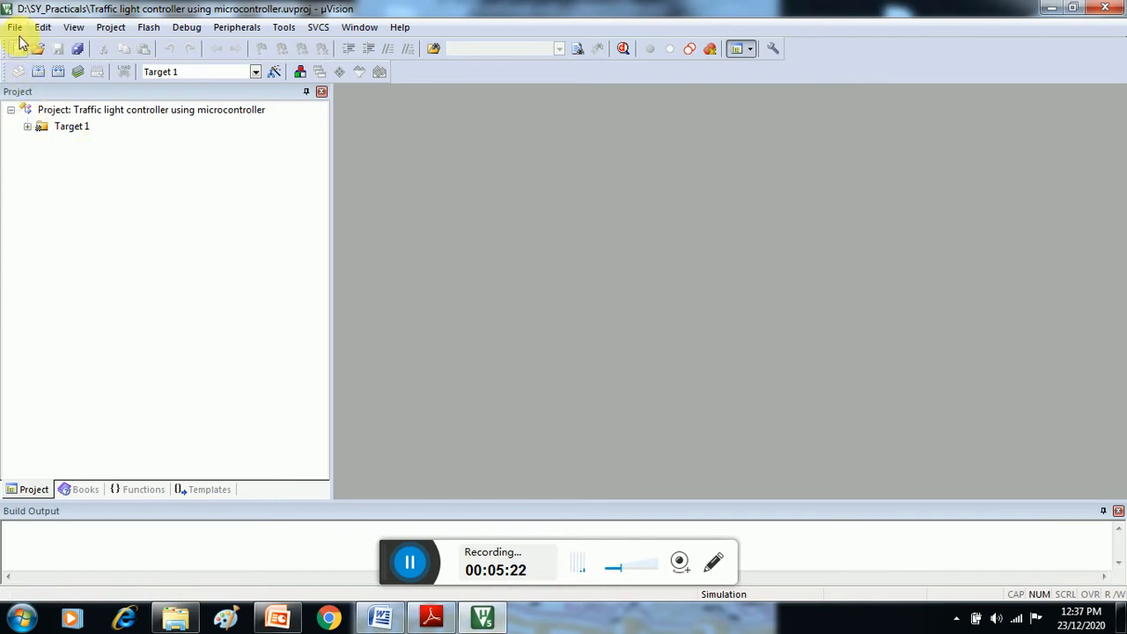
left_click(21, 50)
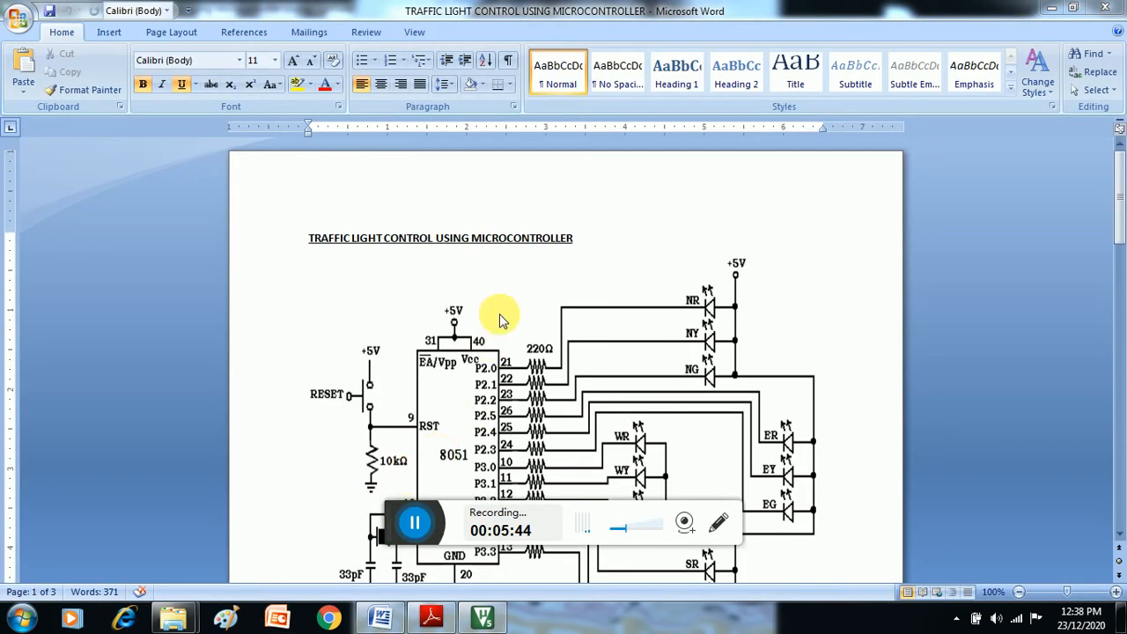
mouse_move(555, 278)
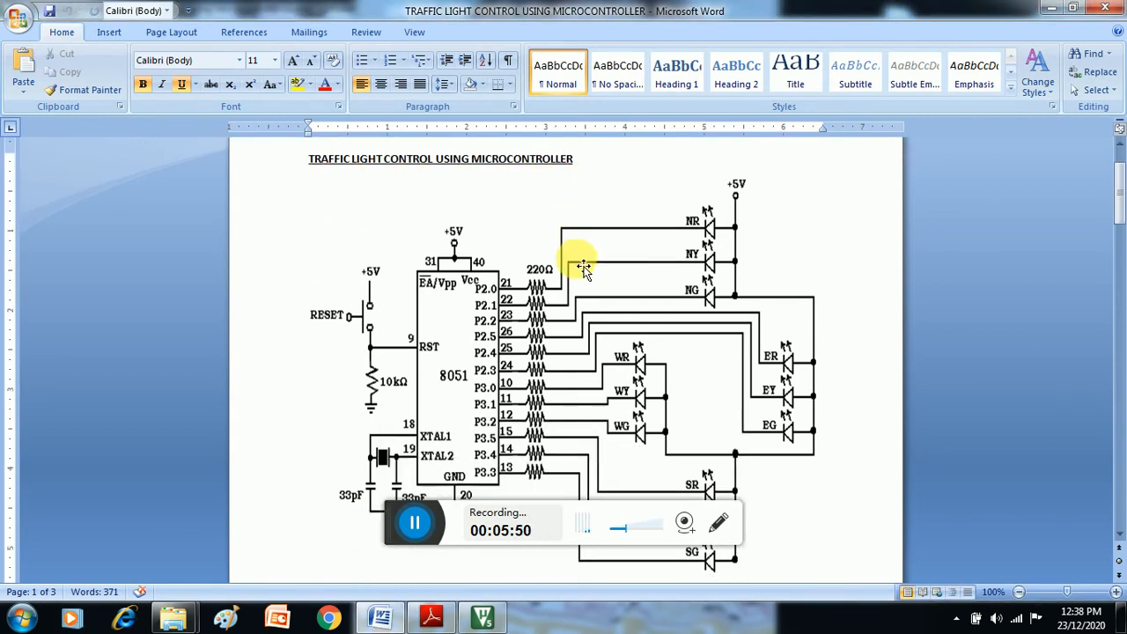
mouse_move(507, 408)
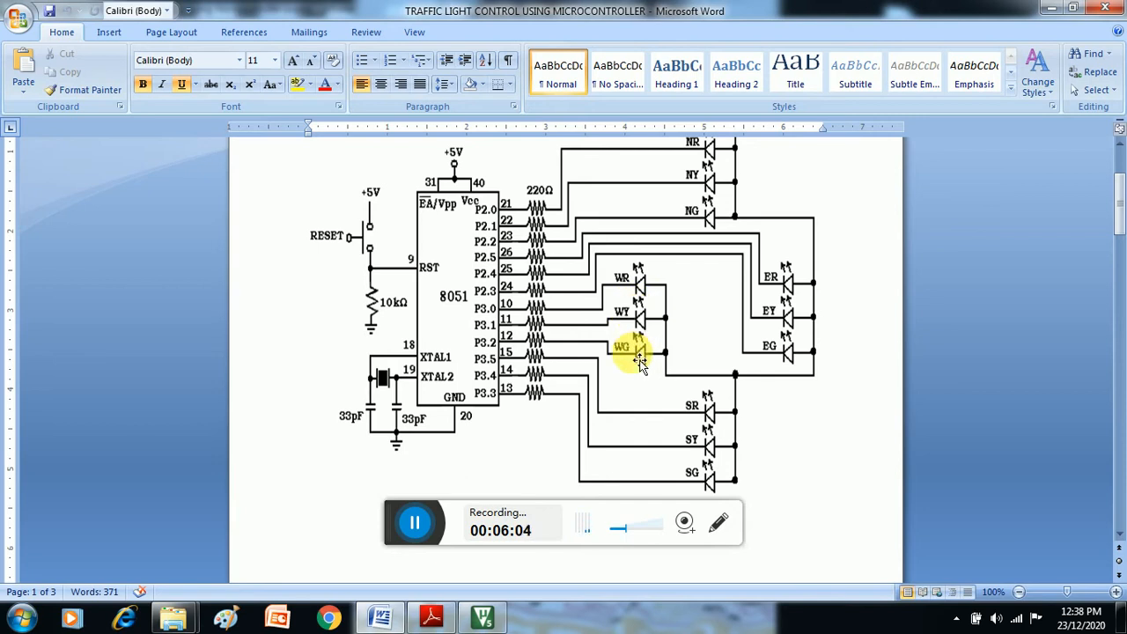
Step: Select the whole traffic light assembly program down to END in Word and copy it
scroll("down", 3)
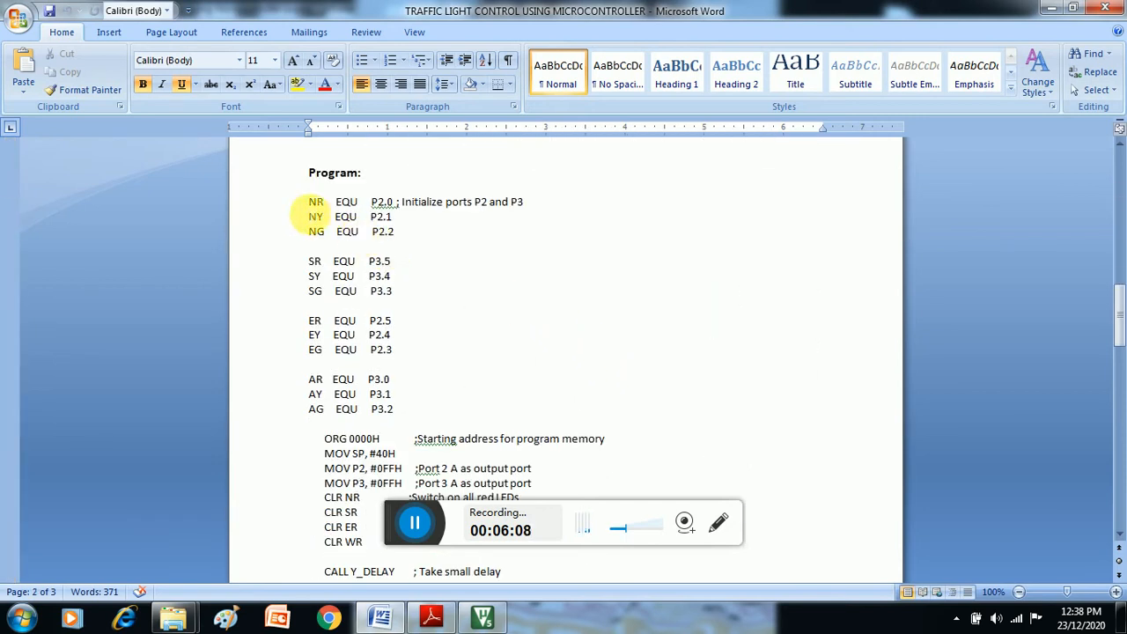
left_click_drag(315, 201, 362, 542)
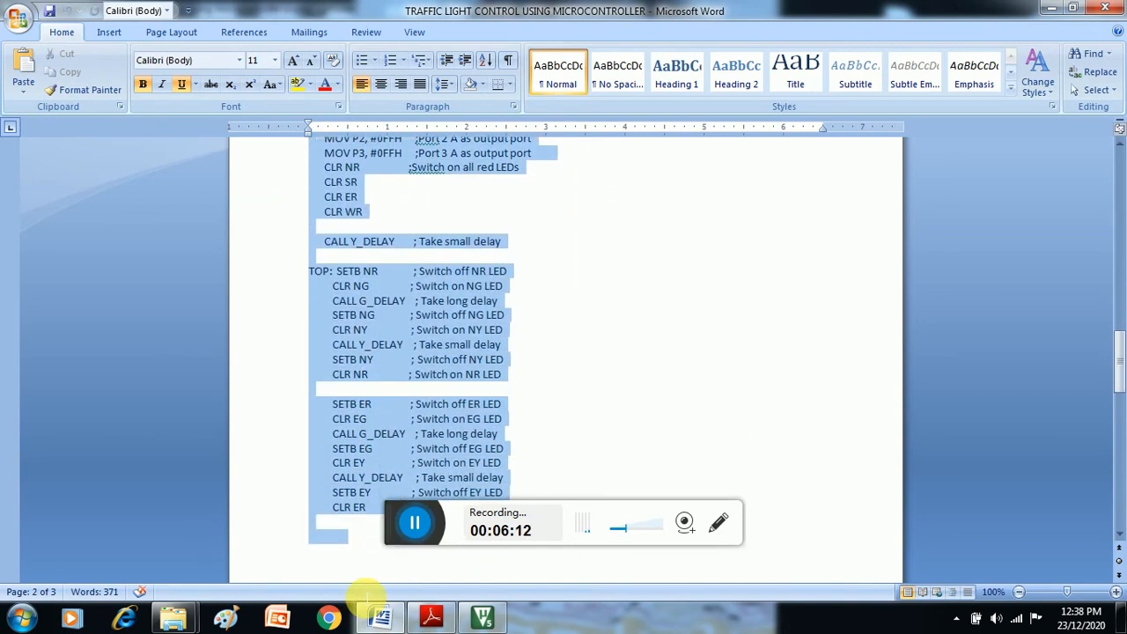
scroll("down", 3)
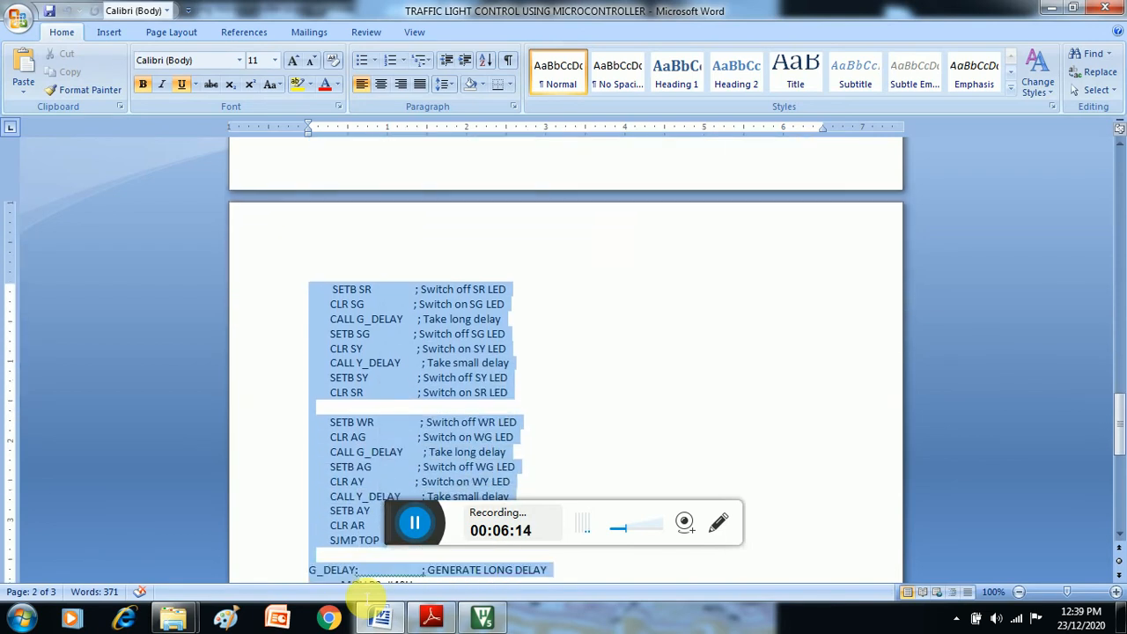
scroll("down", 3)
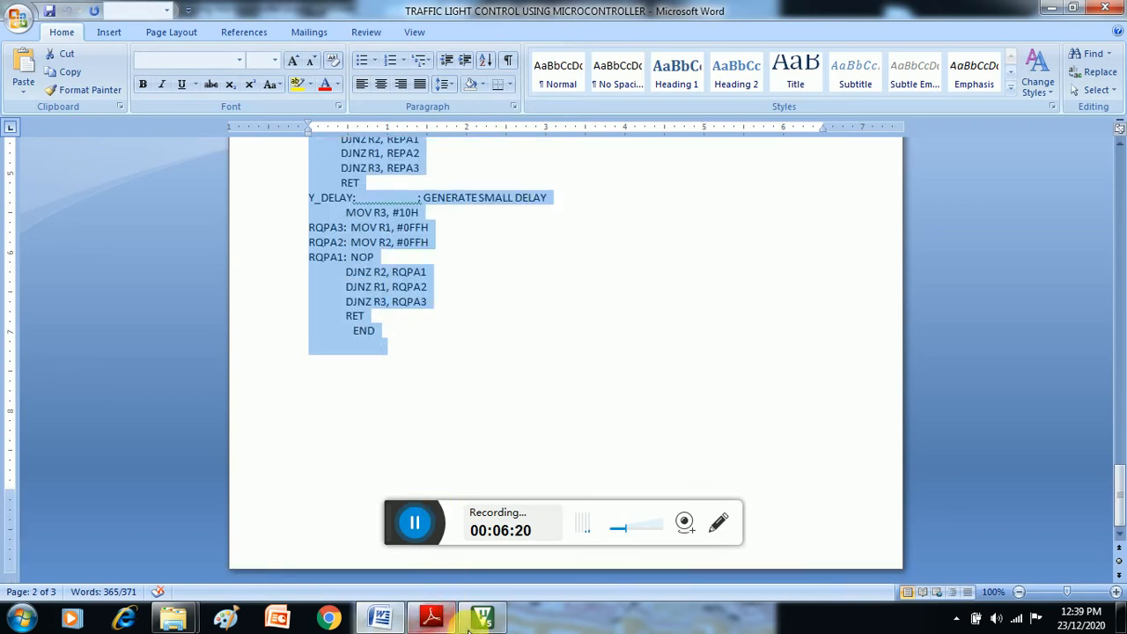
left_click(483, 616)
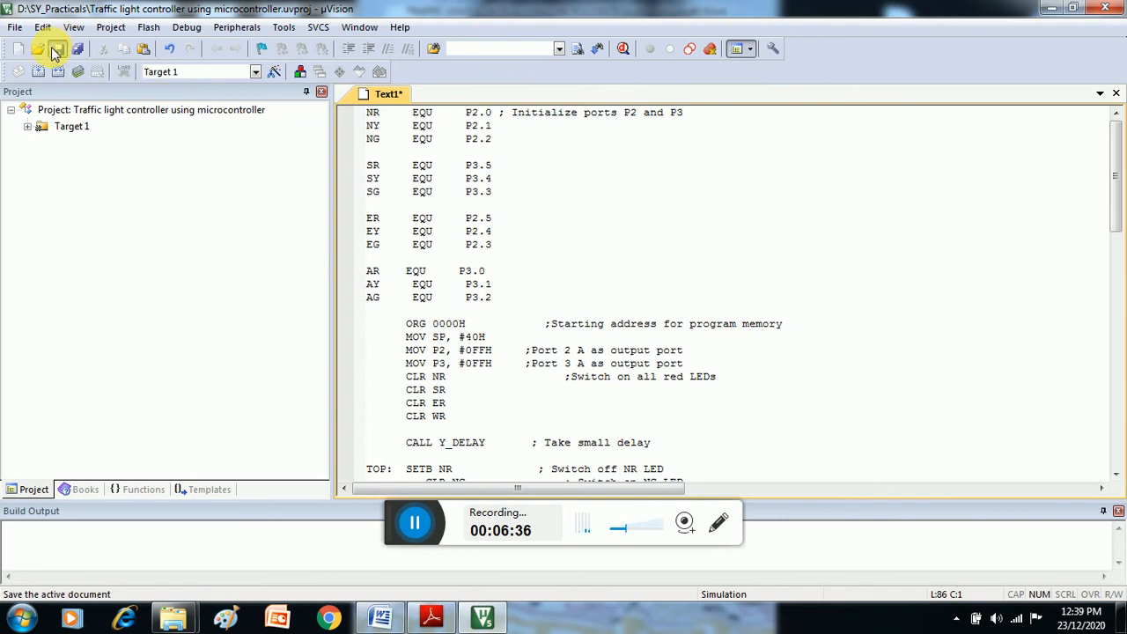
Step: Save the pasted code as 'Traffic light controller using microcontroller.asm' in the practicals folder
left_click(58, 49)
type("Traffic light controller using microcontroller.asm")
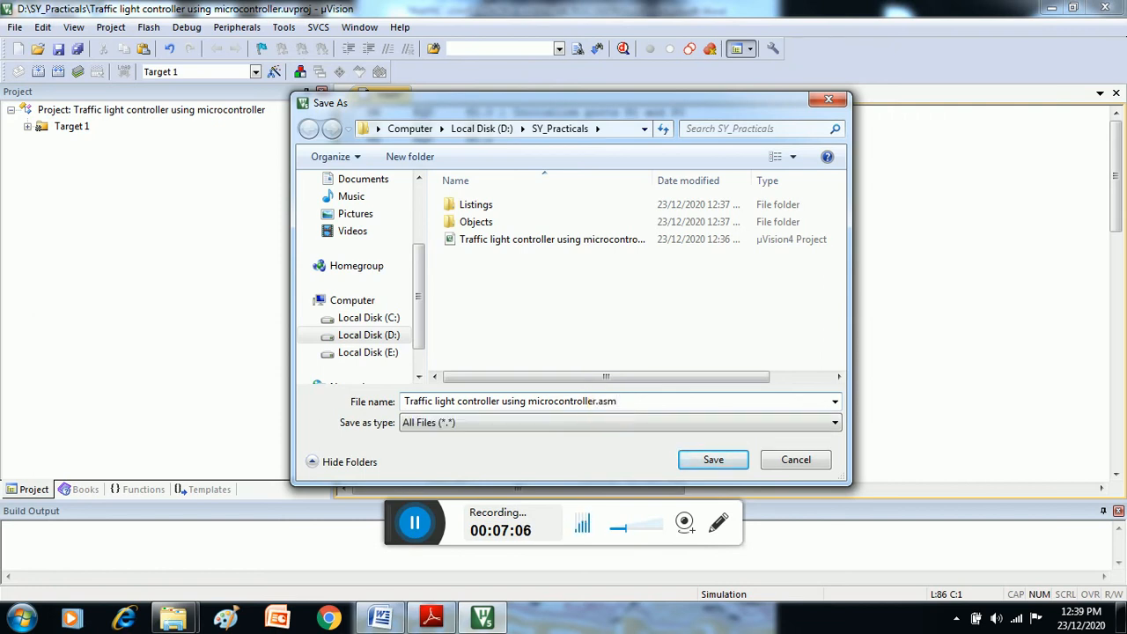
mouse_move(722, 433)
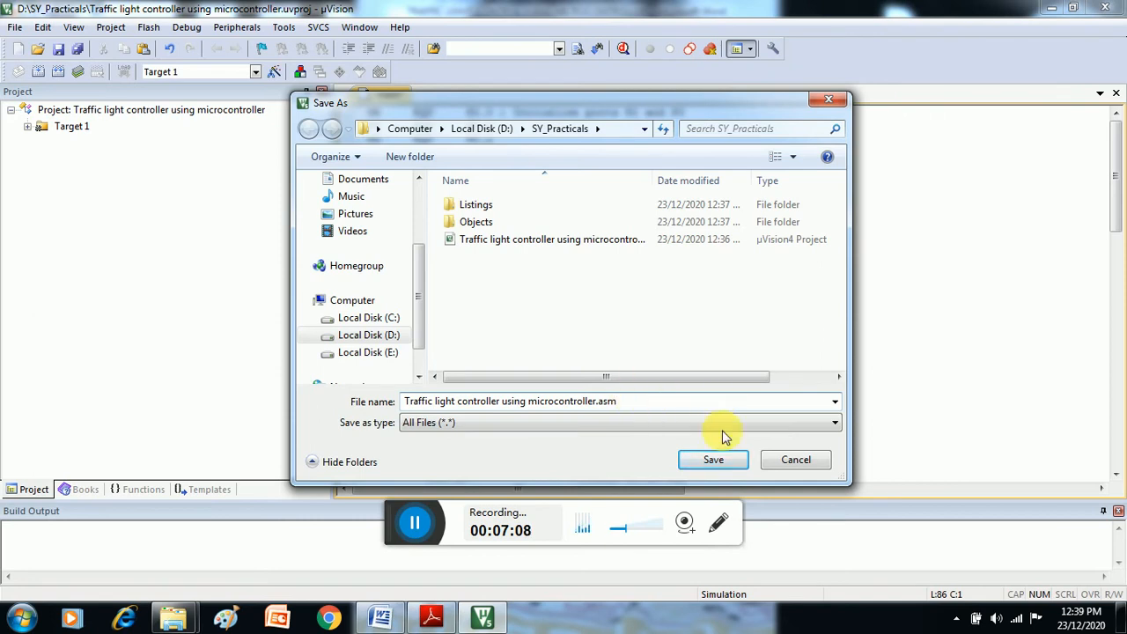
left_click(713, 458)
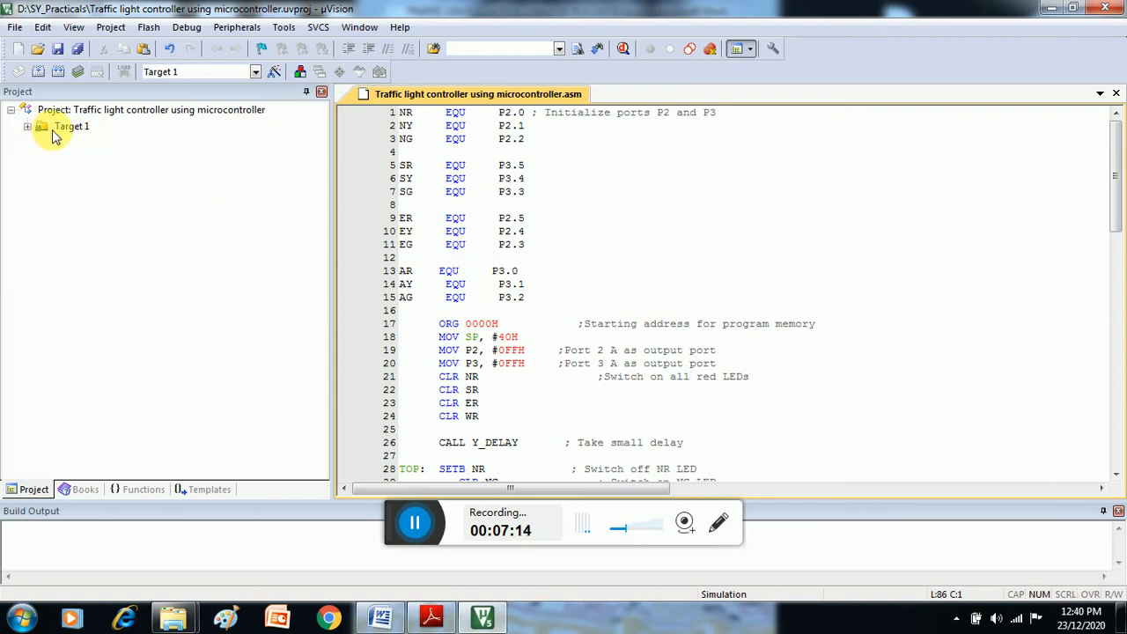
Step: Expand Target 1 to reveal Source Group 1 and bring up its add-files options
left_click(71, 126)
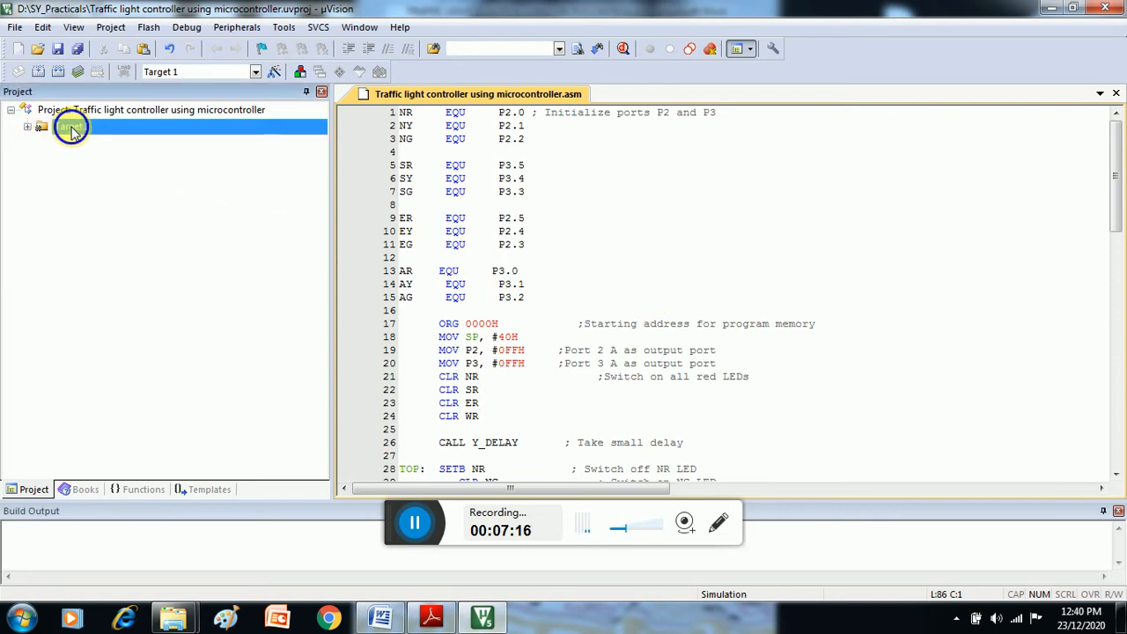
right_click(70, 127)
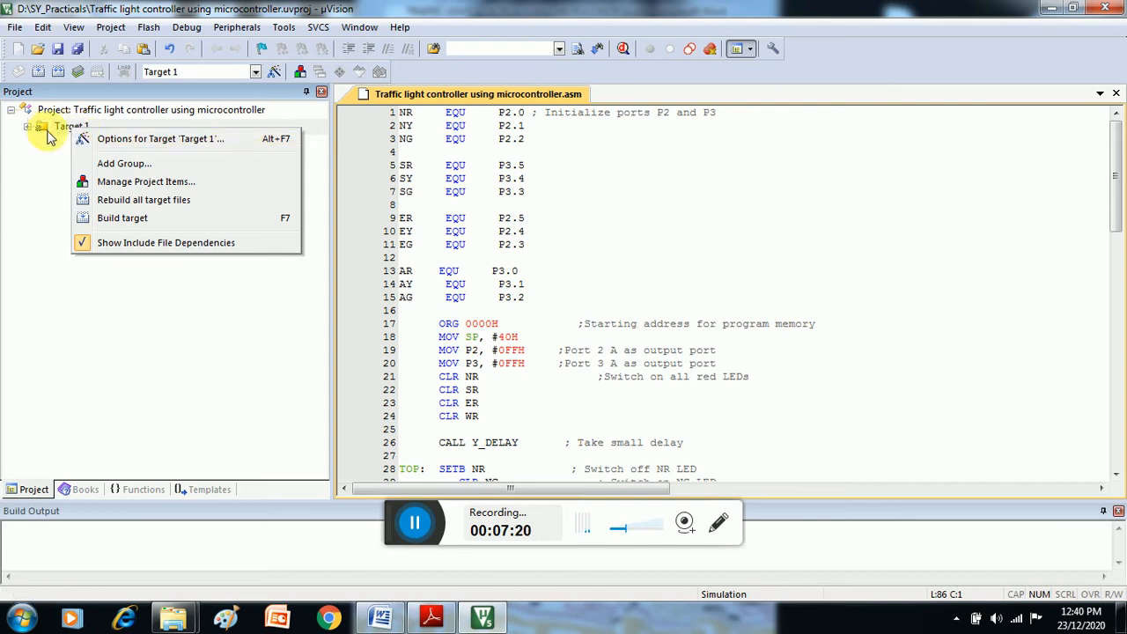
left_click(162, 137)
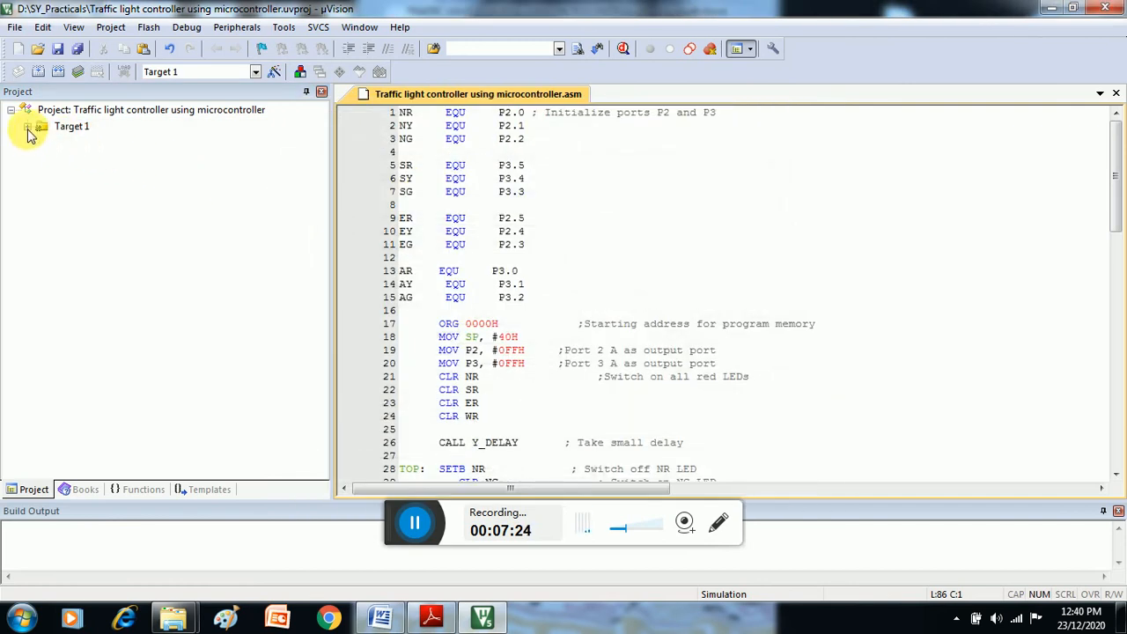
left_click(28, 127)
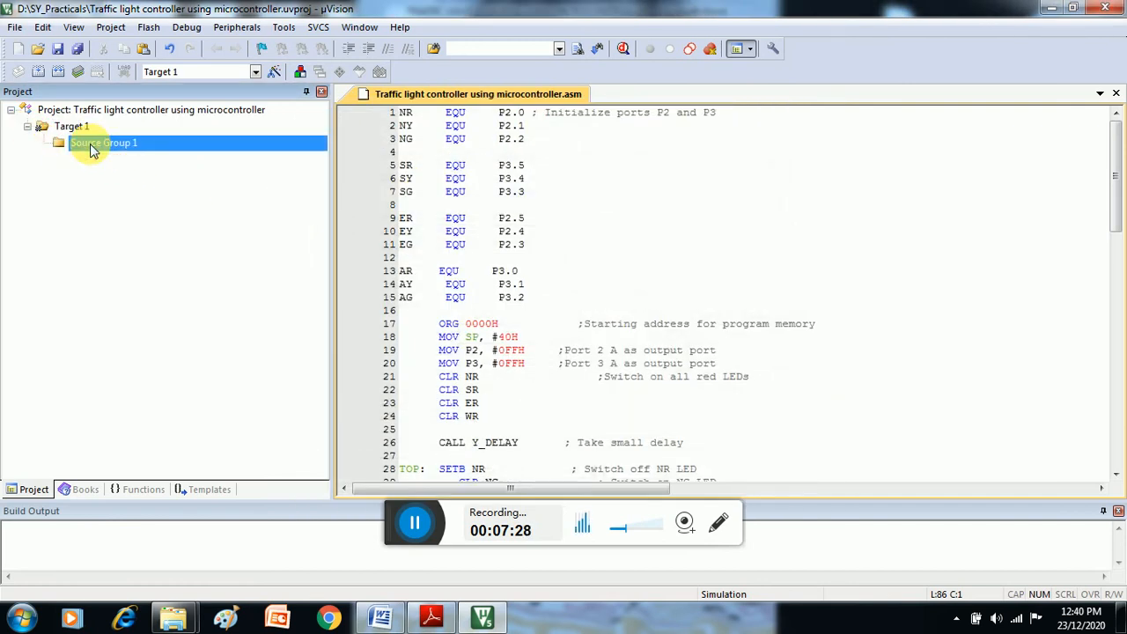
right_click(102, 143)
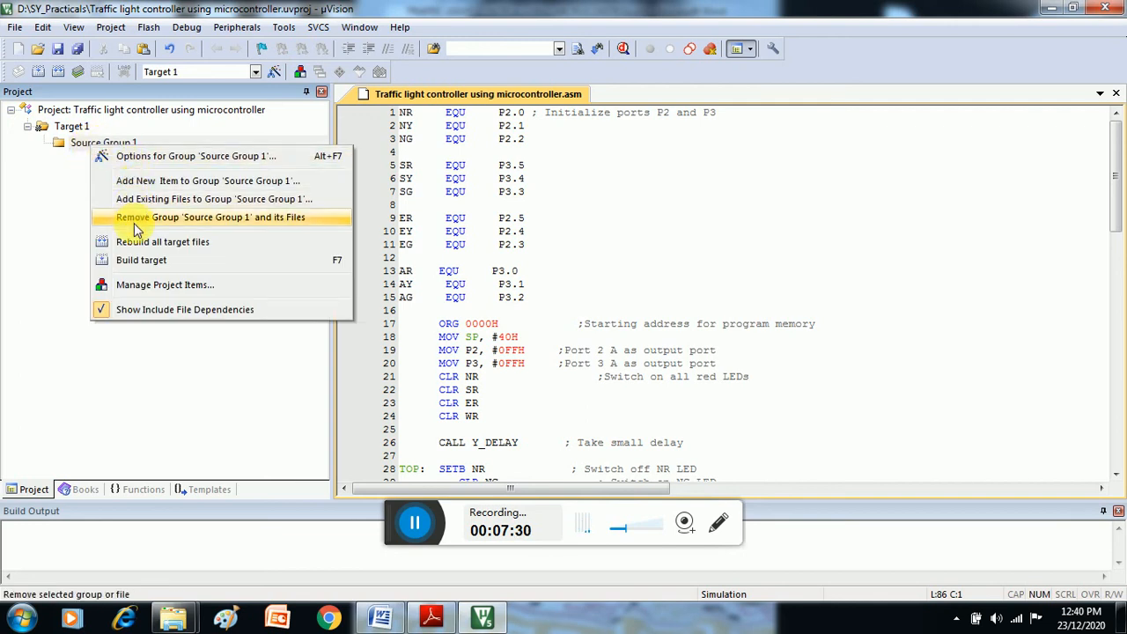
mouse_move(162, 179)
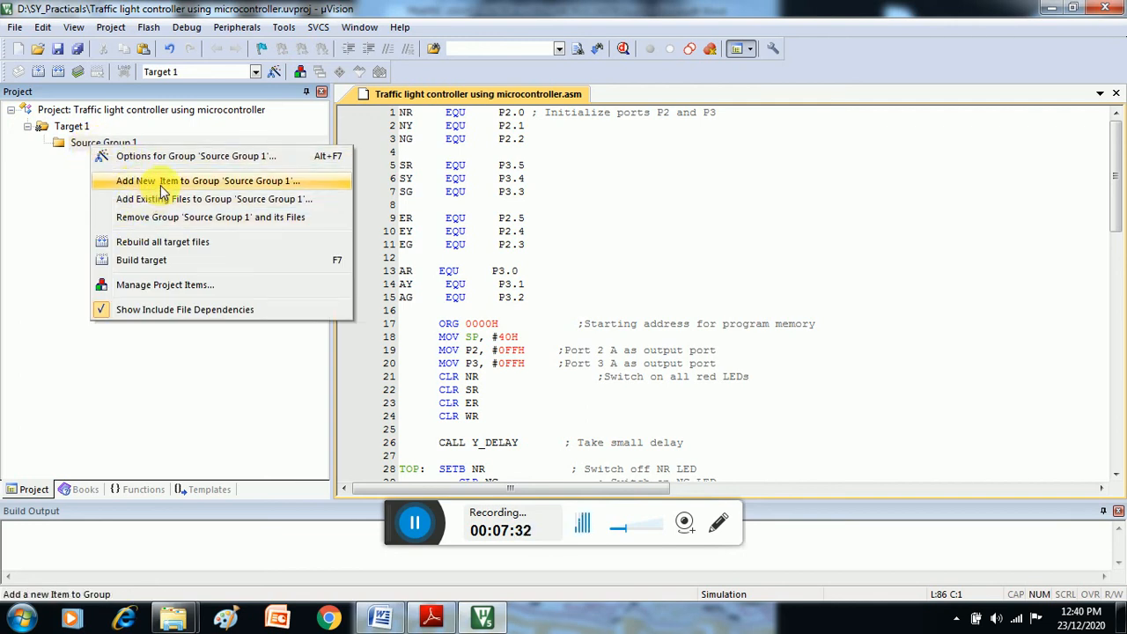
mouse_move(167, 187)
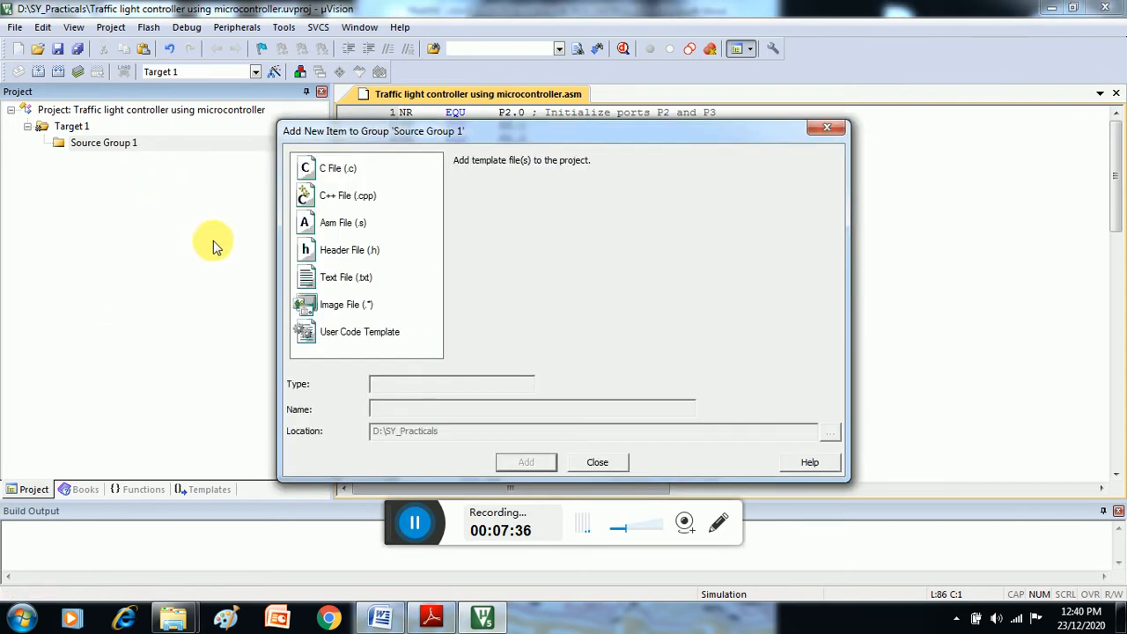
right_click(104, 143)
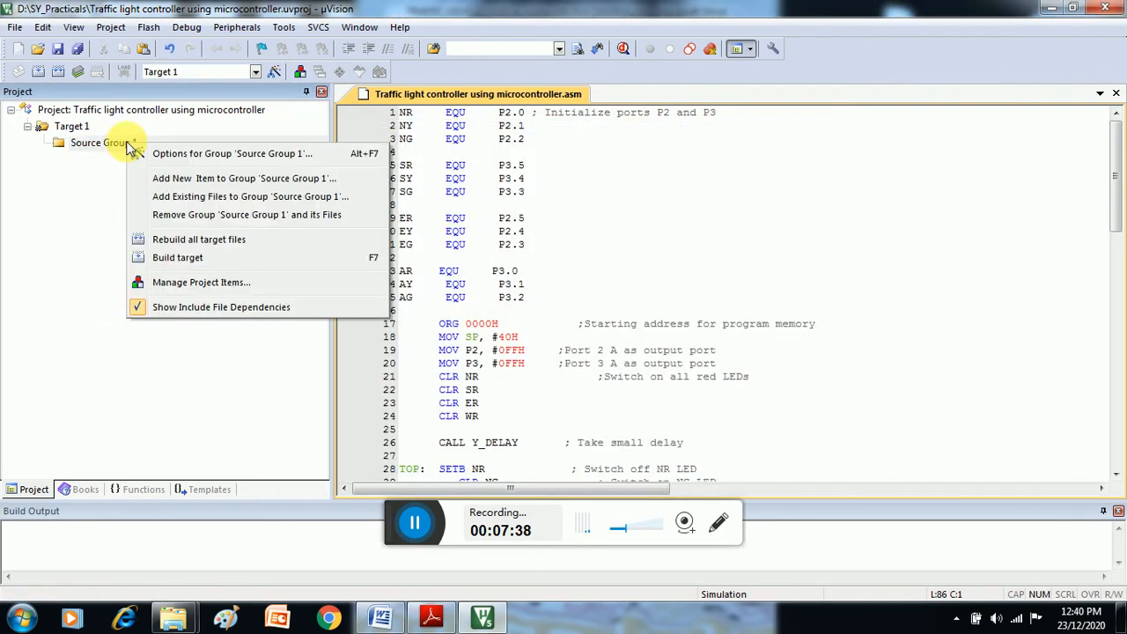
Step: Add the traffic light .asm file to Source Group 1, showing All files to find it
left_click(250, 196)
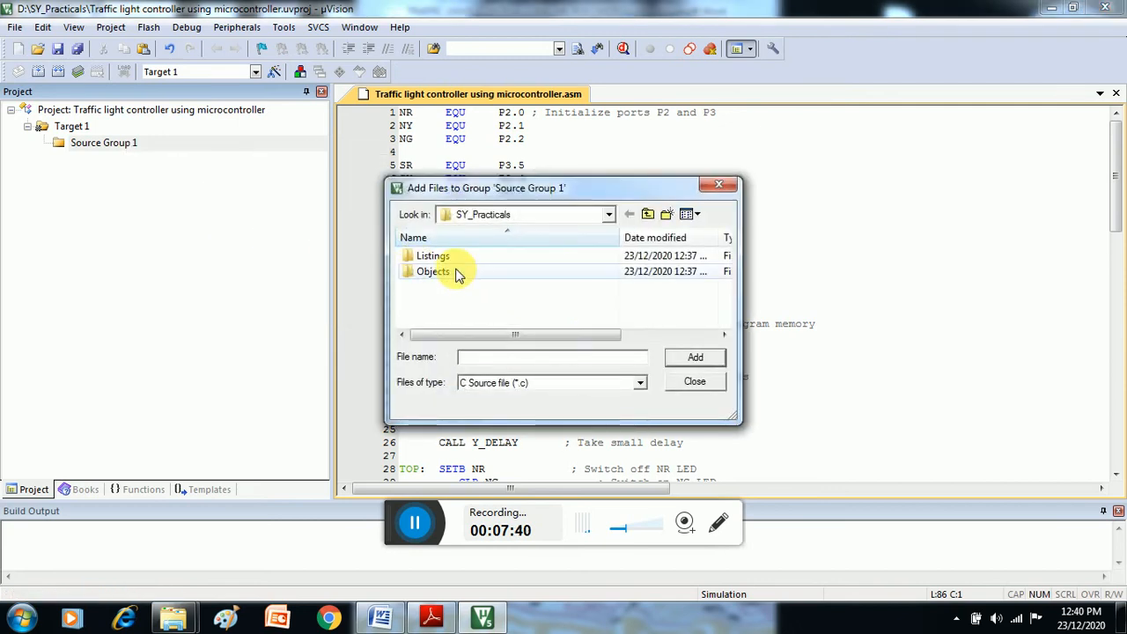
left_click(610, 215)
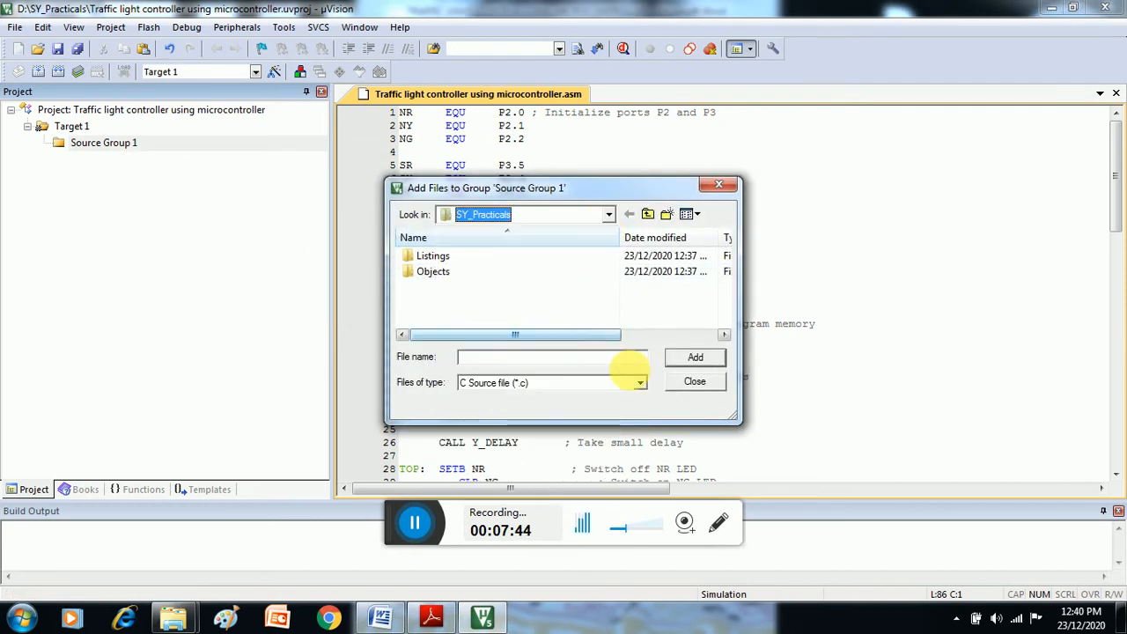
left_click(641, 382)
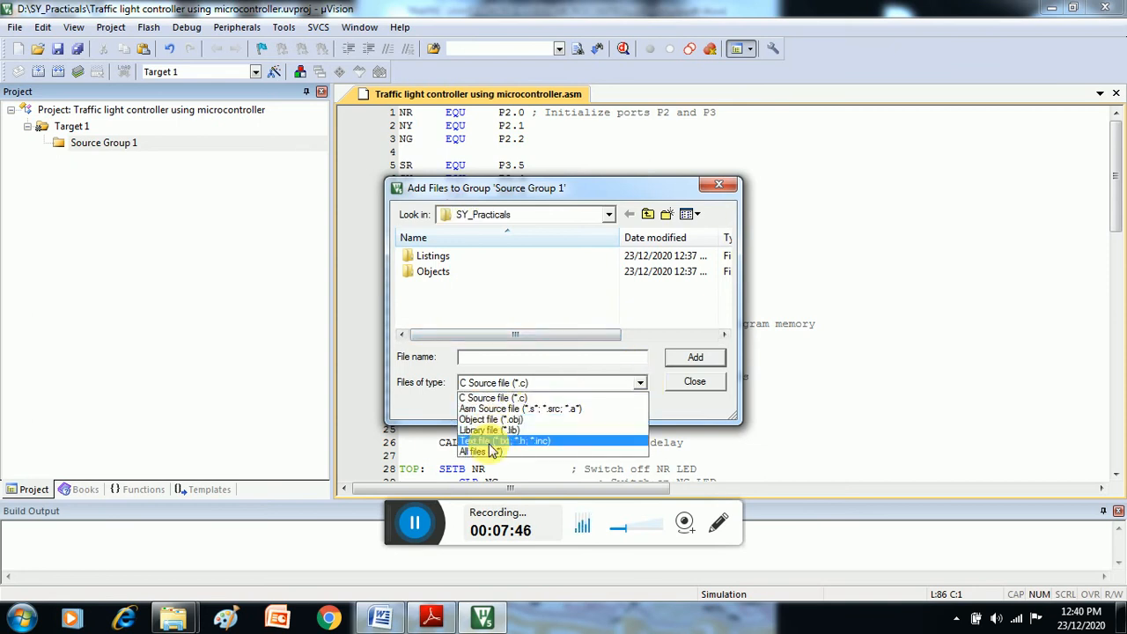
left_click(475, 451)
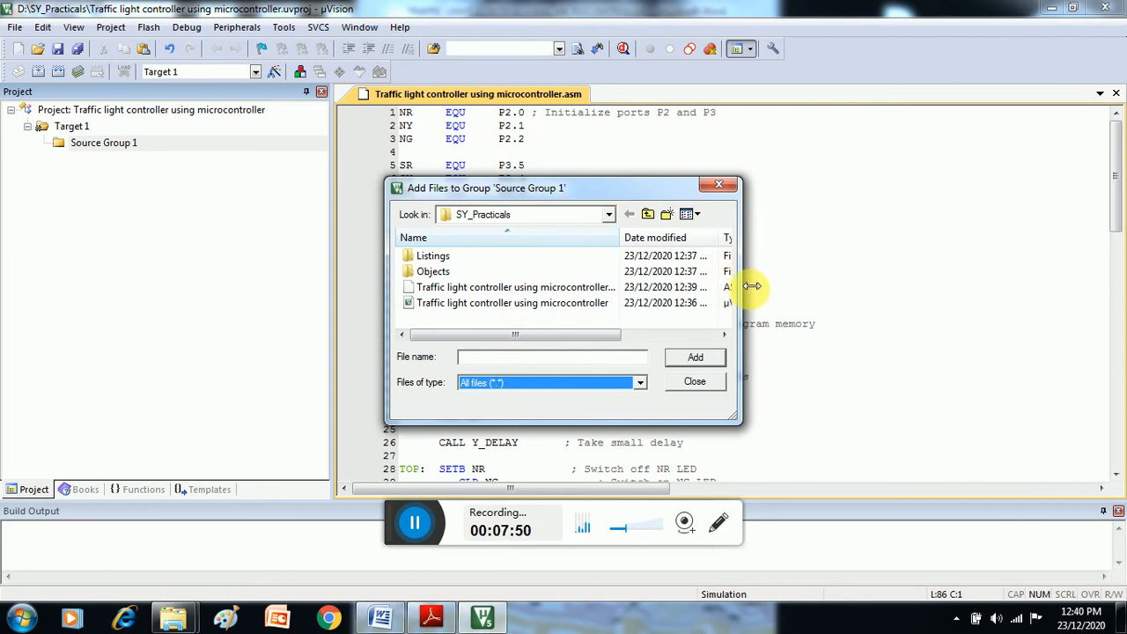
left_click(514, 287)
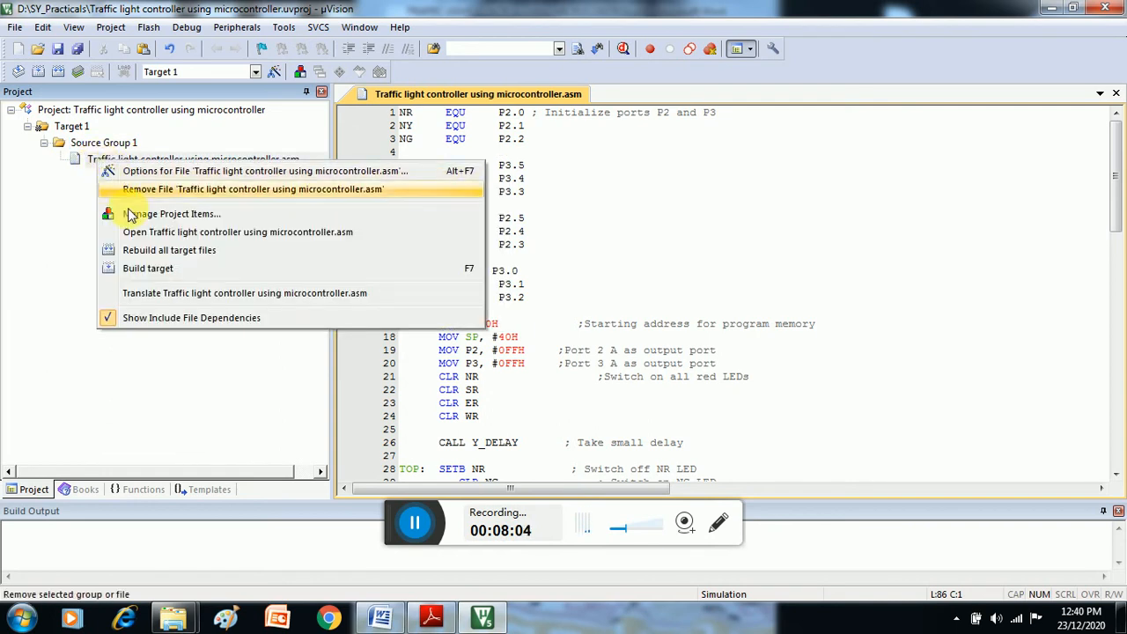
Step: Build the project target for a 0-error, 0-warning result with code size 113
left_click(148, 267)
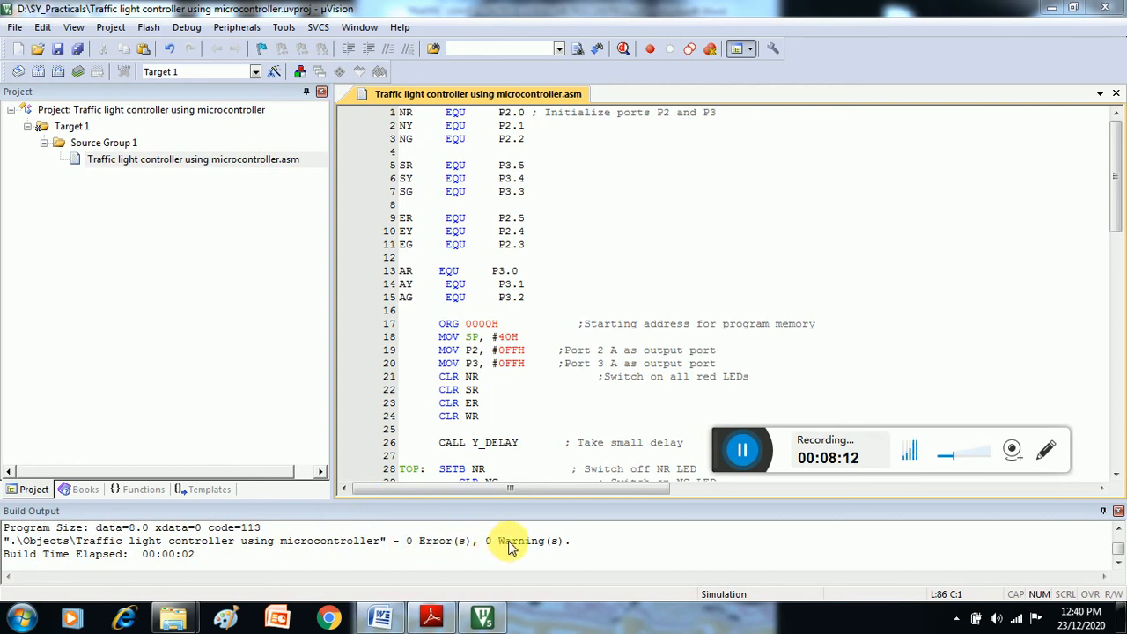
mouse_move(441, 540)
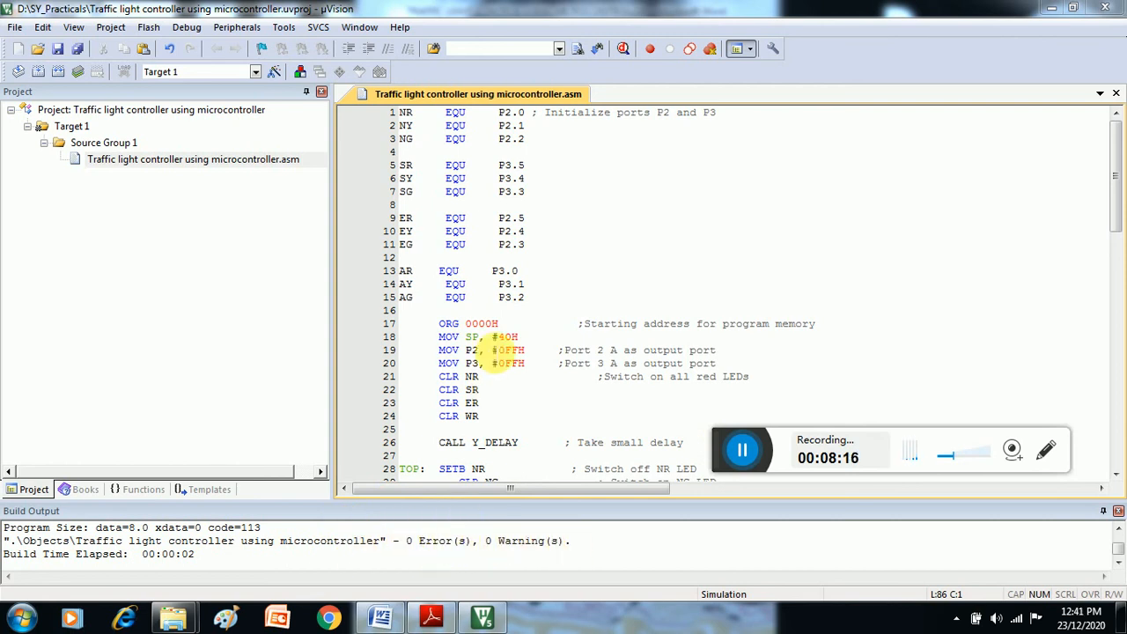
Step: Delete EQU from the AR line 13, rebuild to get error A45, and jump to the flagged line
left_click(458, 271)
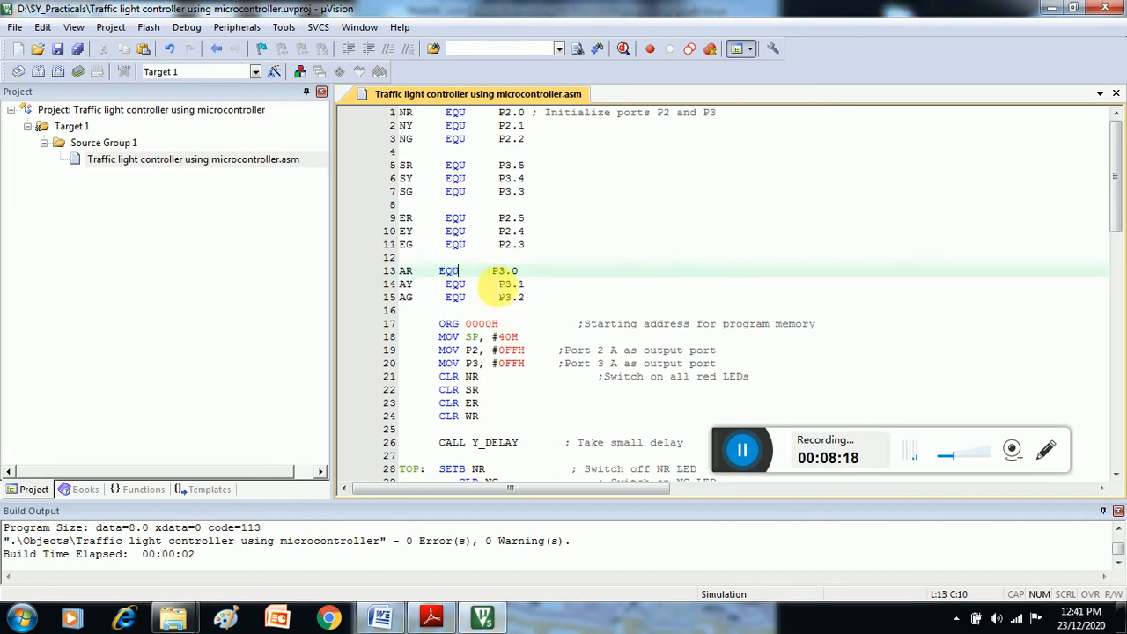
key("Backspace")
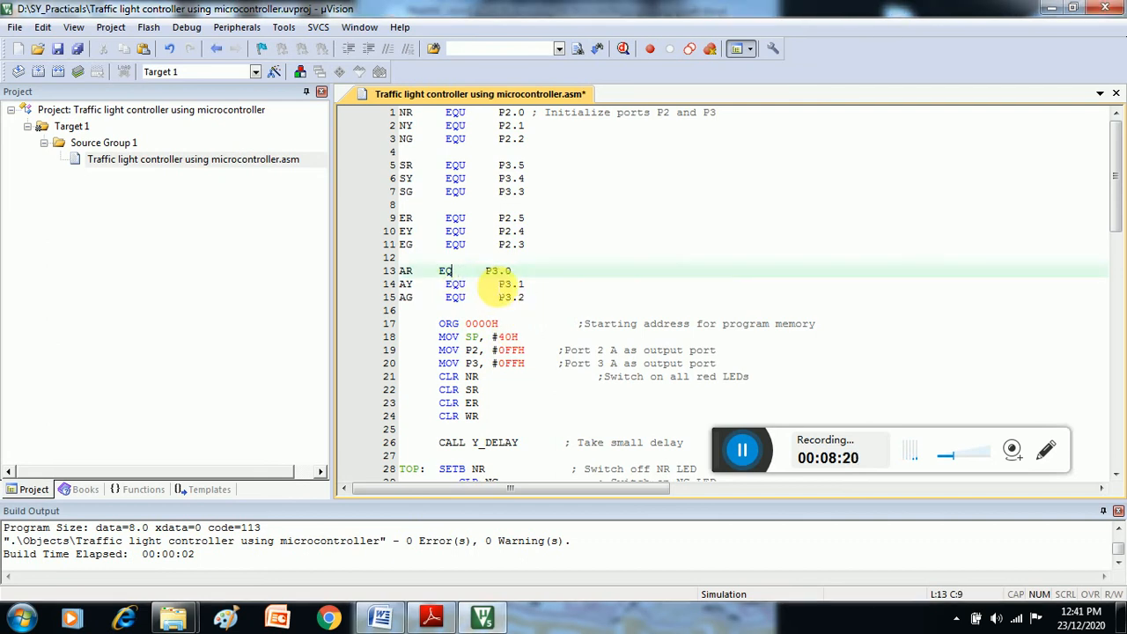
key("BackSpace")
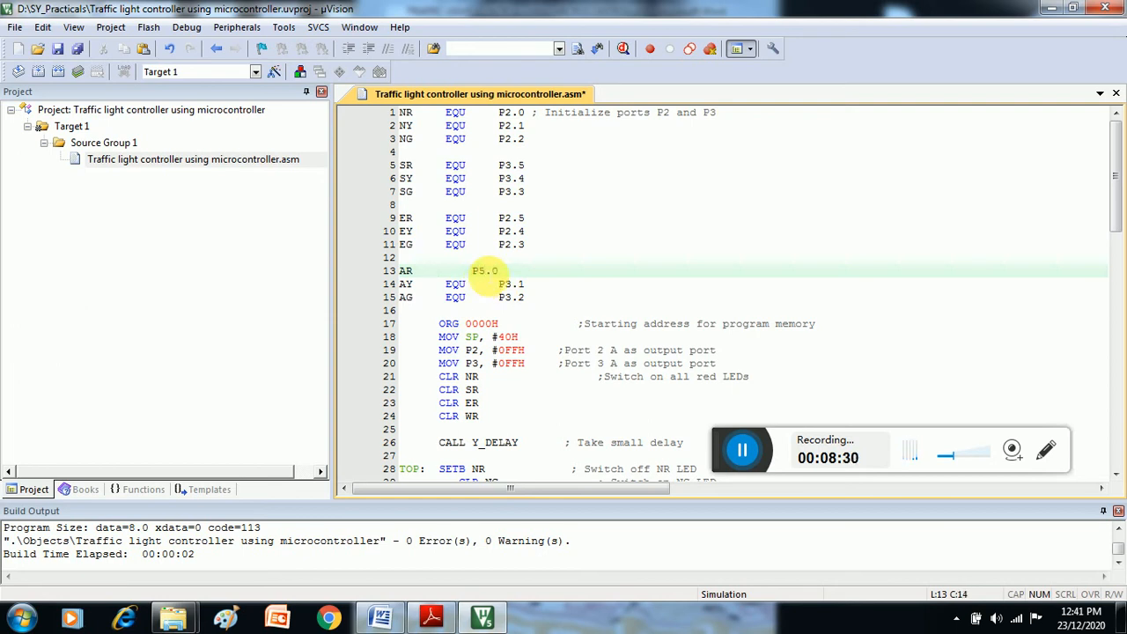
mouse_move(134, 317)
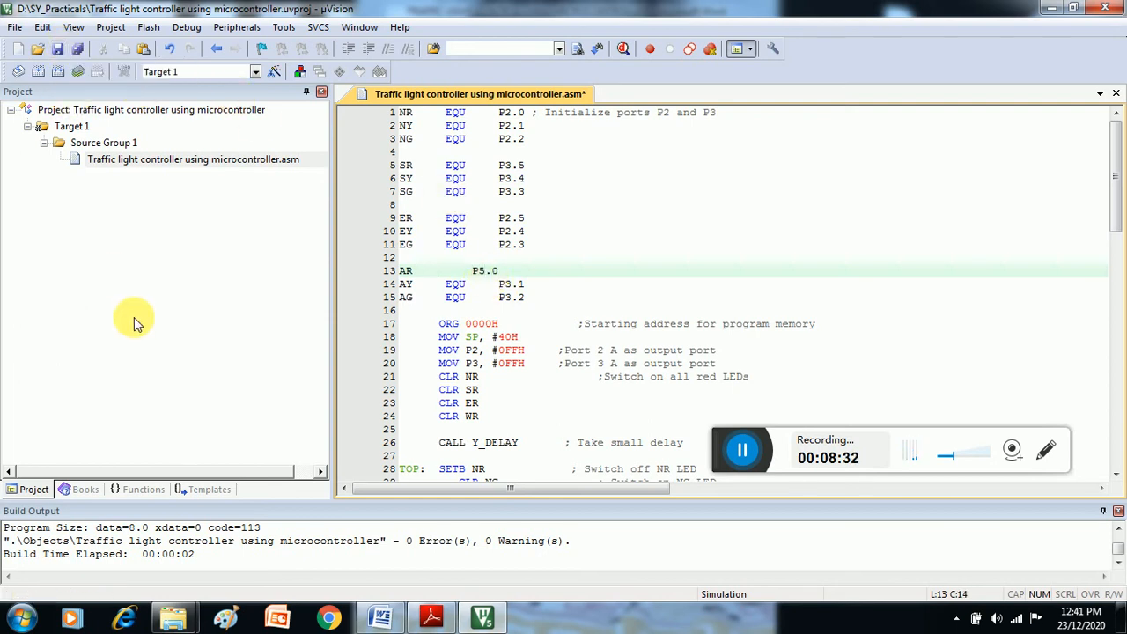
left_click(192, 158)
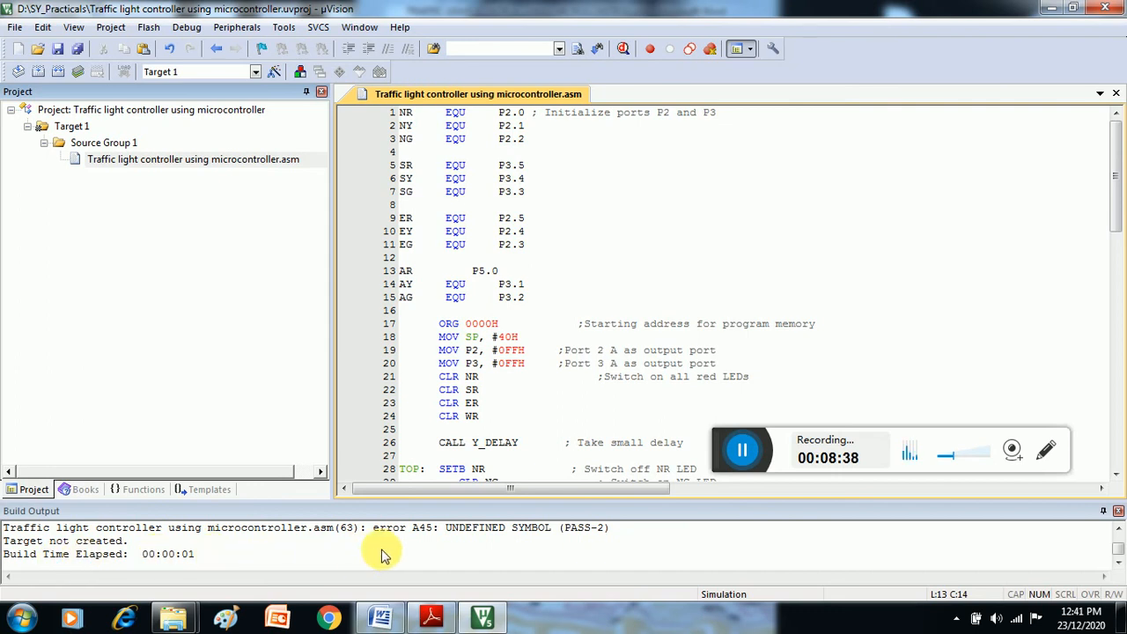
left_click(384, 526)
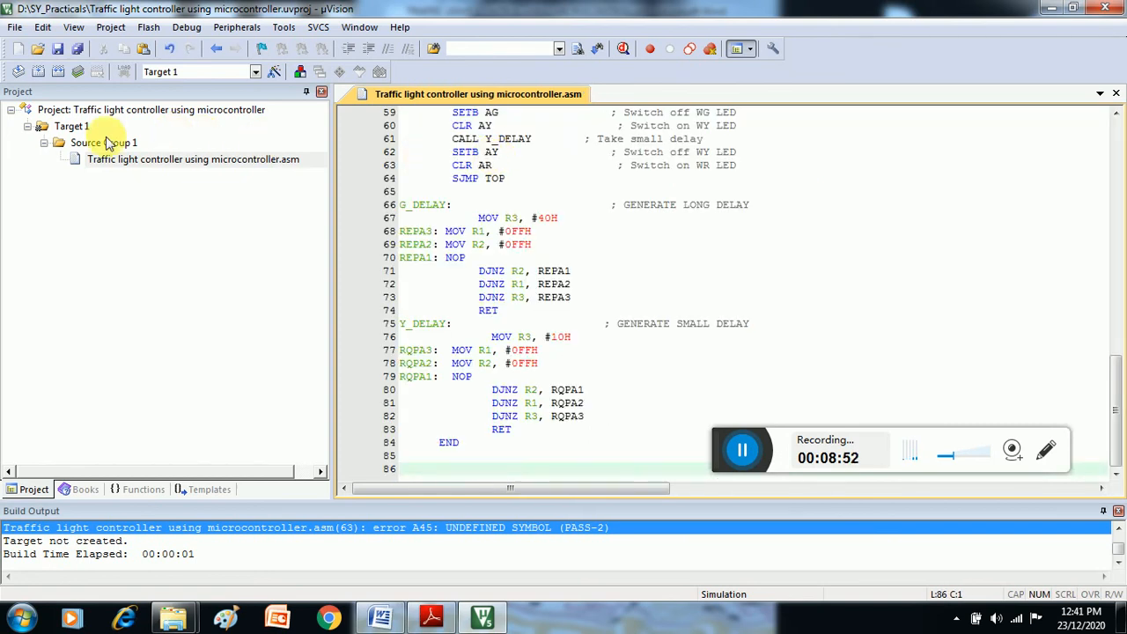
Step: Rebuild the target from the .asm file's actions for 0 errors, then reach the Project menu
left_click(192, 158)
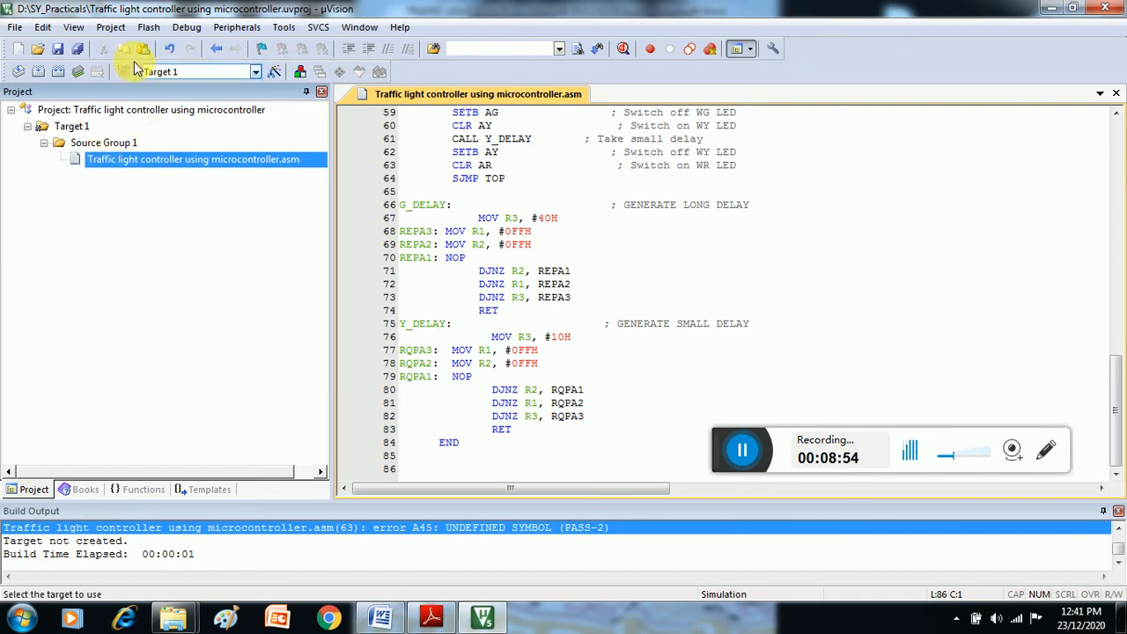
right_click(192, 158)
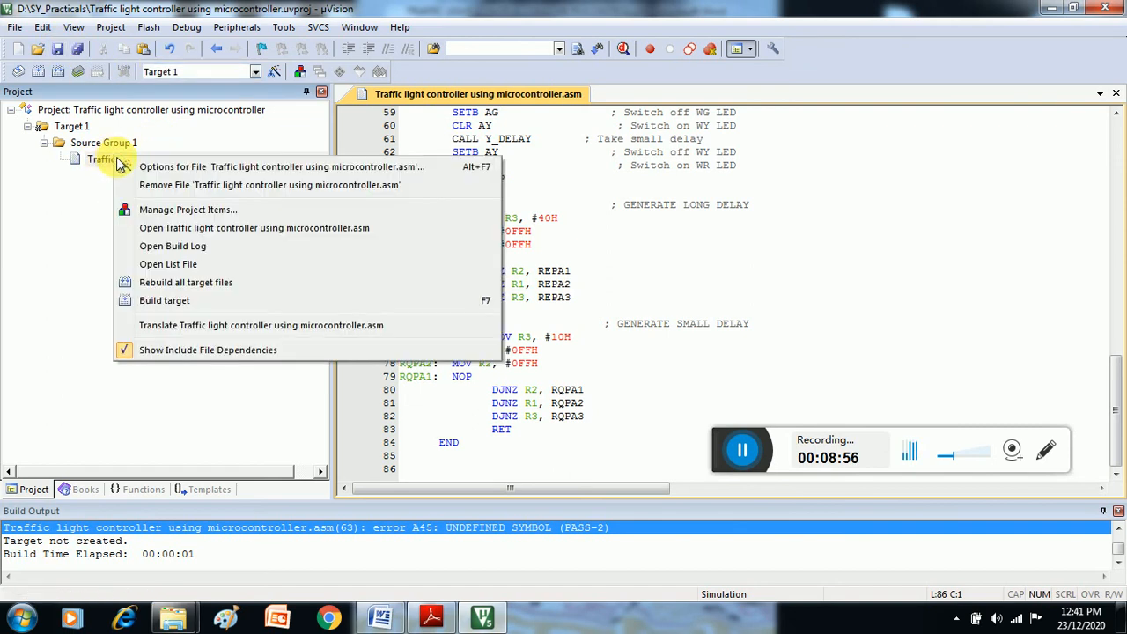
left_click(166, 299)
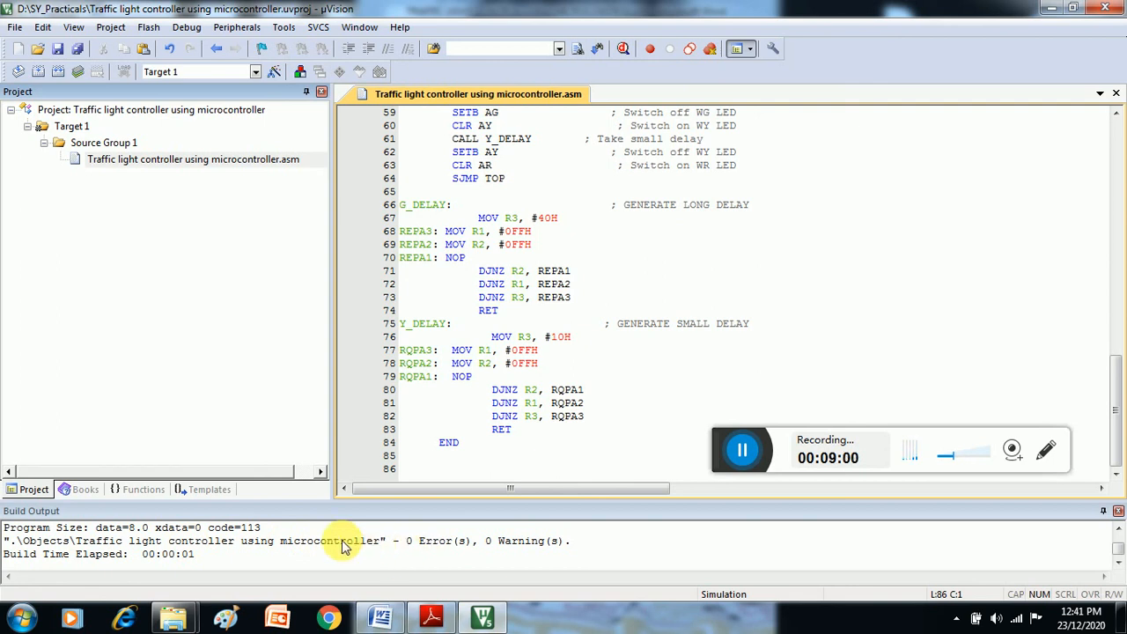
mouse_move(555, 567)
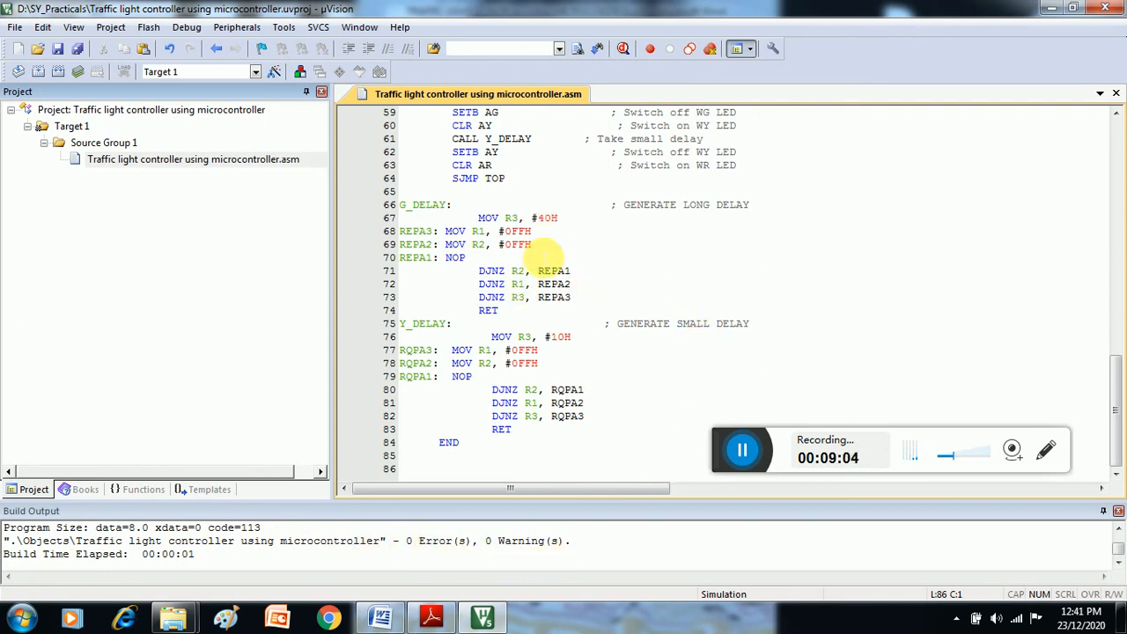
left_click(109, 26)
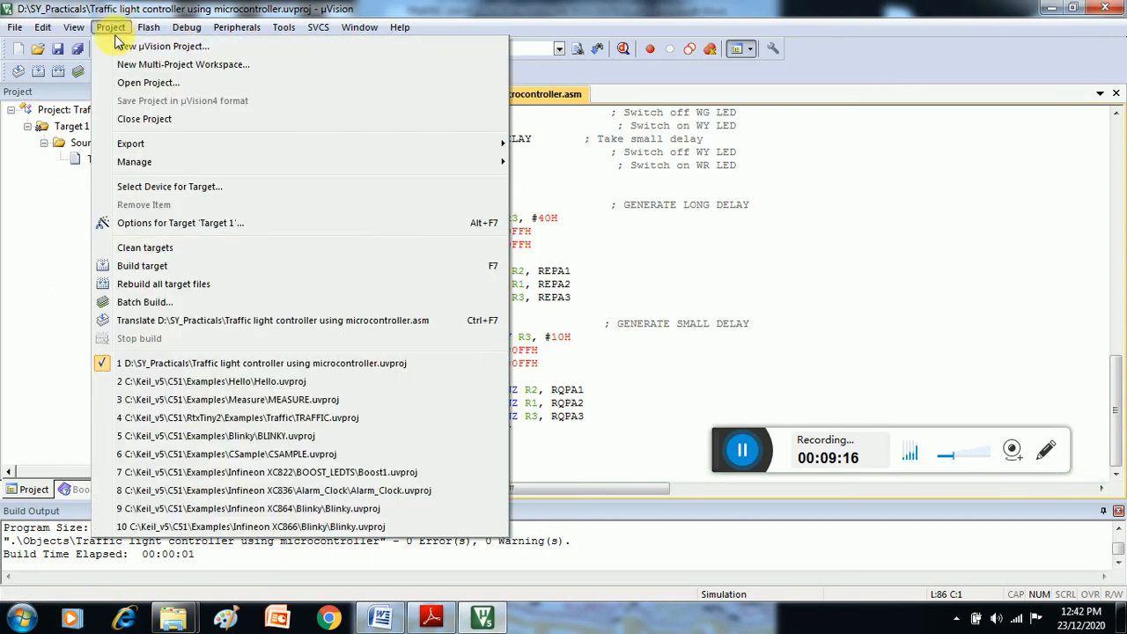
Step: Enable Create HEX File in the AT89C51 target's Output settings and confirm
left_click(180, 222)
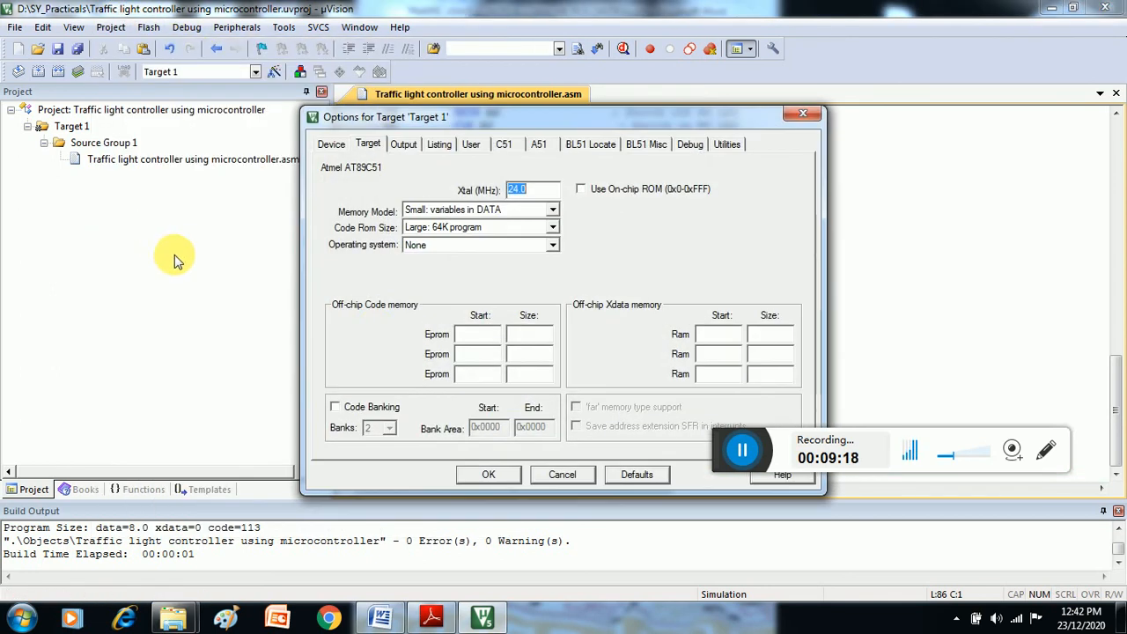
mouse_move(403, 144)
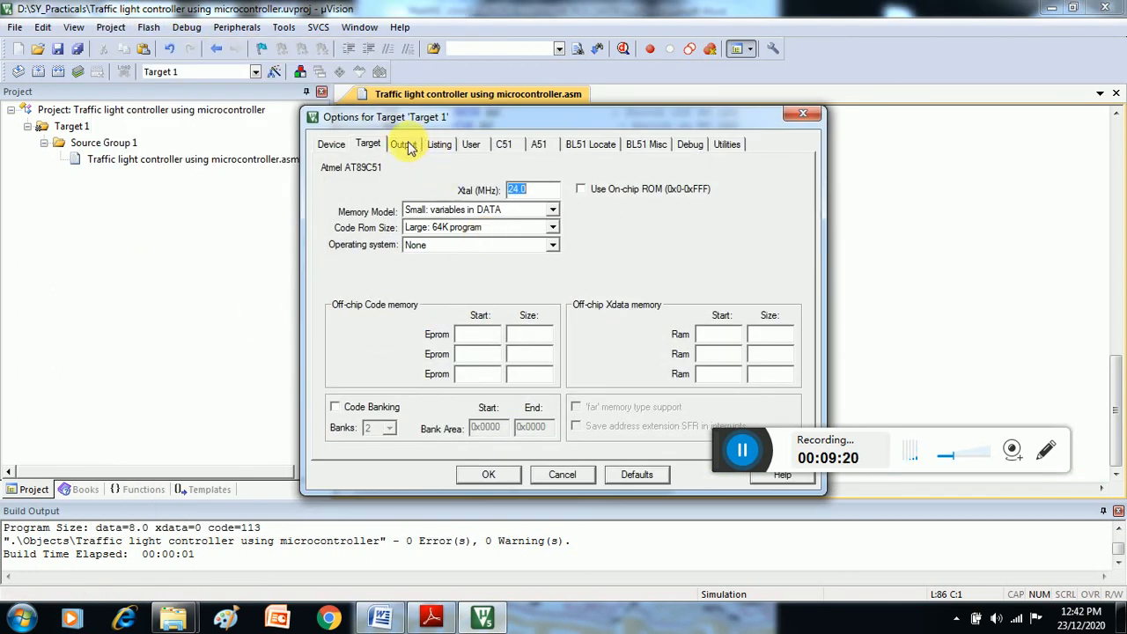
left_click(404, 145)
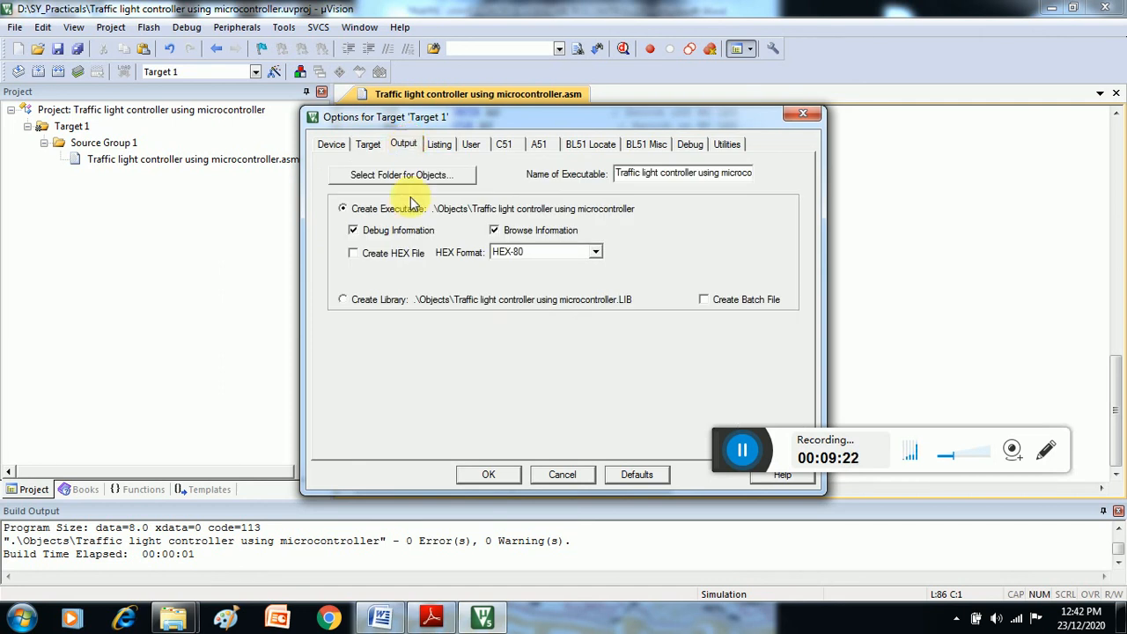
left_click(352, 253)
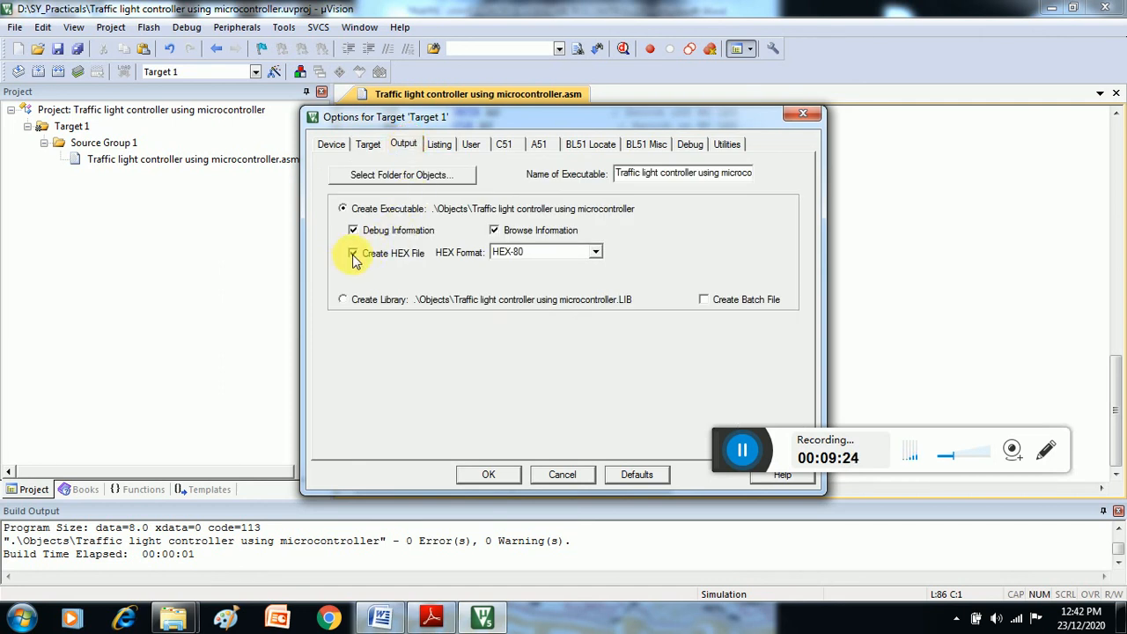
left_click(488, 474)
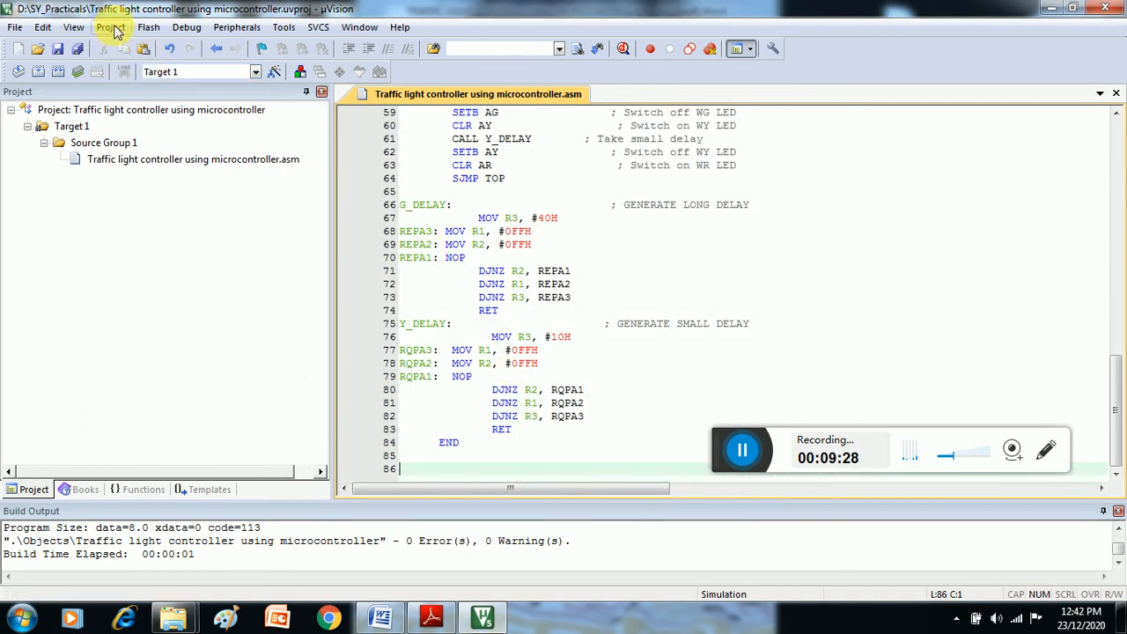
Step: Build the traffic light project twice from the Project menu, producing the HEX file with 0 errors
left_click(111, 26)
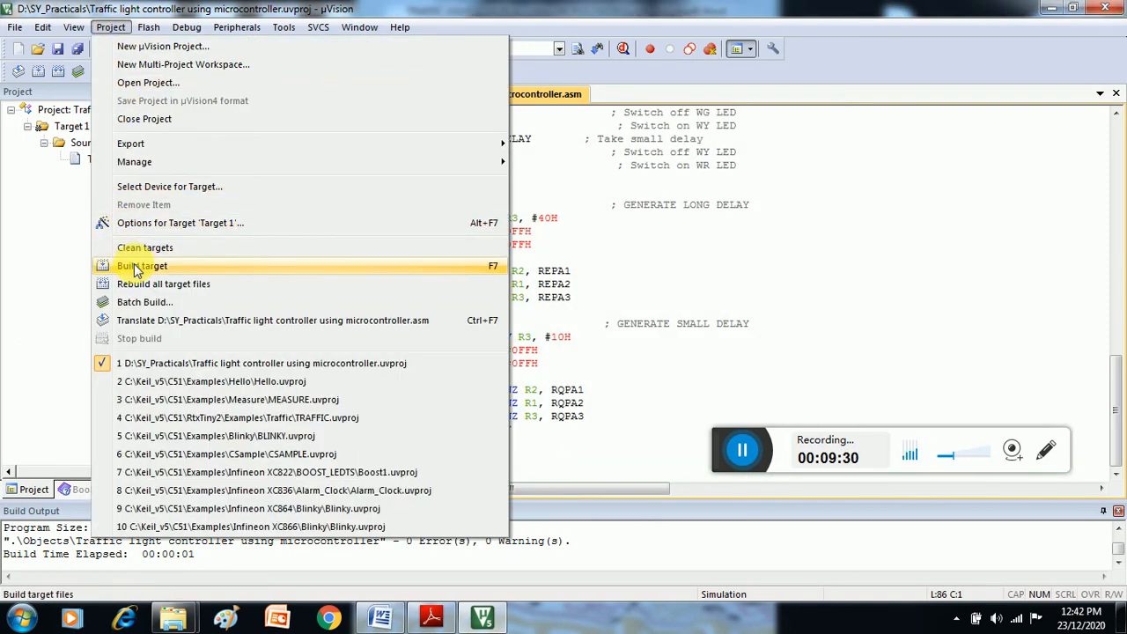
left_click(141, 266)
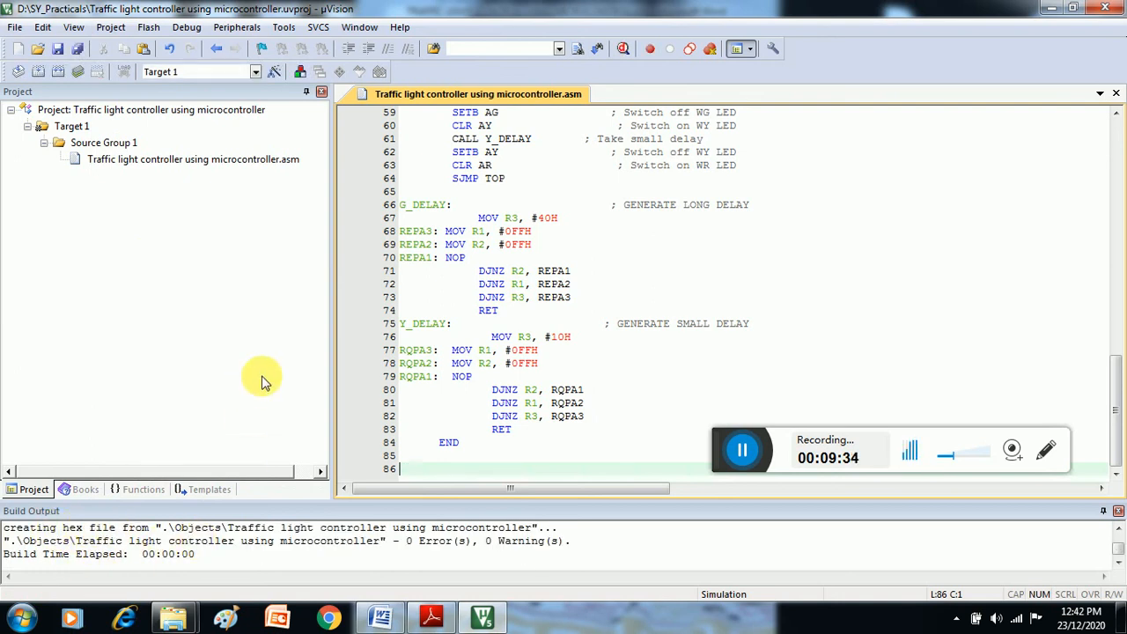
mouse_move(260, 123)
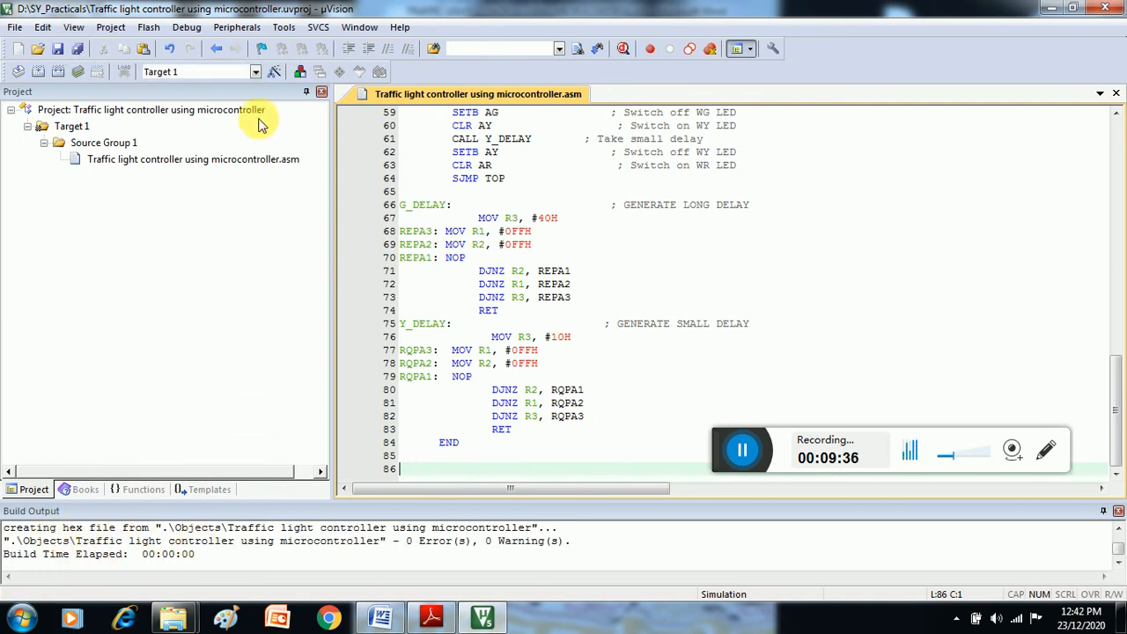
left_click(109, 26)
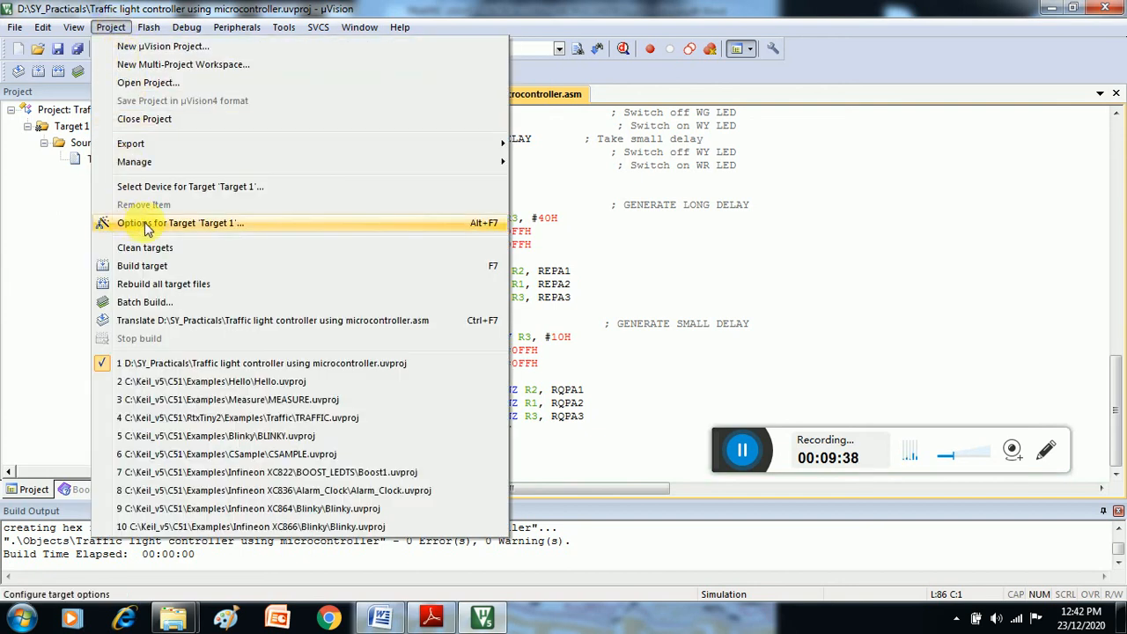
mouse_move(144, 247)
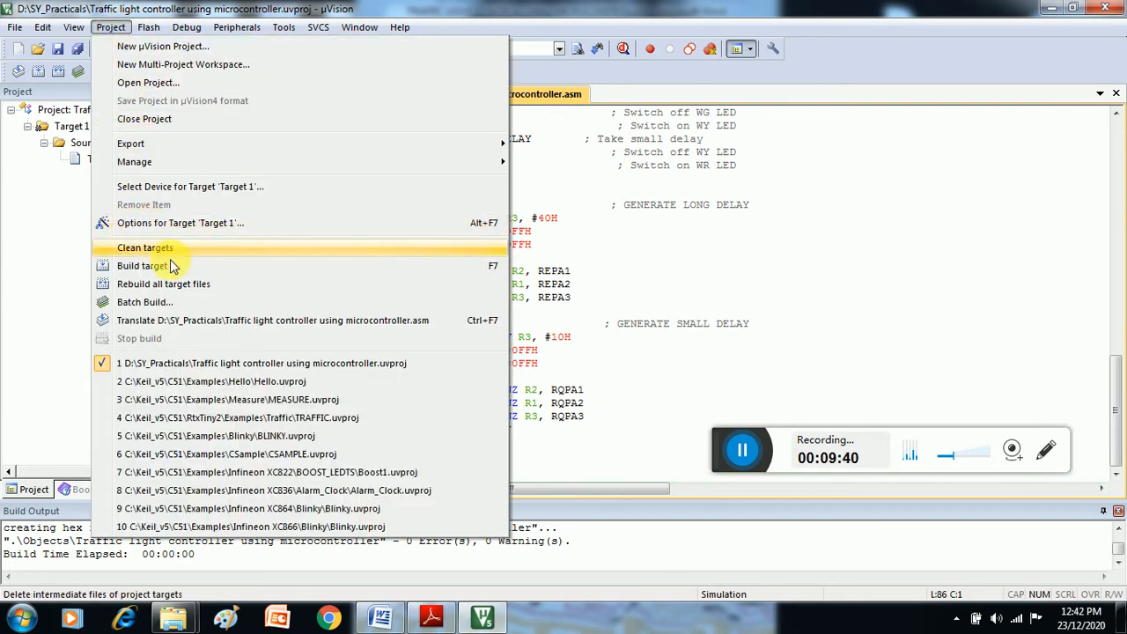
mouse_move(140, 266)
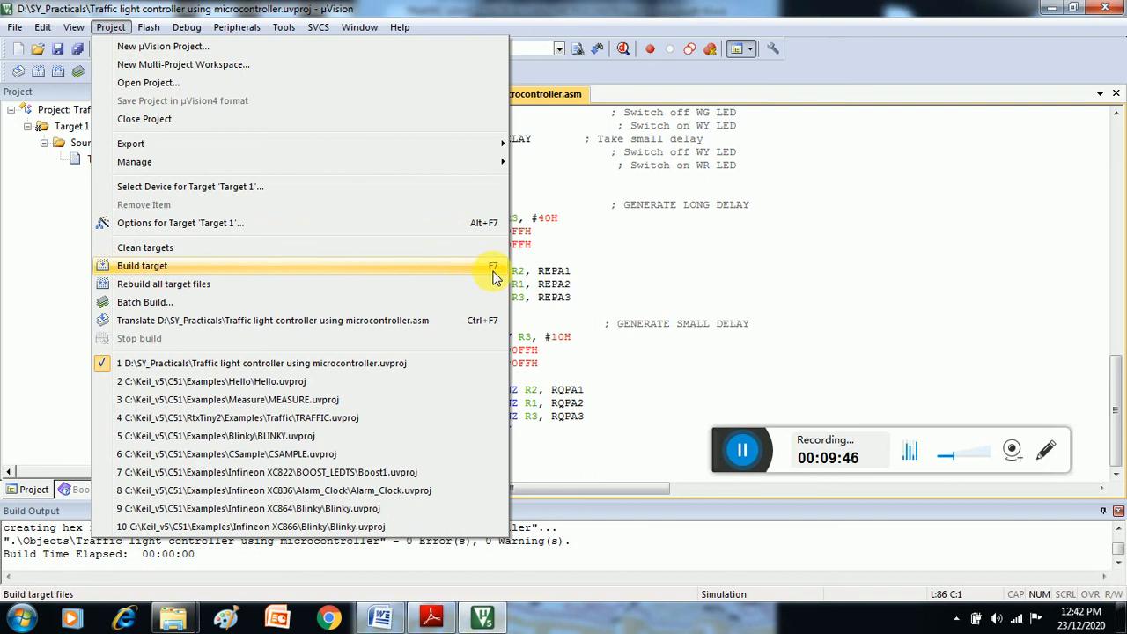
left_click(141, 264)
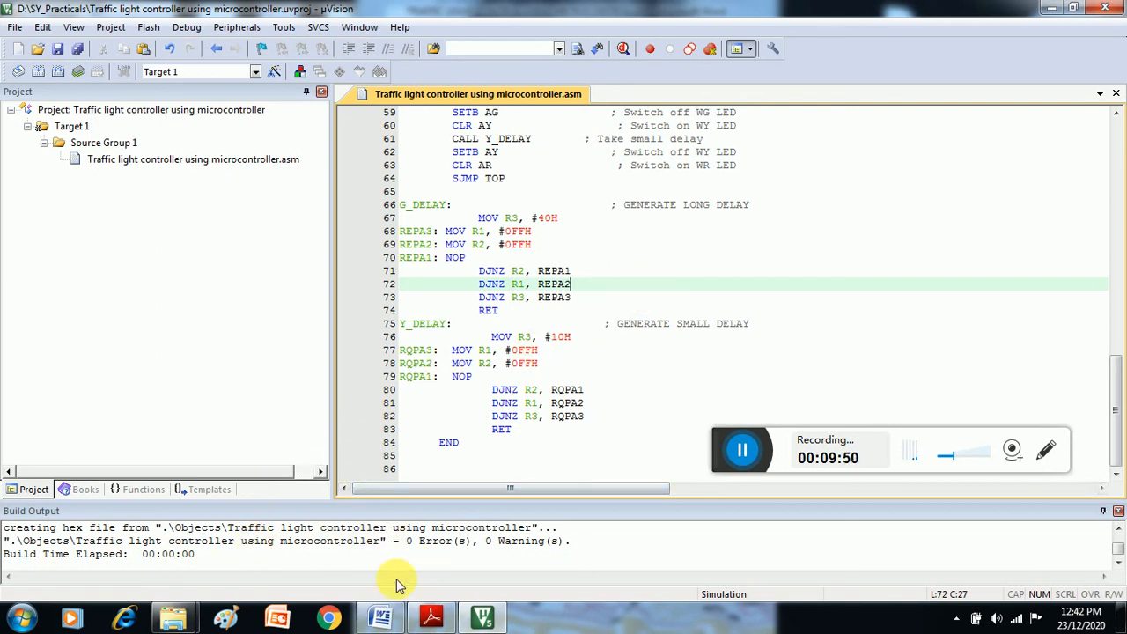
mouse_move(225, 550)
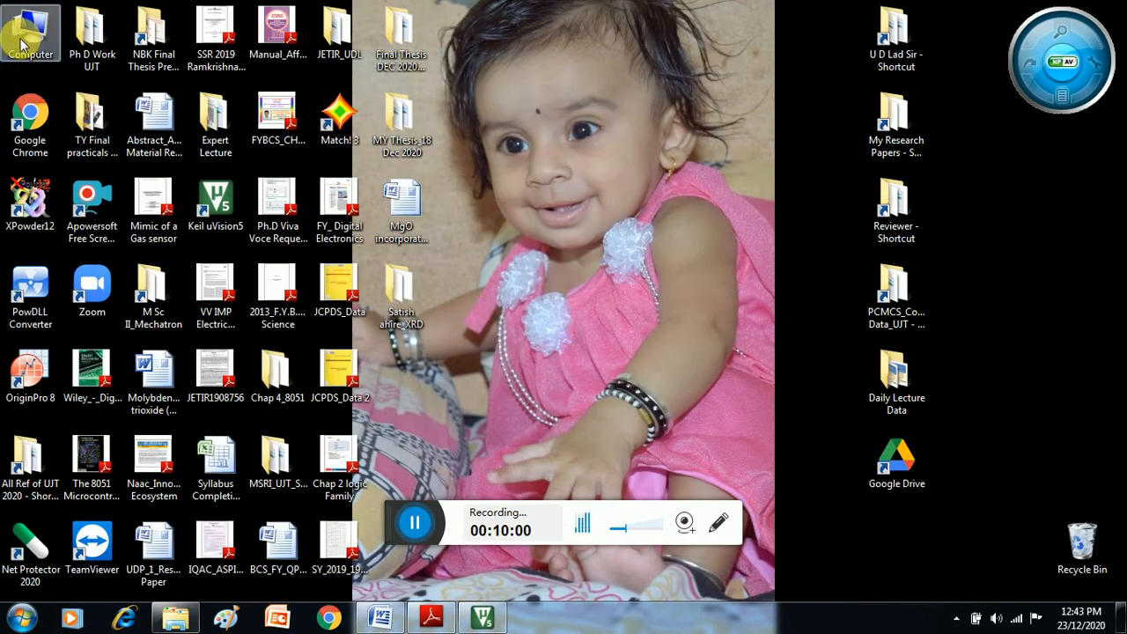
Step: Browse D:\SY_Practicals\Objects, select the generated HEX file, and return to µVision
double_click(32, 32)
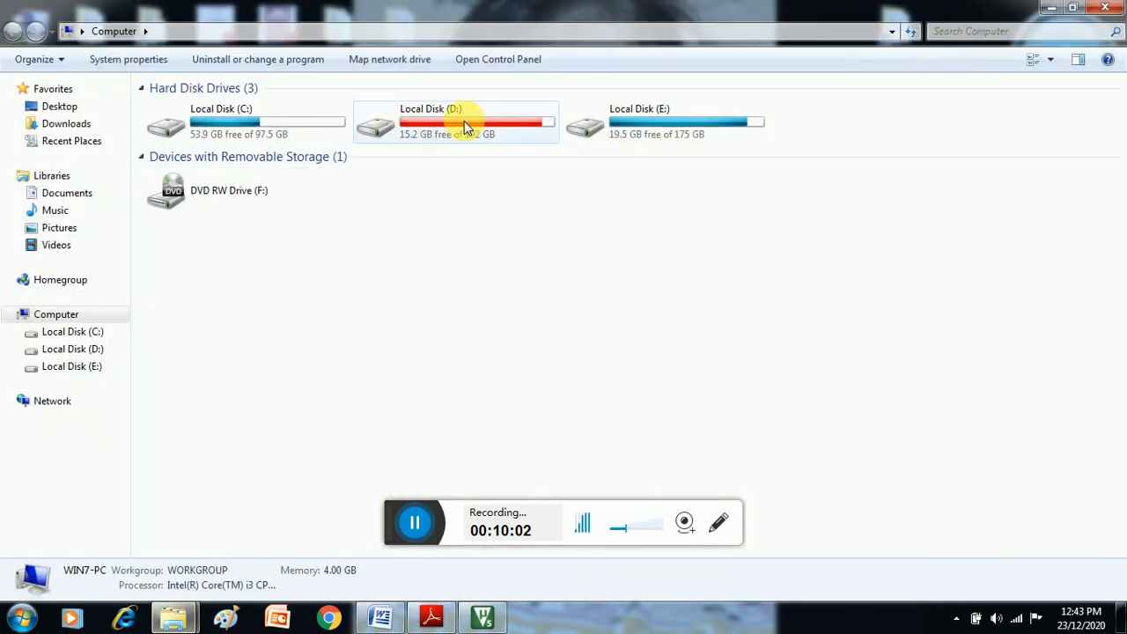
double_click(430, 123)
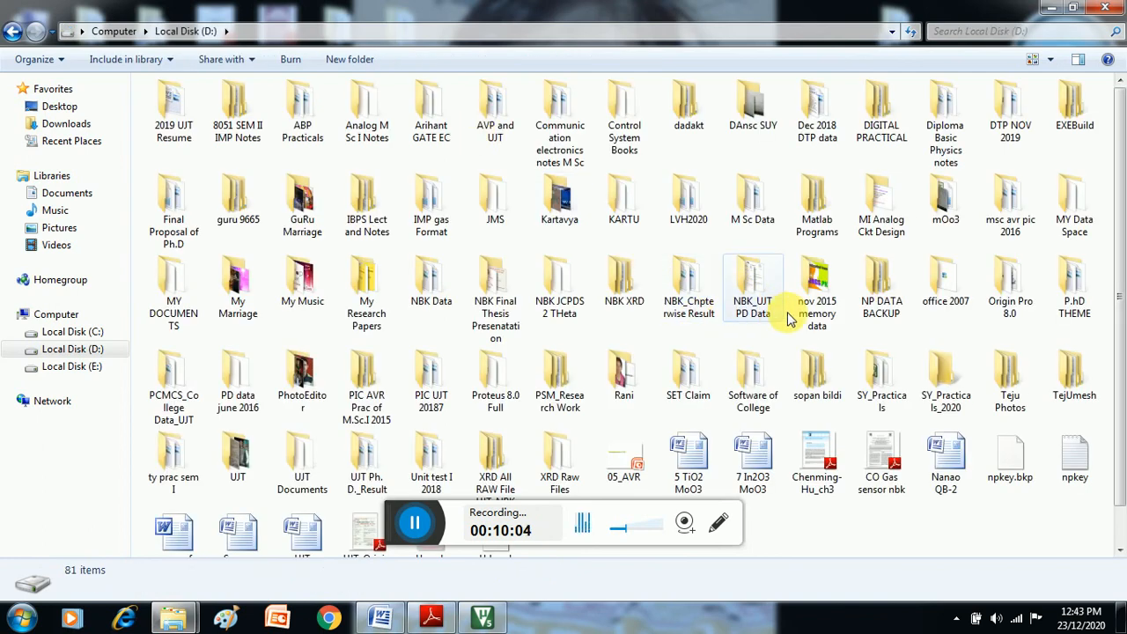
double_click(880, 373)
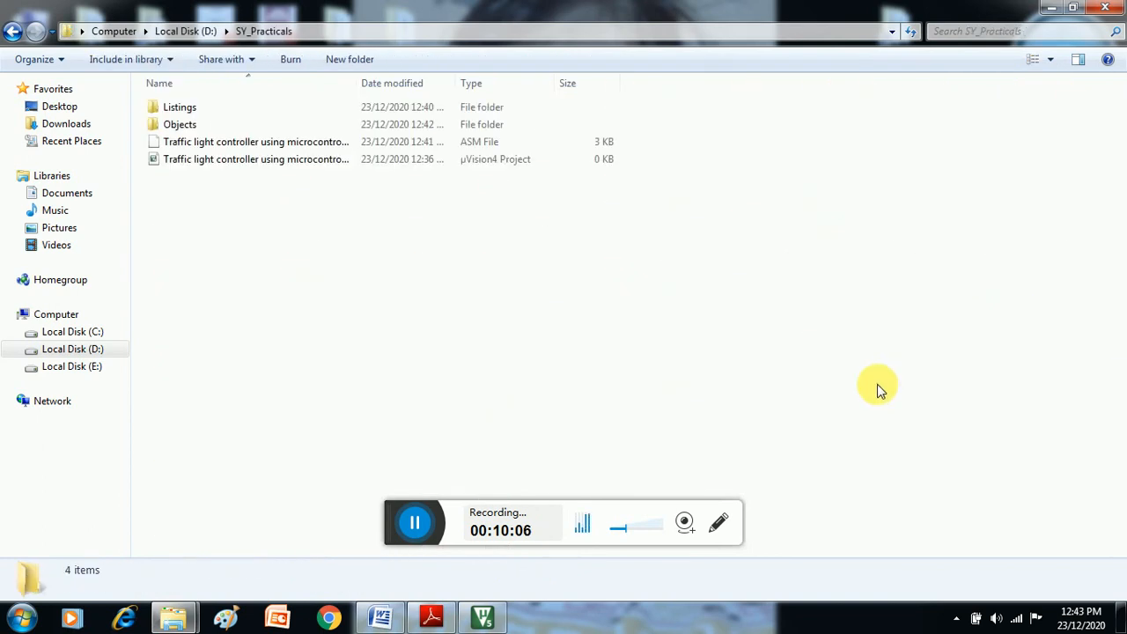
left_click(256, 159)
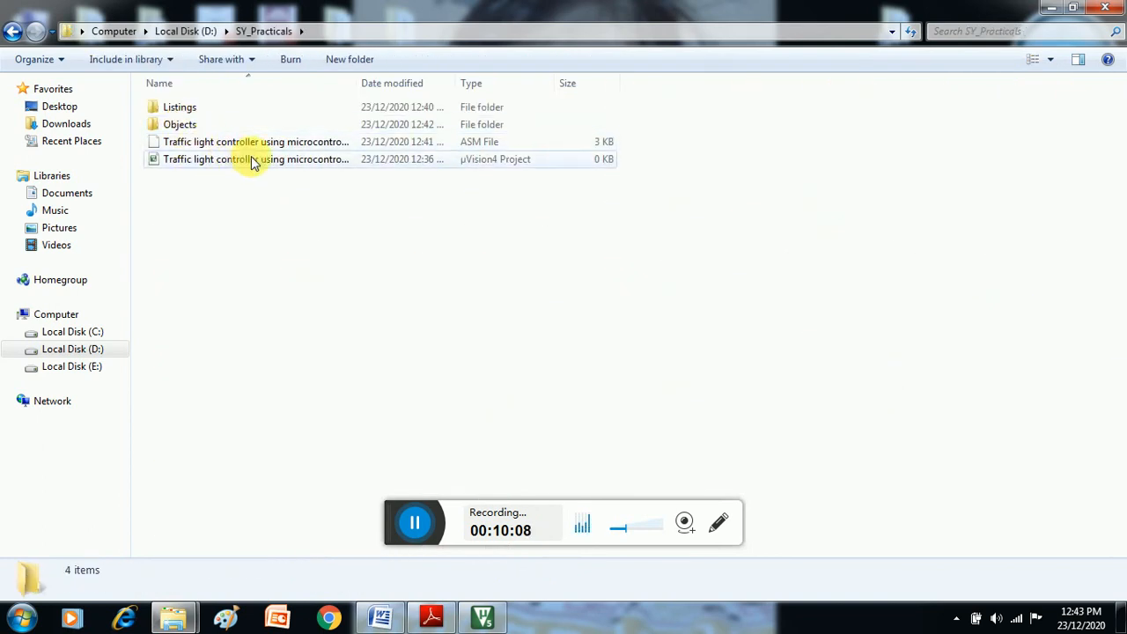
double_click(180, 123)
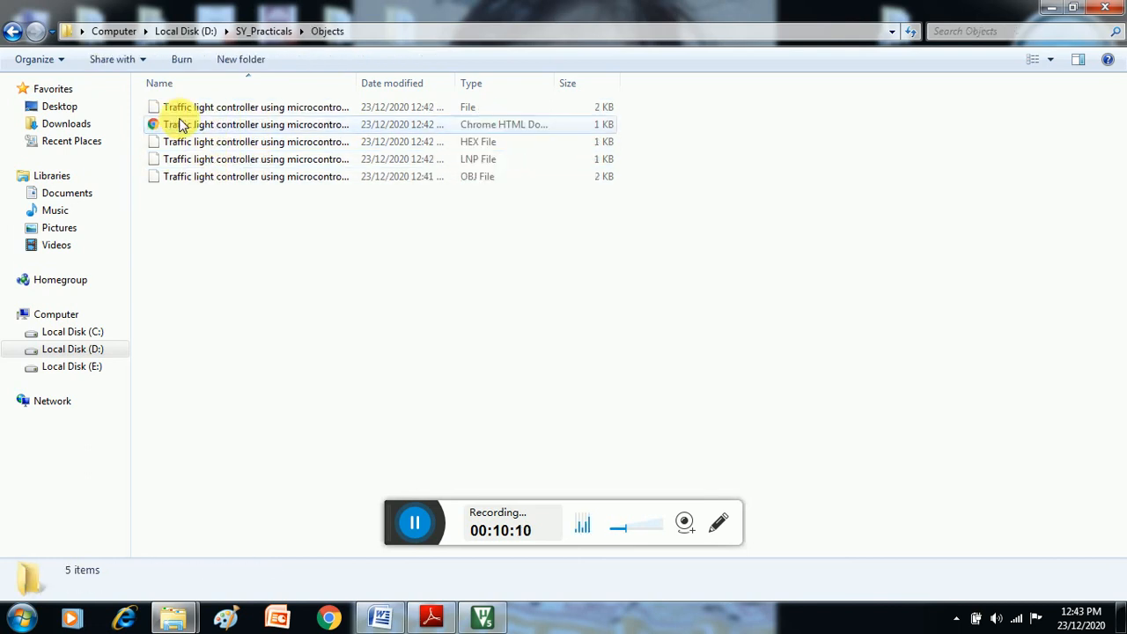
left_click(257, 141)
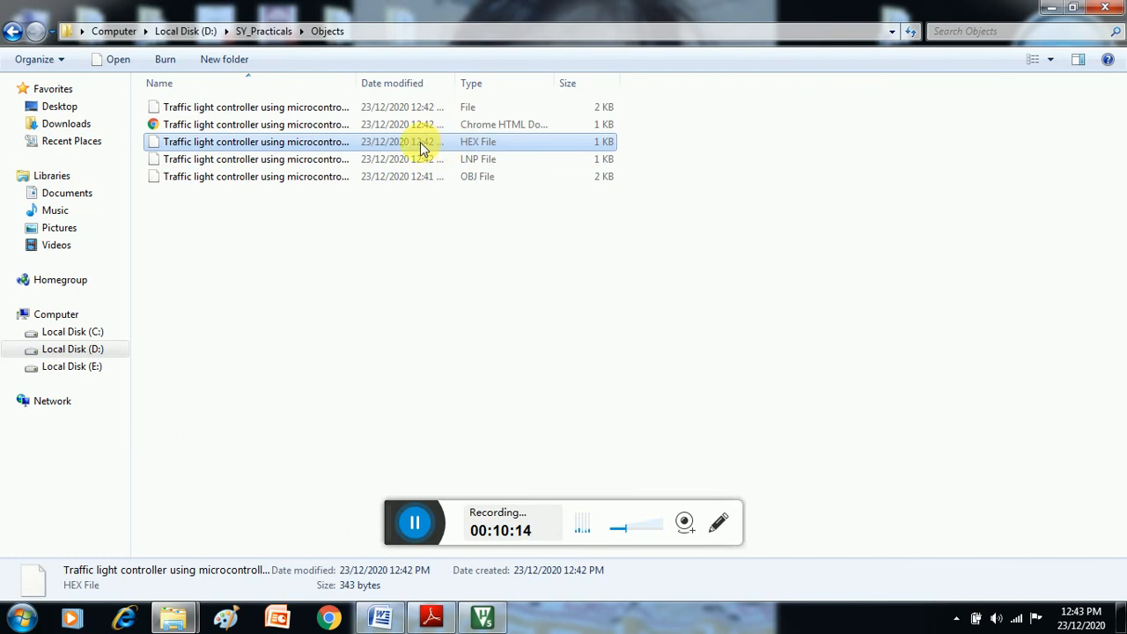
mouse_move(431, 144)
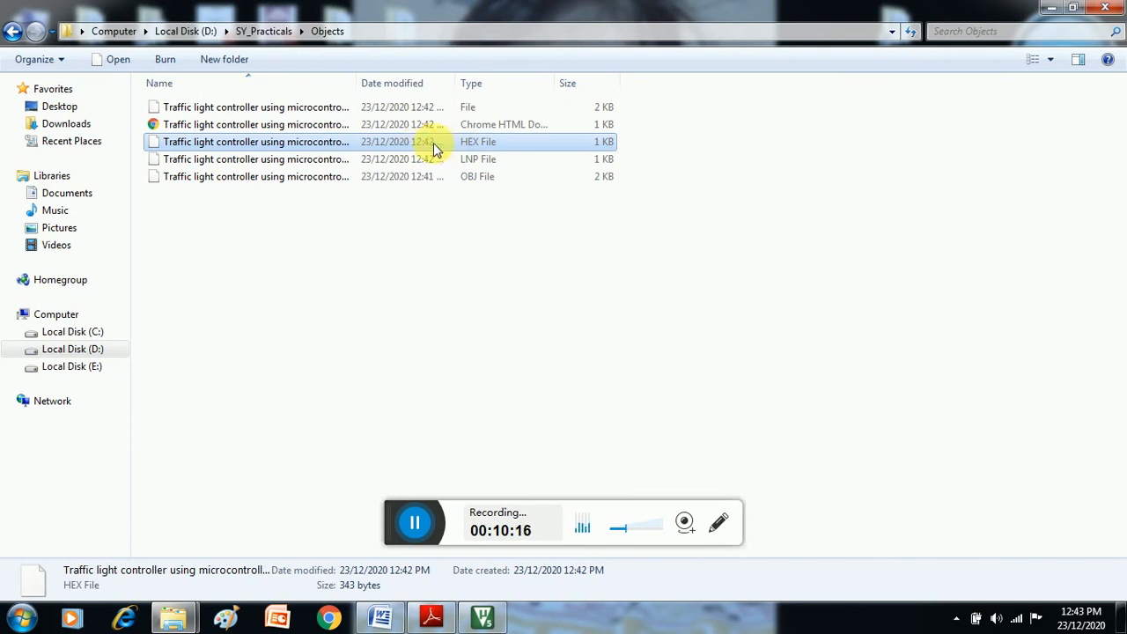
mouse_move(605, 151)
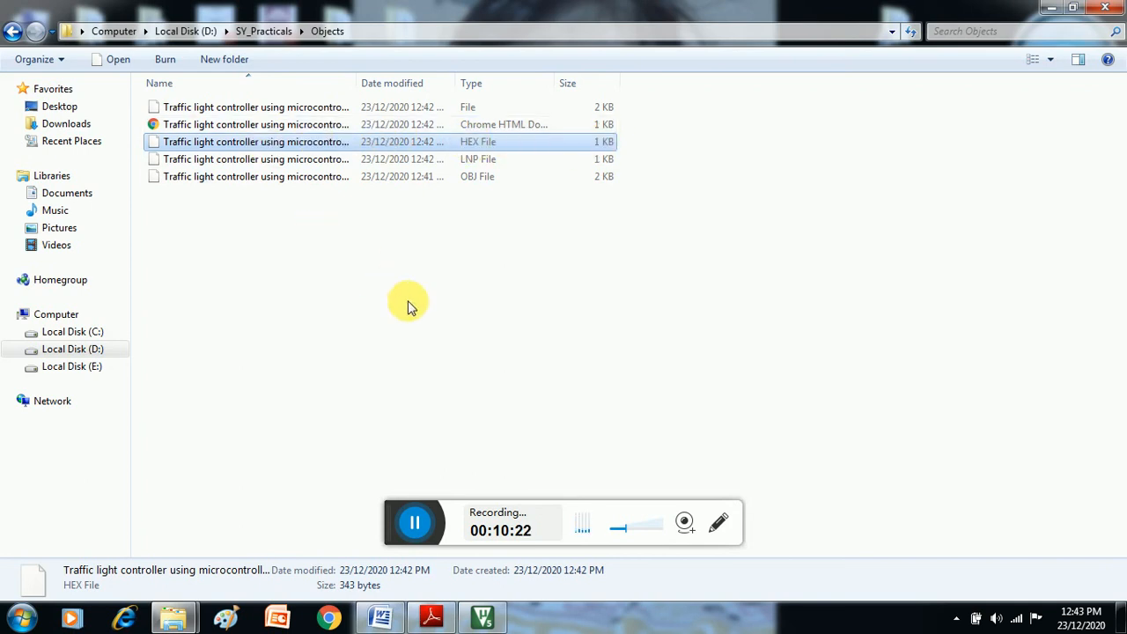
left_click(483, 616)
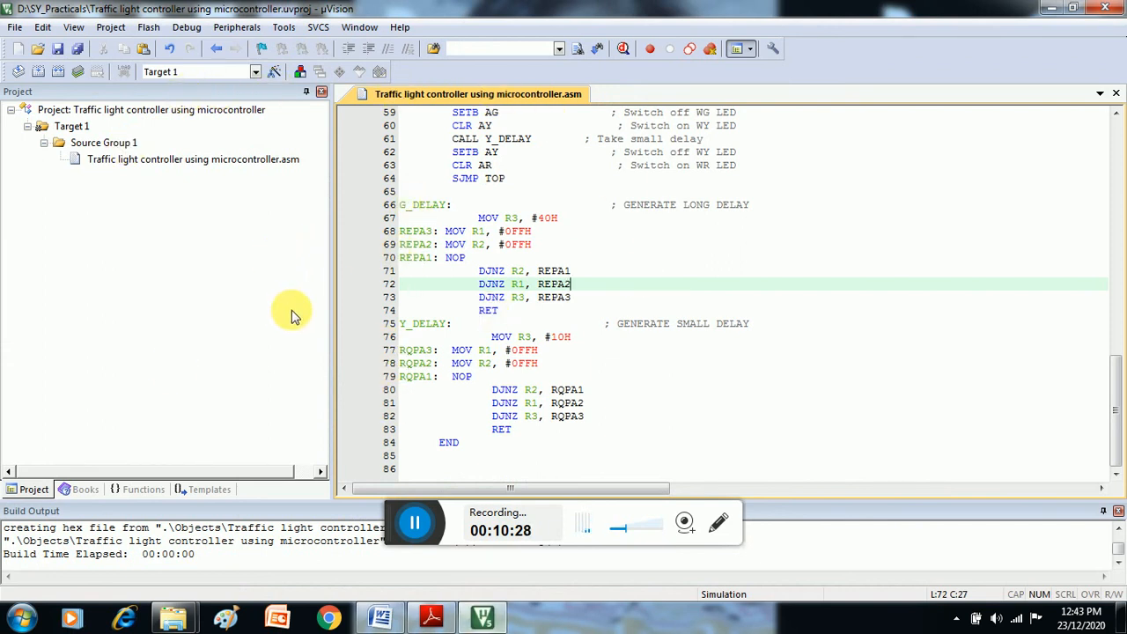
mouse_move(313, 379)
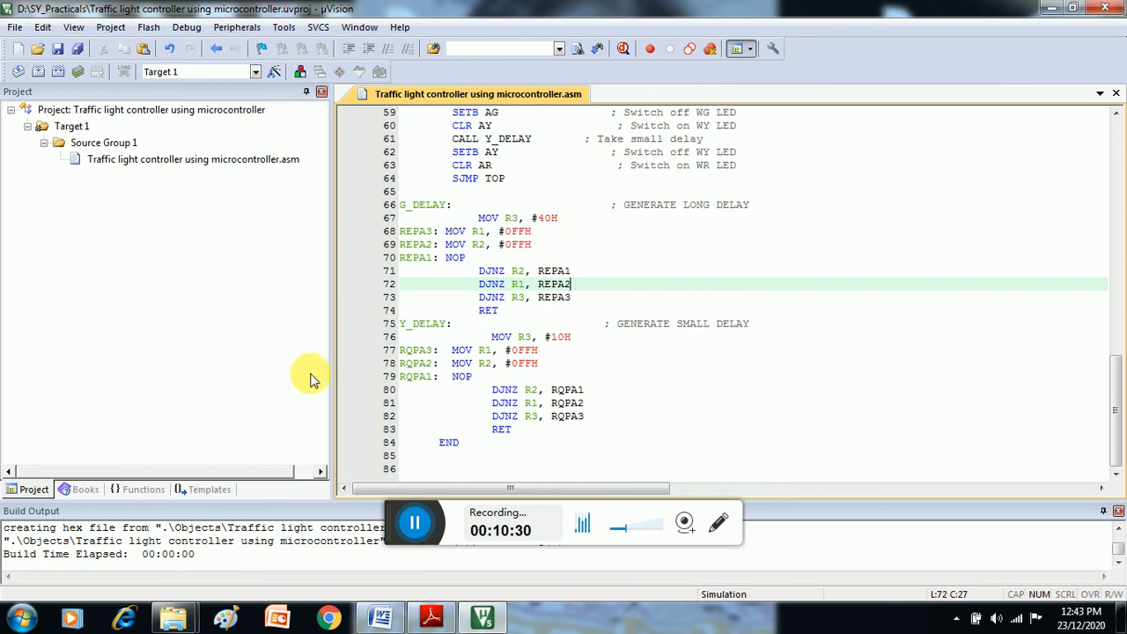